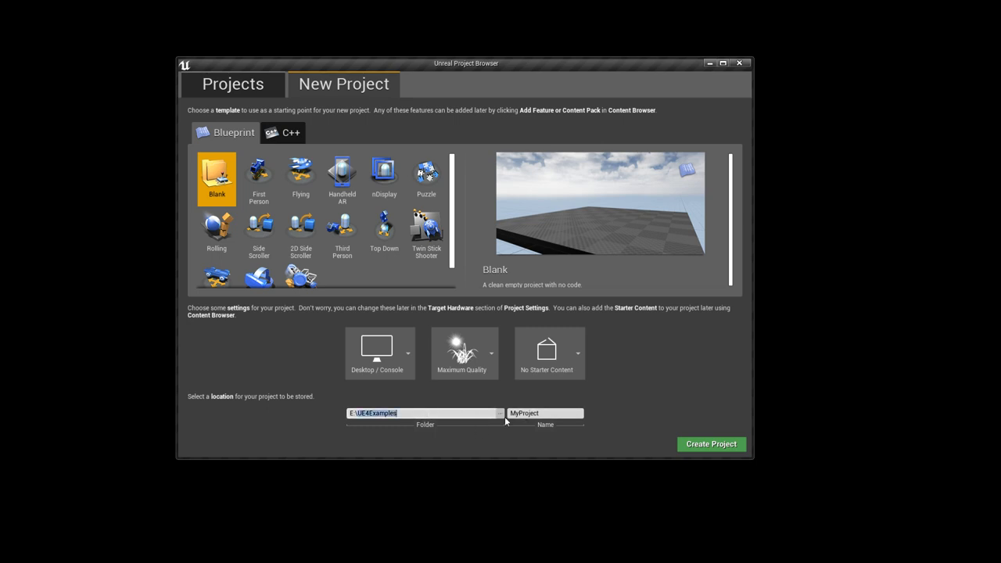
mouse_move(710, 444)
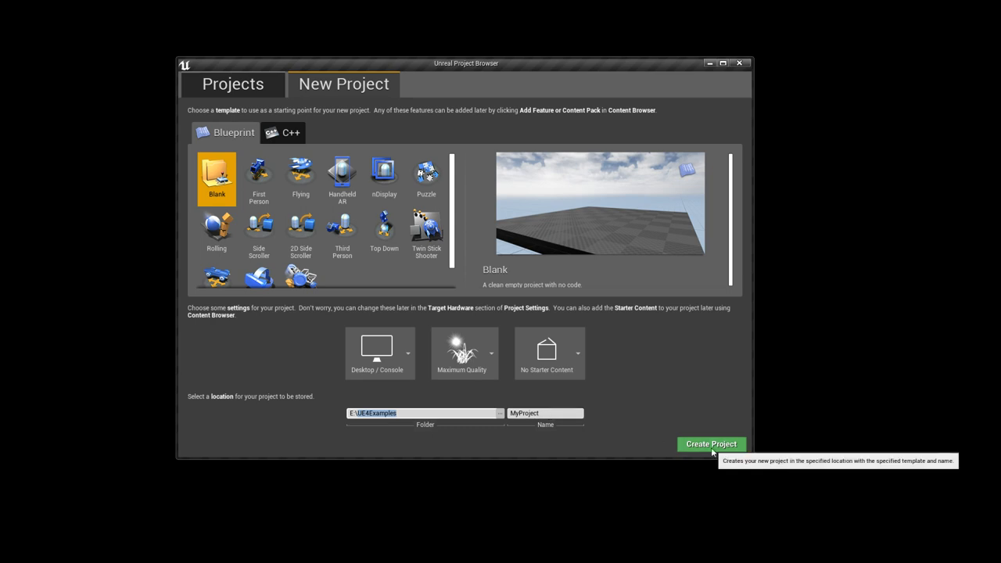
Create the blank Blueprint project MyProject and open it in the editor.
left_click(710, 444)
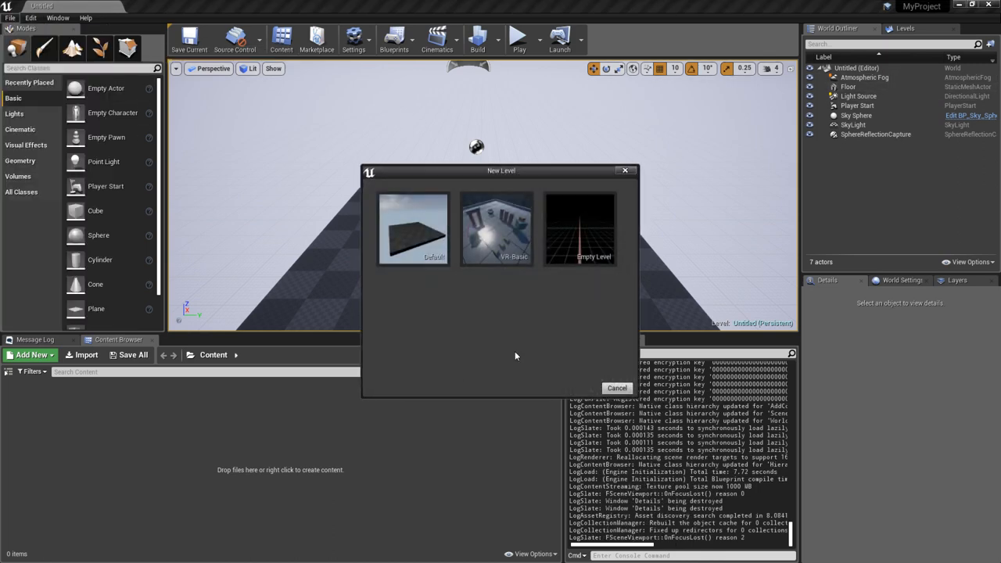
Start an Empty Level and try saving it as 'Demo!', which is rejected for the invalid character.
left_click(579, 228)
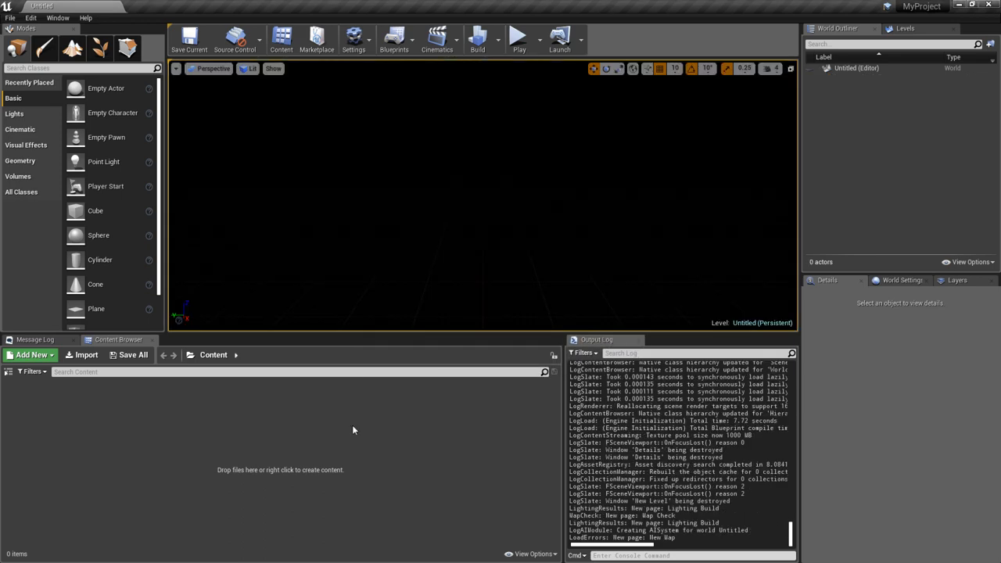
left_click(187, 37)
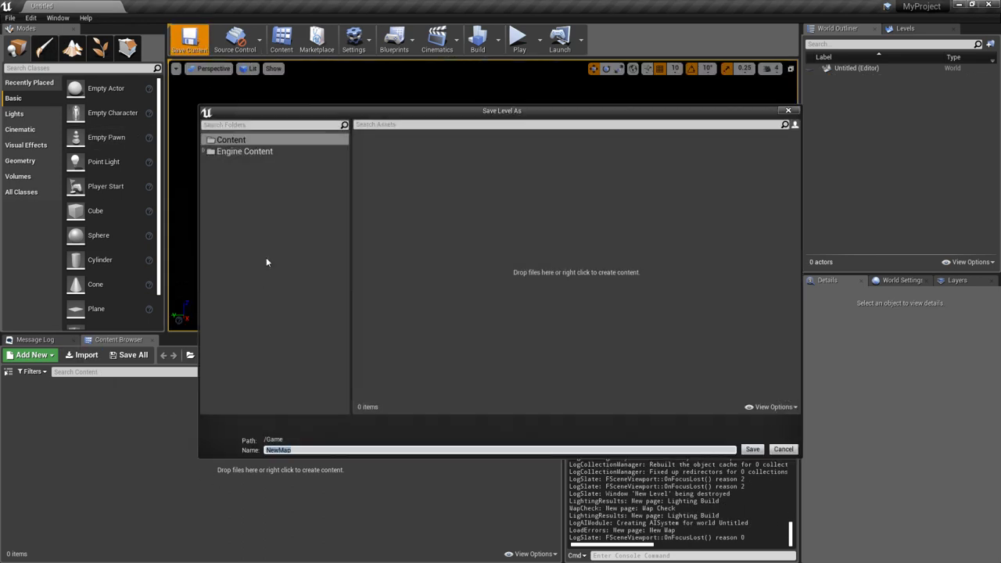
type("Demo!")
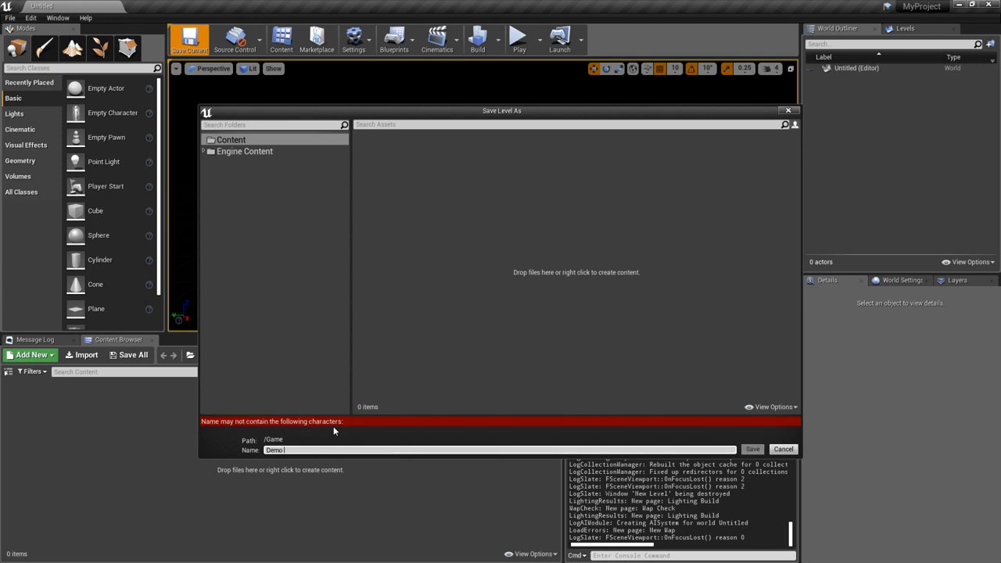
left_click(751, 449)
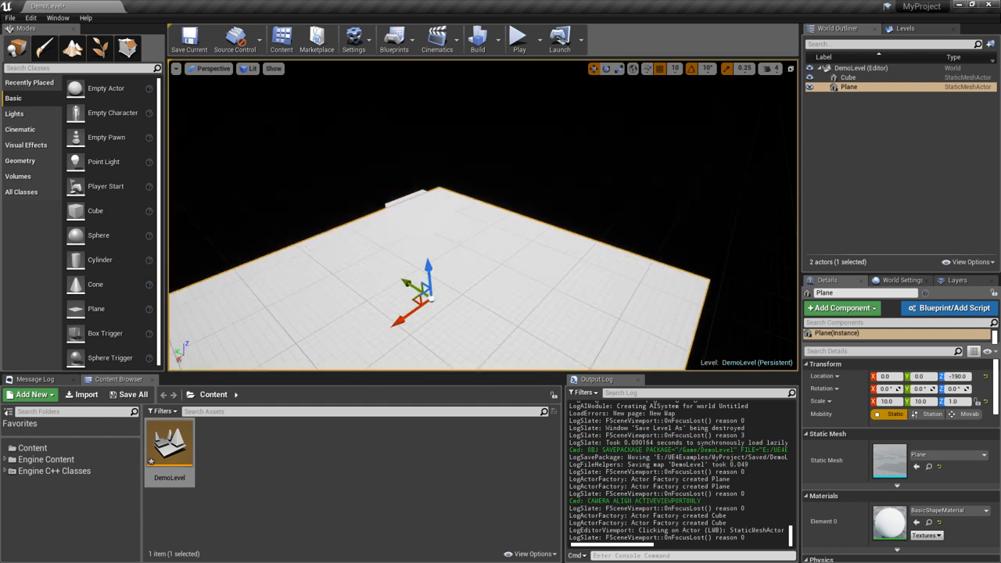
Select the cube then the floor plane in the outliner and bring up the Content Browser menu.
left_click(848, 77)
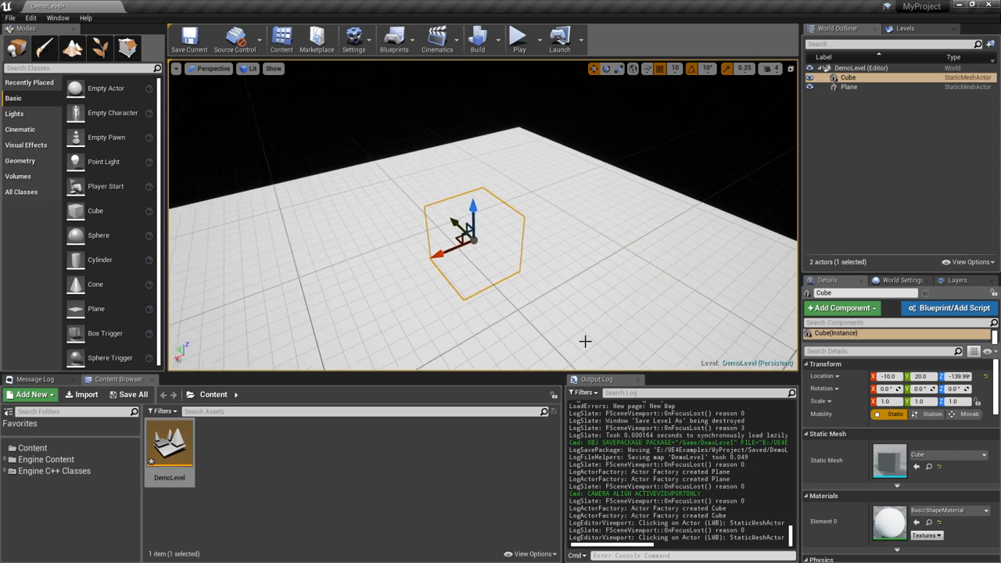
left_click(848, 88)
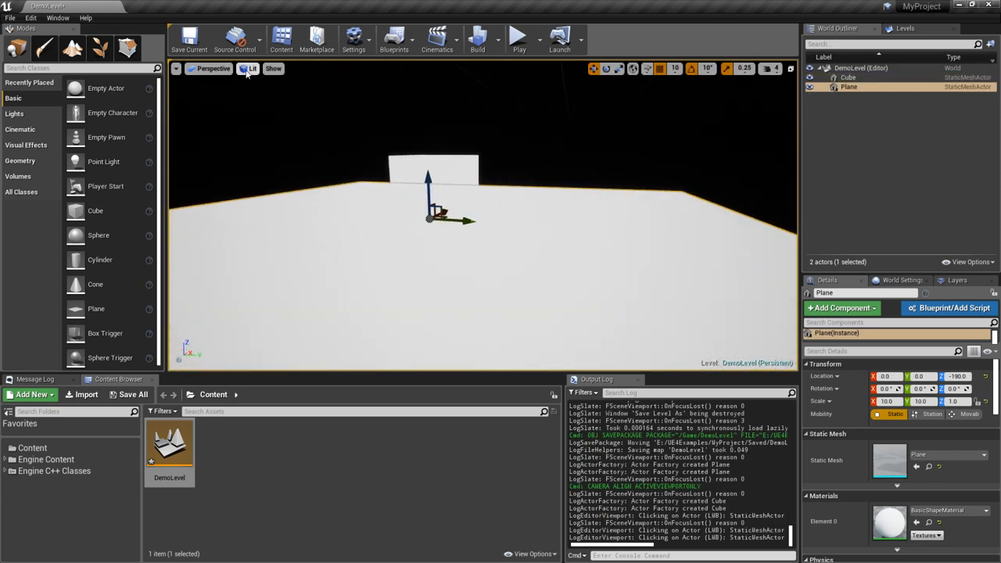
right_click(235, 446)
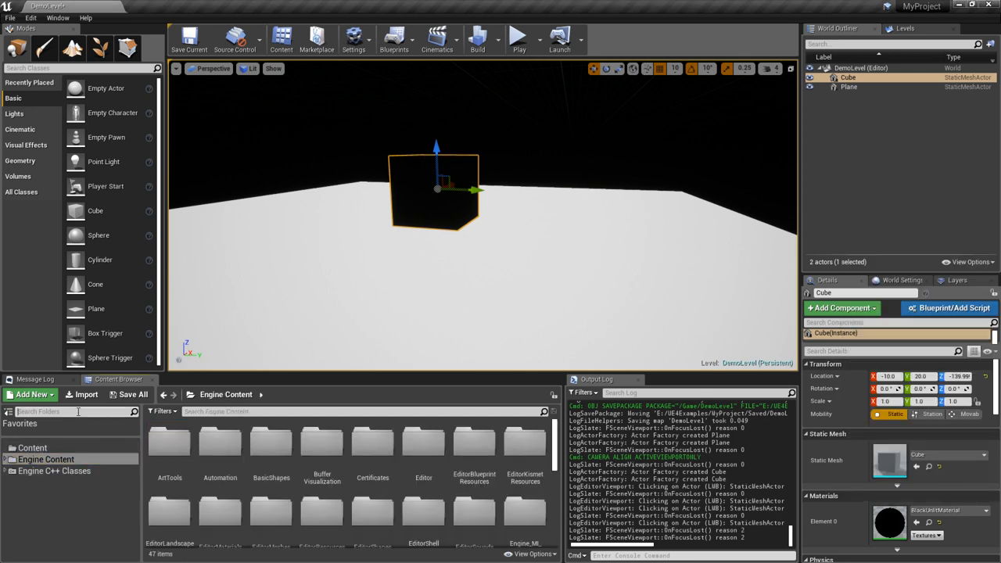
Search engine content for 'test', 'lighting' then 'chrome' and bring up M_ChromeBall's asset options.
type("test")
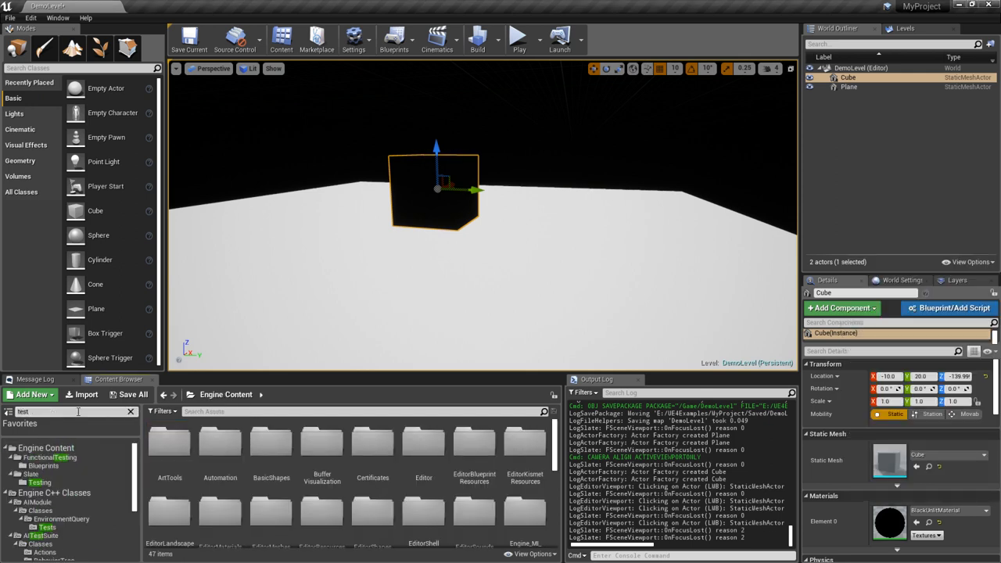
type("lighting")
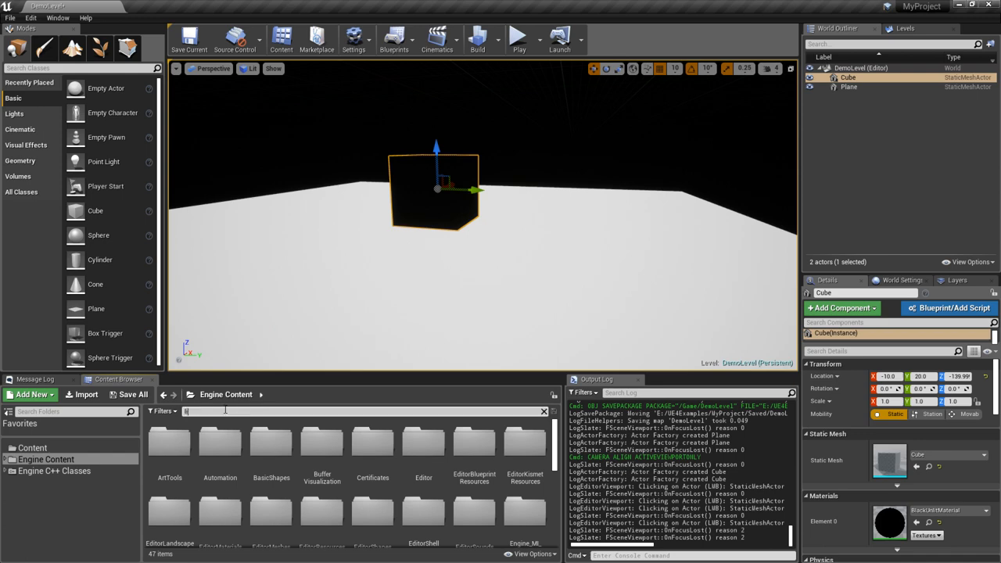
type("lighting")
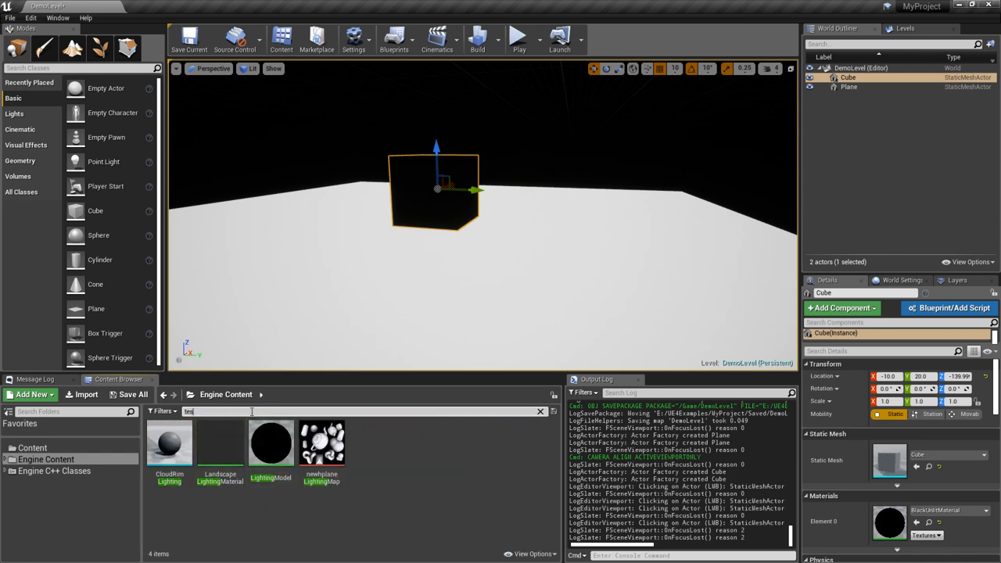
type("test")
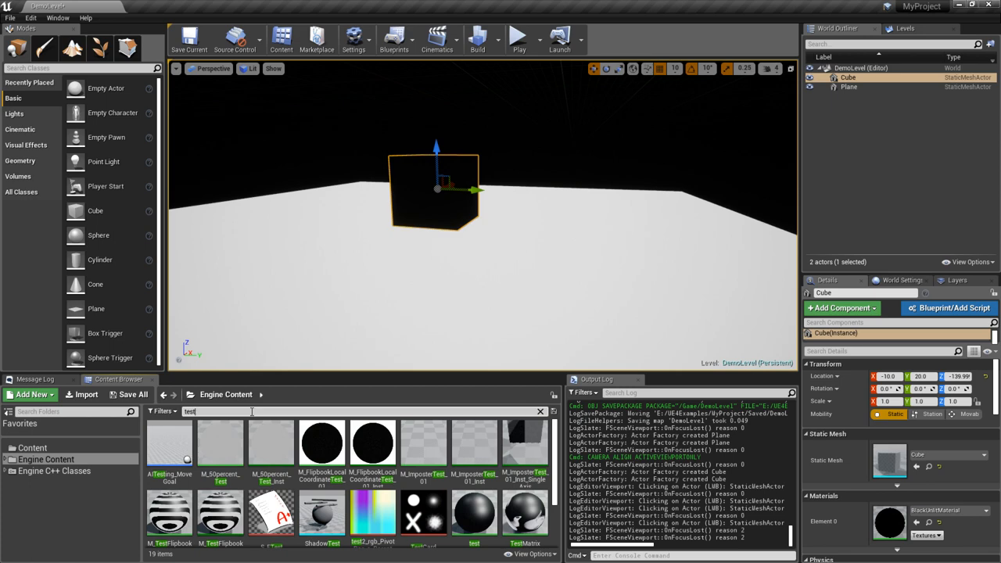
type("chrome")
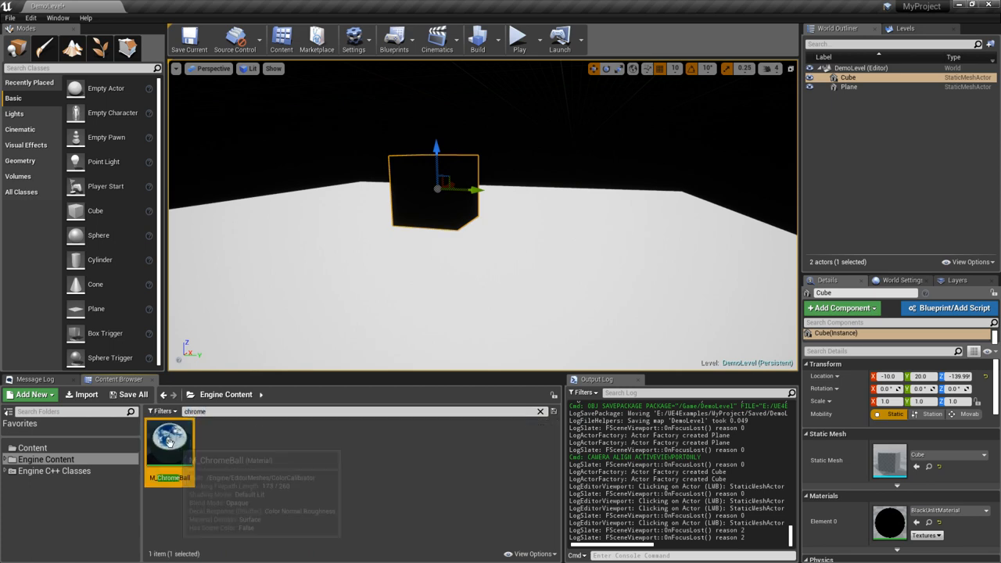
right_click(169, 442)
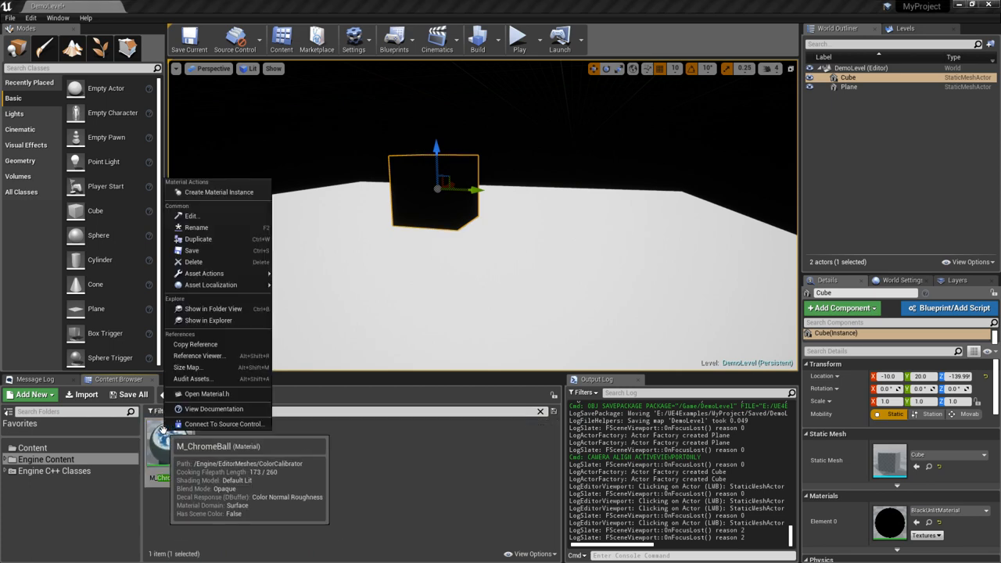
View M_ChromeBall's references and browse to the M_ColorCalibrator asset in the content.
left_click(197, 356)
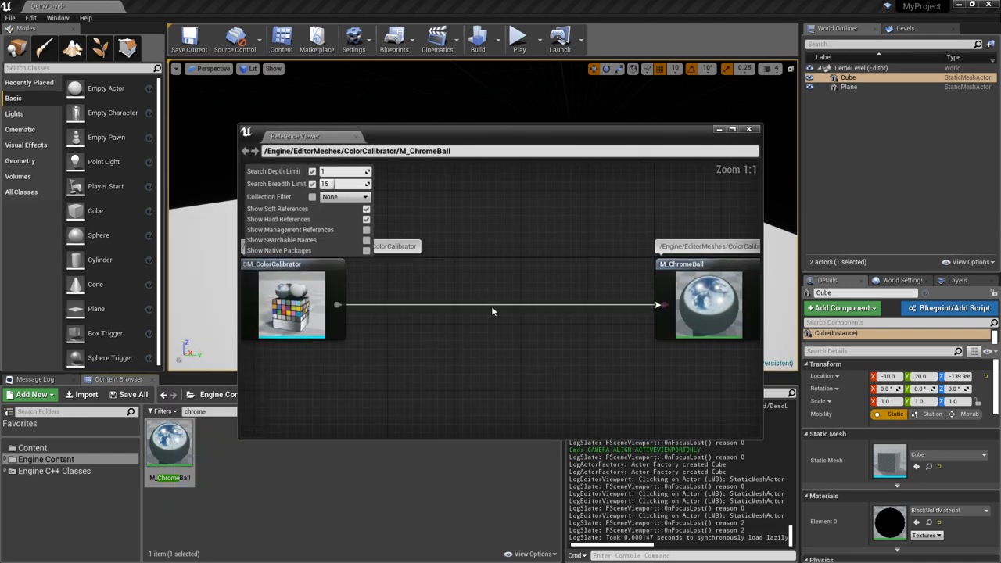
right_click(291, 305)
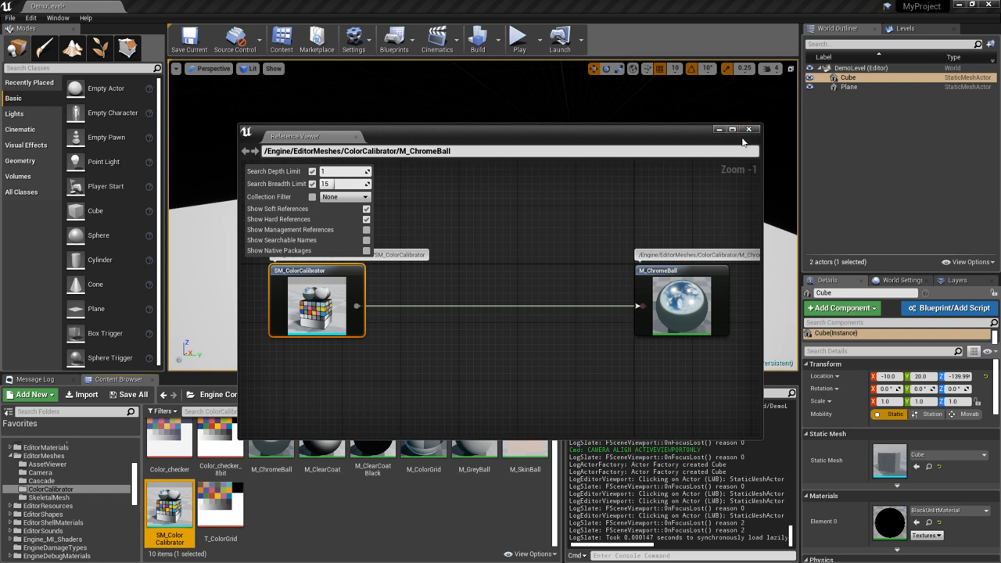
left_click(748, 128)
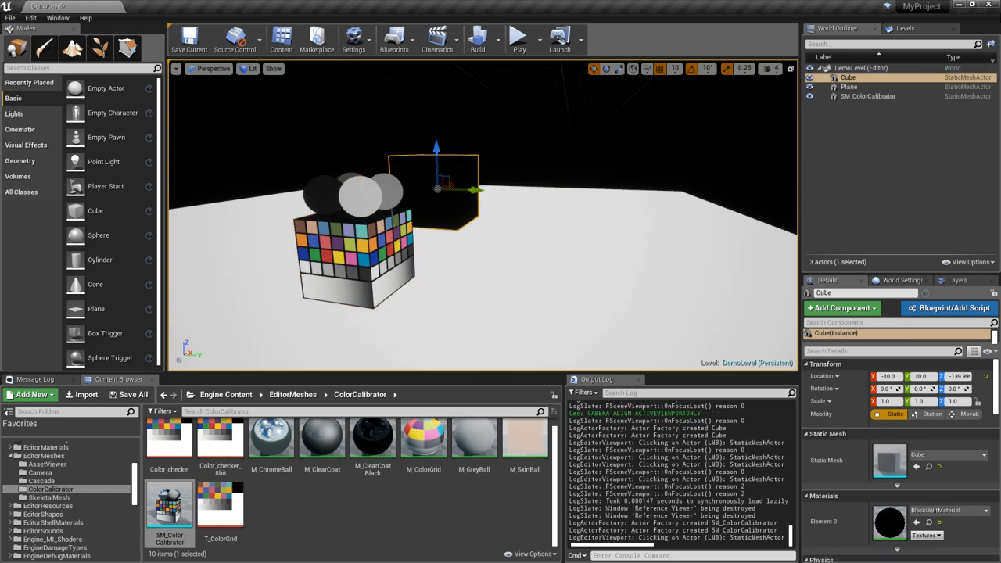
Delete the cube from the level and open the M_GreyBall material for editing.
key("Delete")
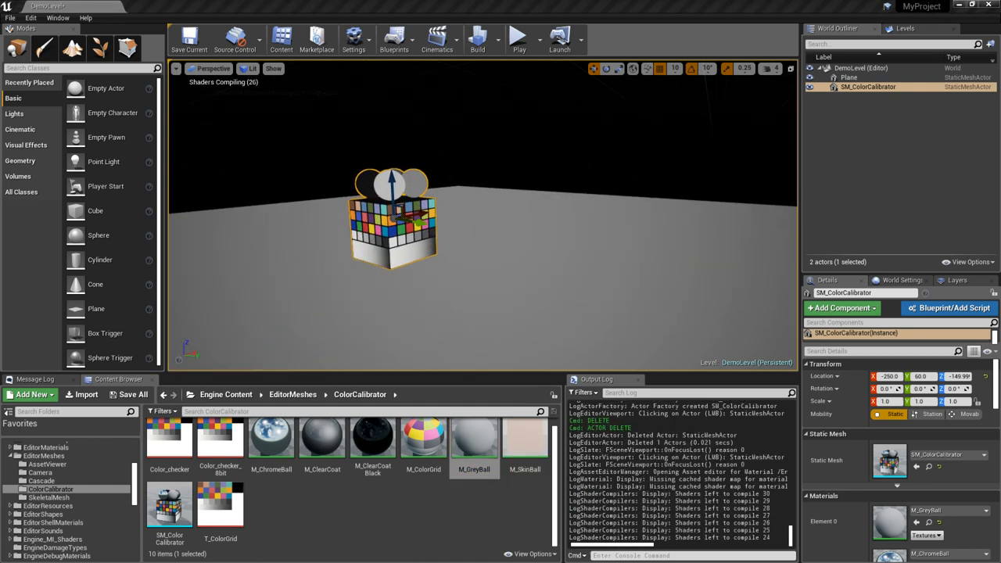
double_click(474, 438)
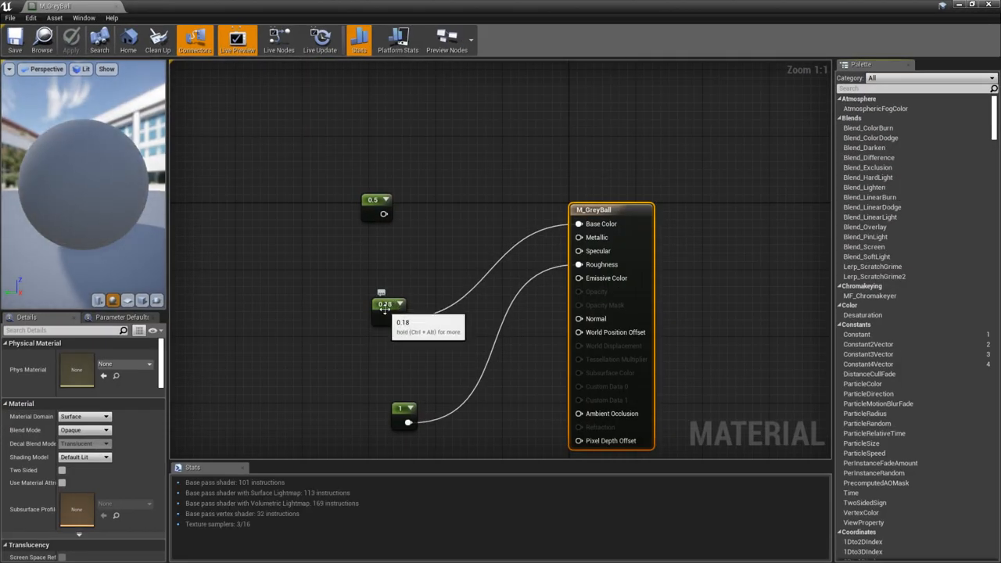
Inspect the value of M_GreyBall's 0.18 grey Constant node in Details.
left_click(384, 304)
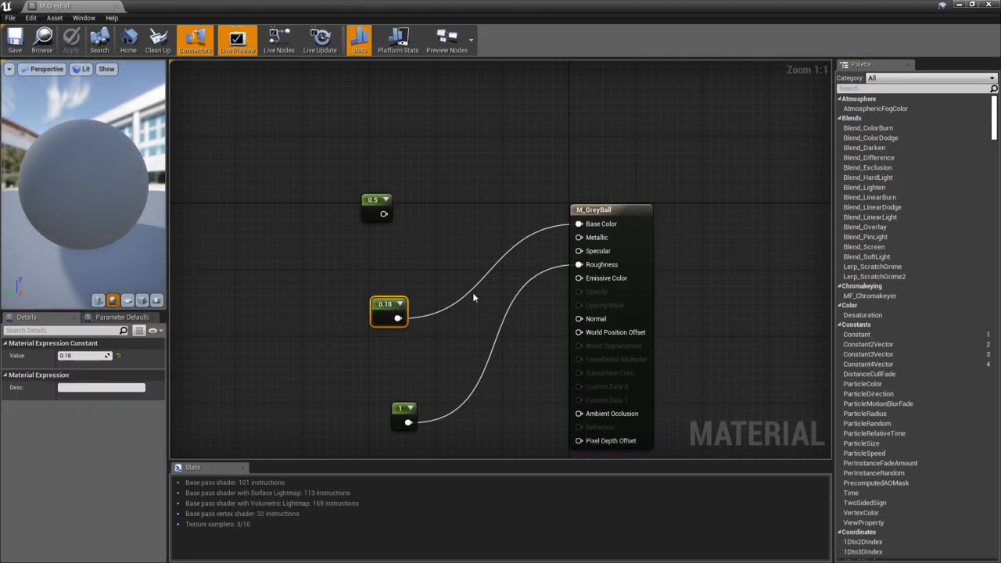
mouse_move(394, 310)
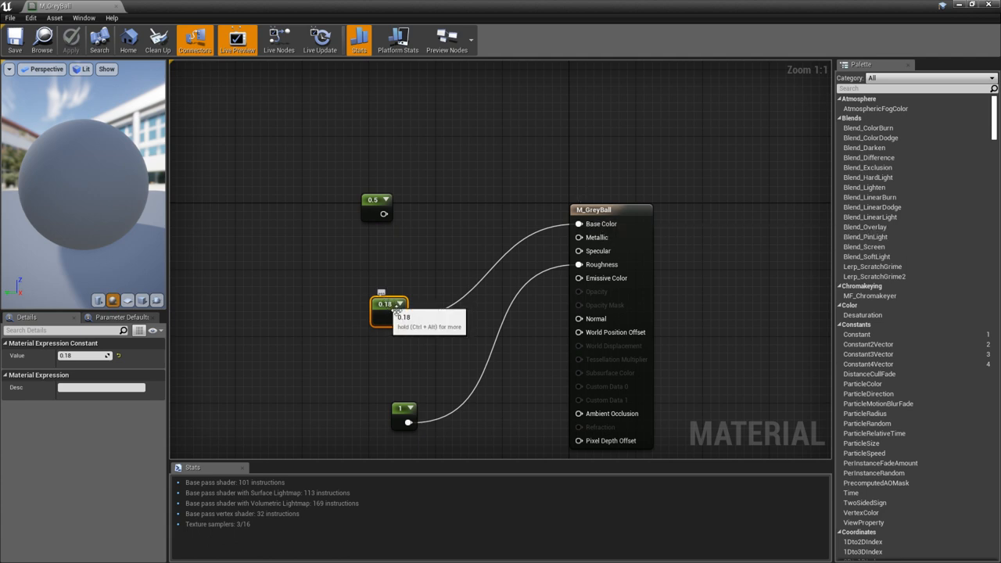
mouse_move(688, 410)
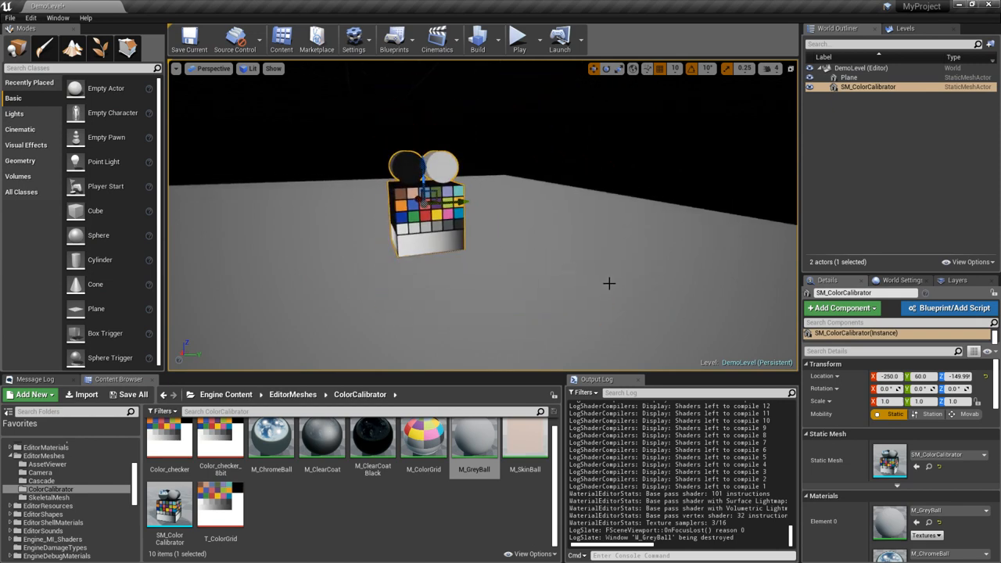
Change the viewport's rendering mode from the Lit view mode dropdown.
left_click(251, 69)
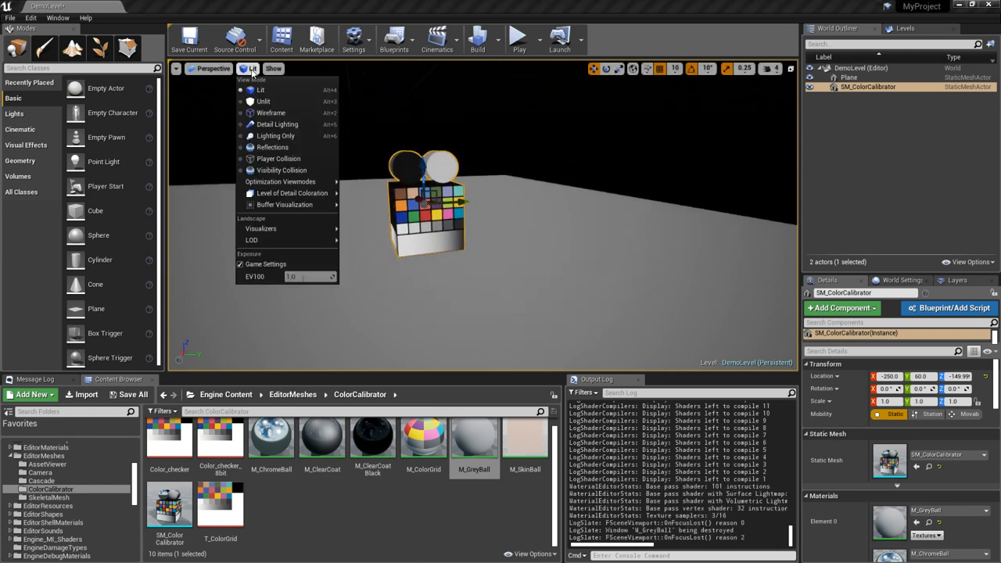
left_click(263, 100)
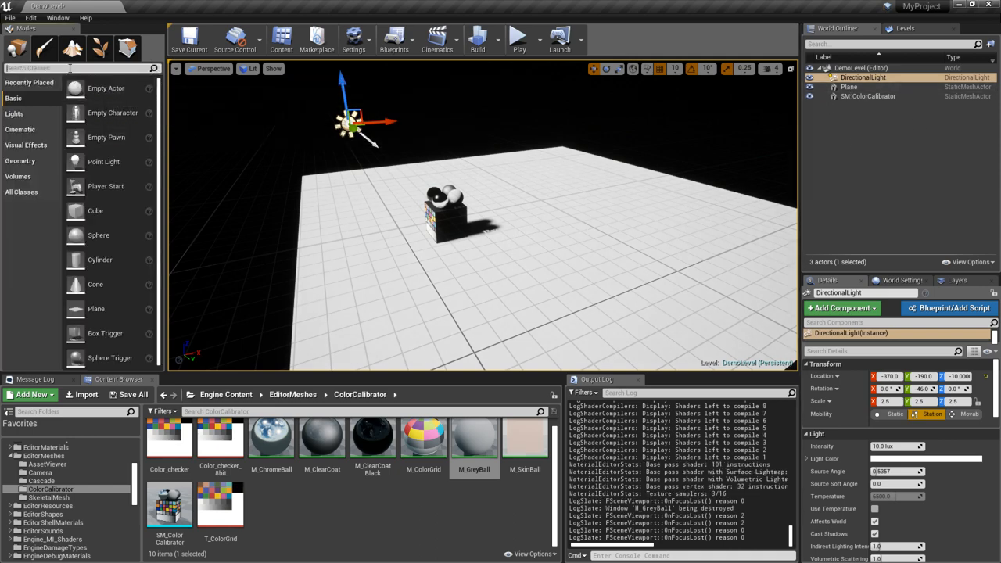
Search the Modes panel for 'post' to find the Post Process Volume.
type("post")
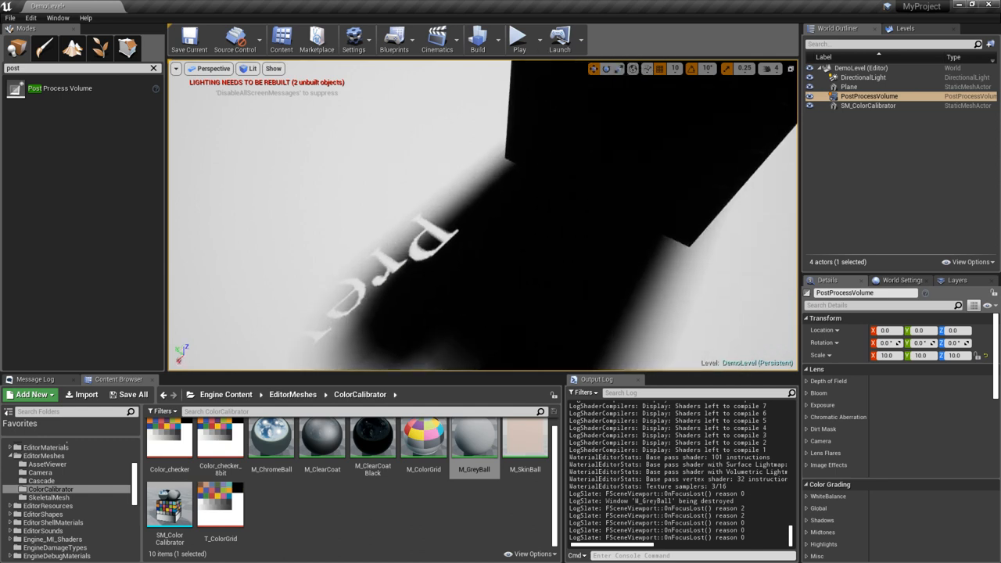
Select the DirectionalLight to check its details, then select the plane in the level.
left_click(864, 78)
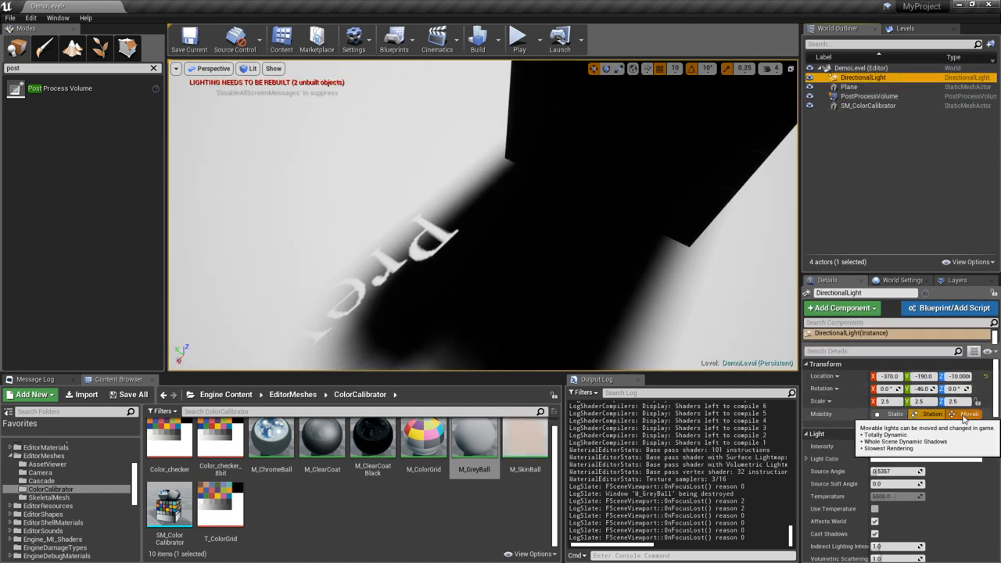
left_click(967, 413)
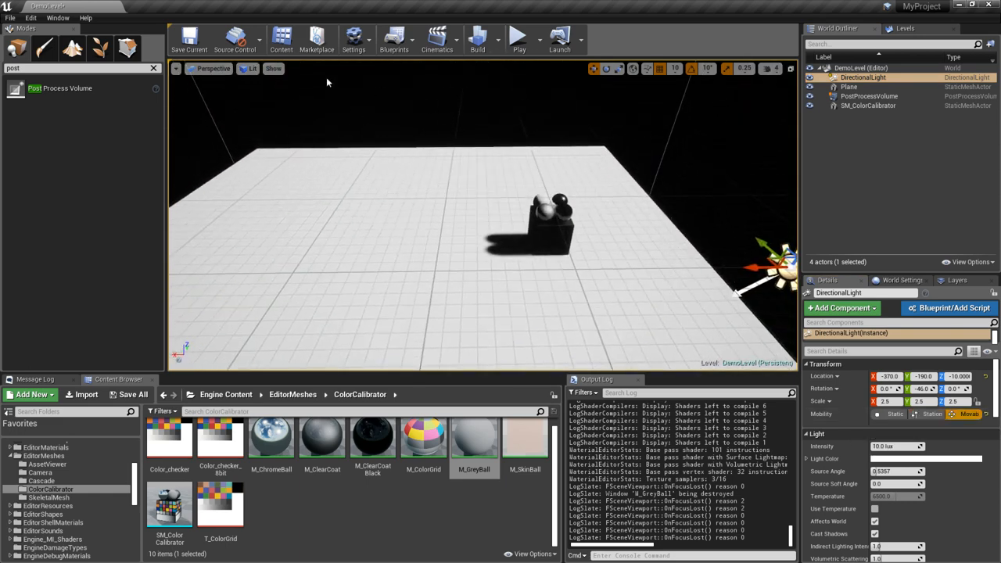
left_click(273, 69)
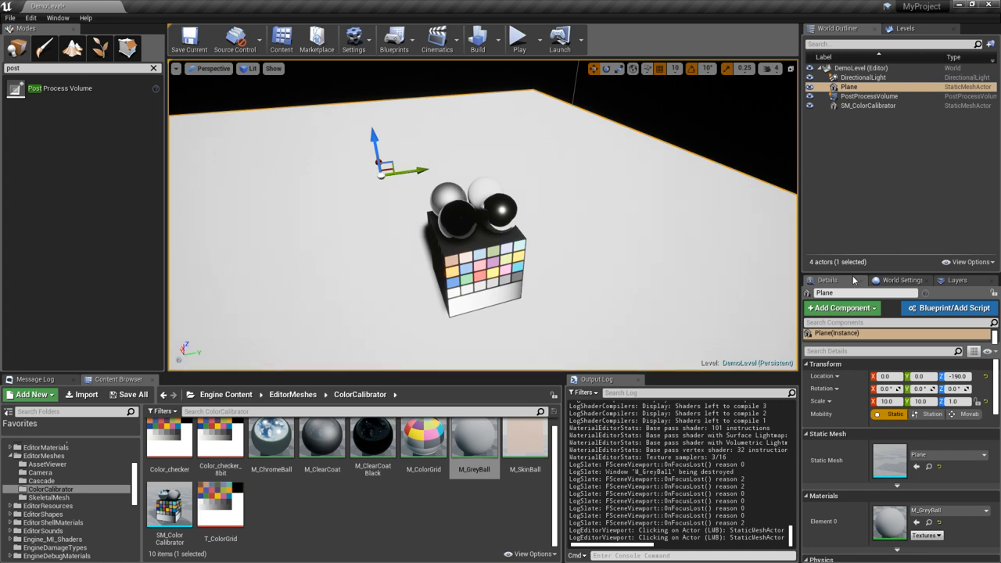
Enable the PostProcessVolume's exposure overrides (compensation, min/max brightness, speed), darkening the scene.
left_click(870, 95)
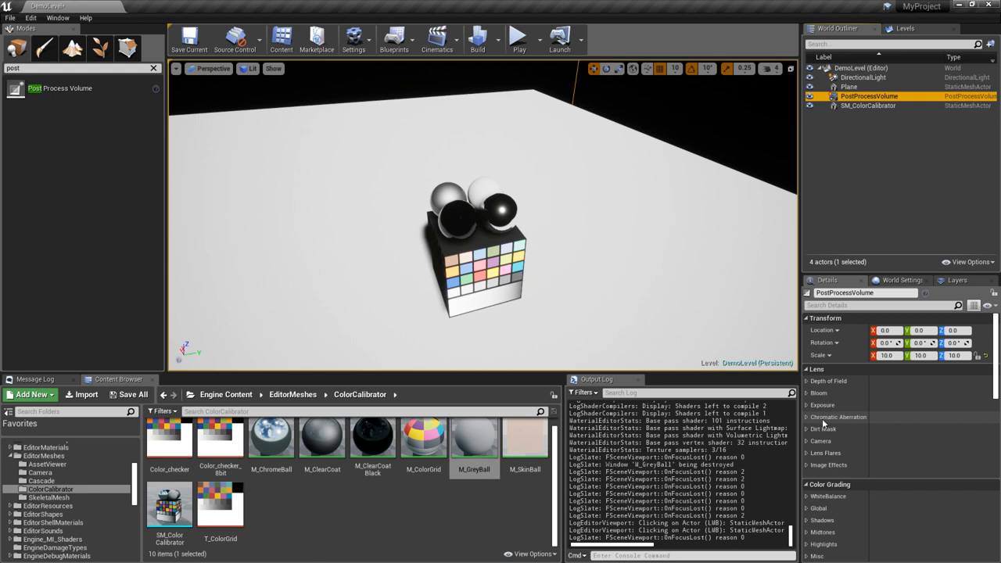
left_click(818, 395)
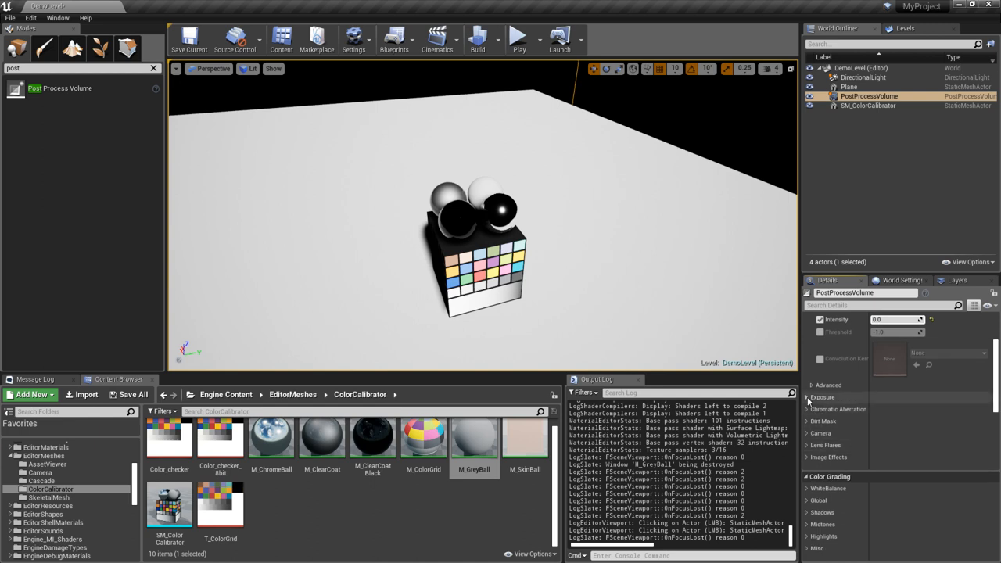
left_click(807, 397)
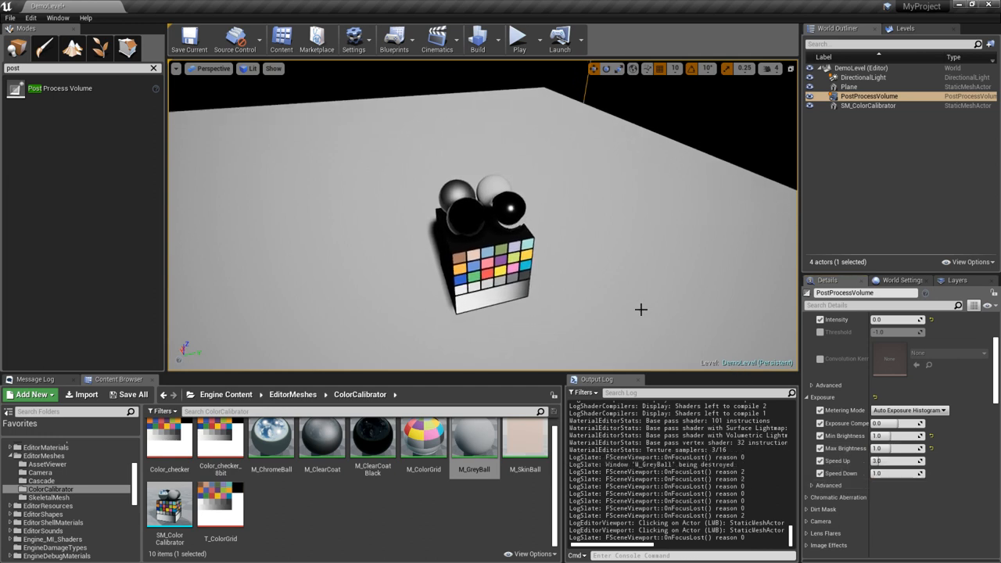
left_click(509, 551)
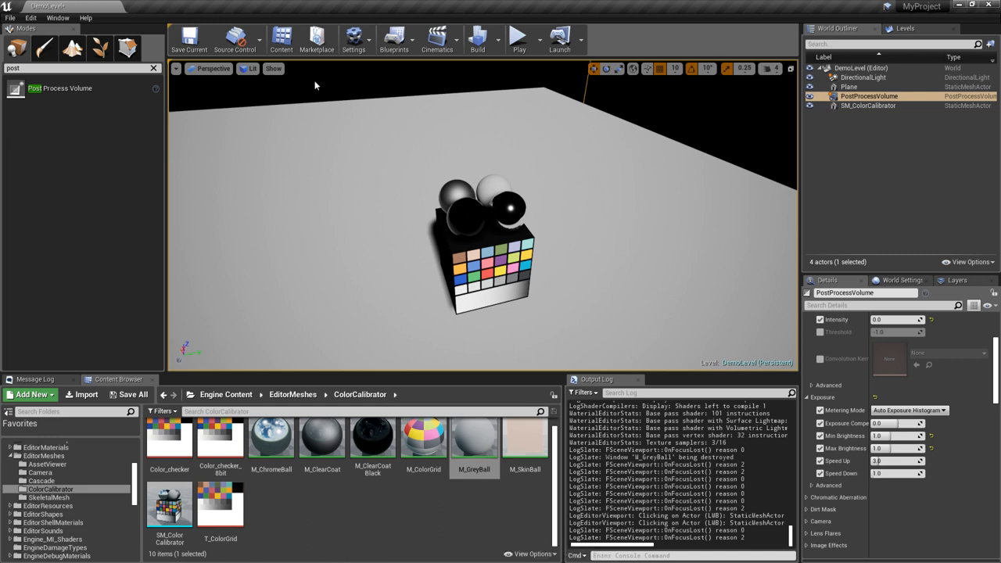
left_click(272, 68)
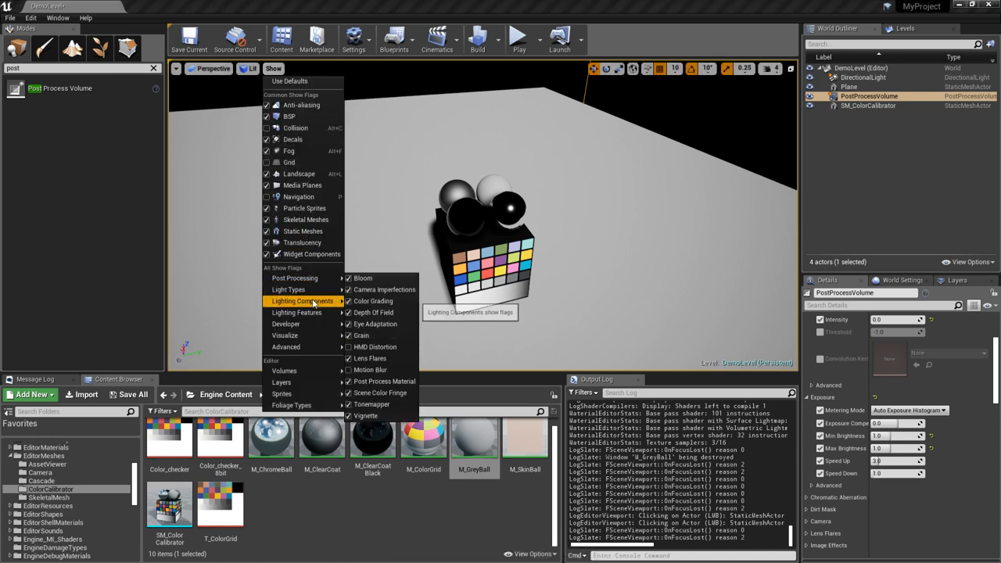
mouse_move(285, 334)
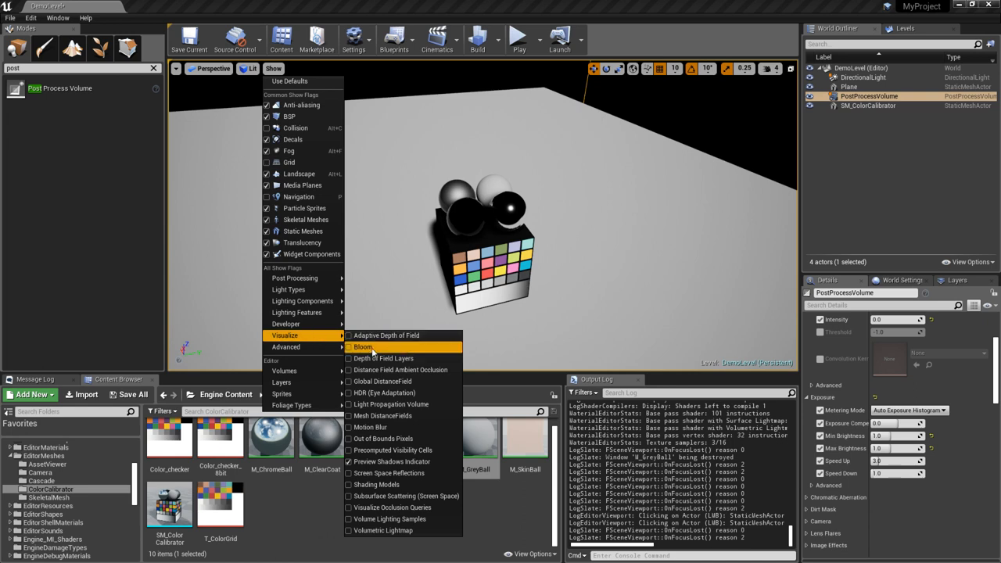
mouse_move(384, 393)
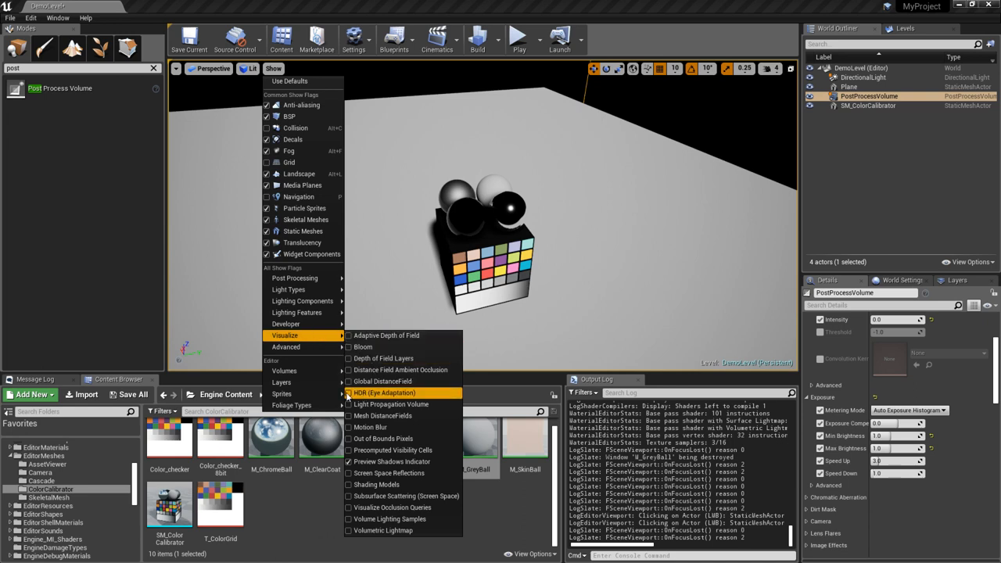
left_click(385, 392)
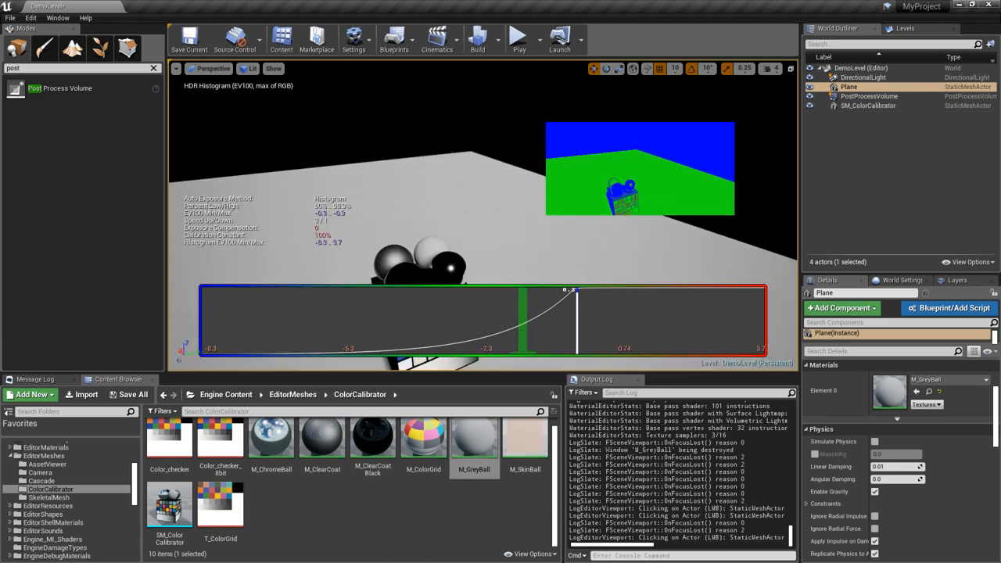
left_click(272, 68)
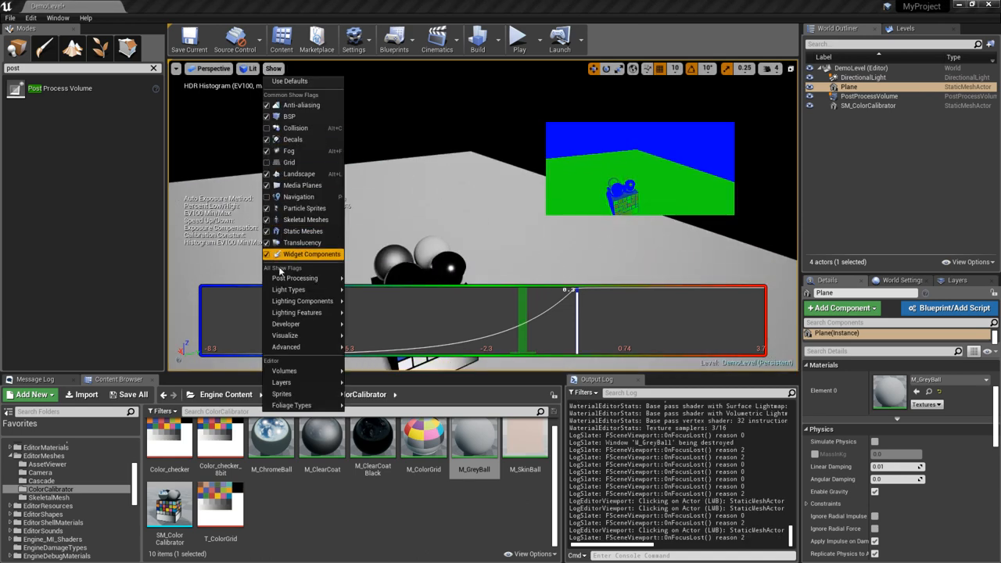
left_click(284, 347)
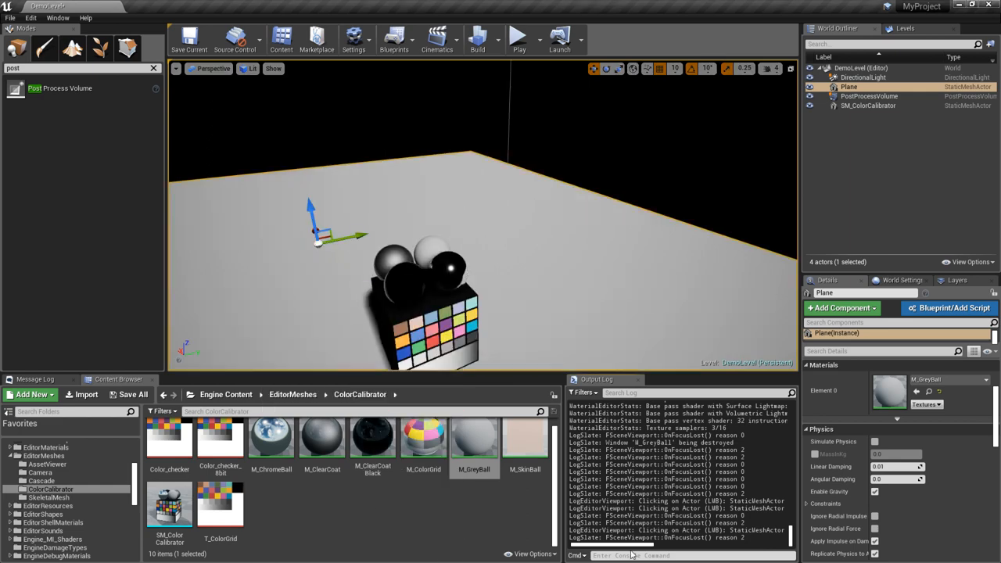
Run the VisualizeHDR console command to show the eye-adaptation histogram.
type("r.")
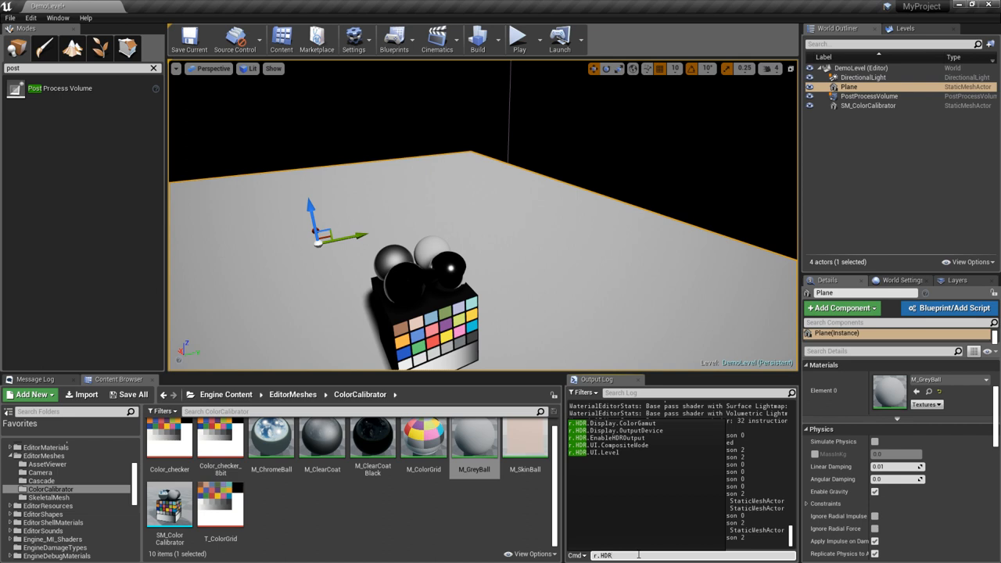
type("HDR")
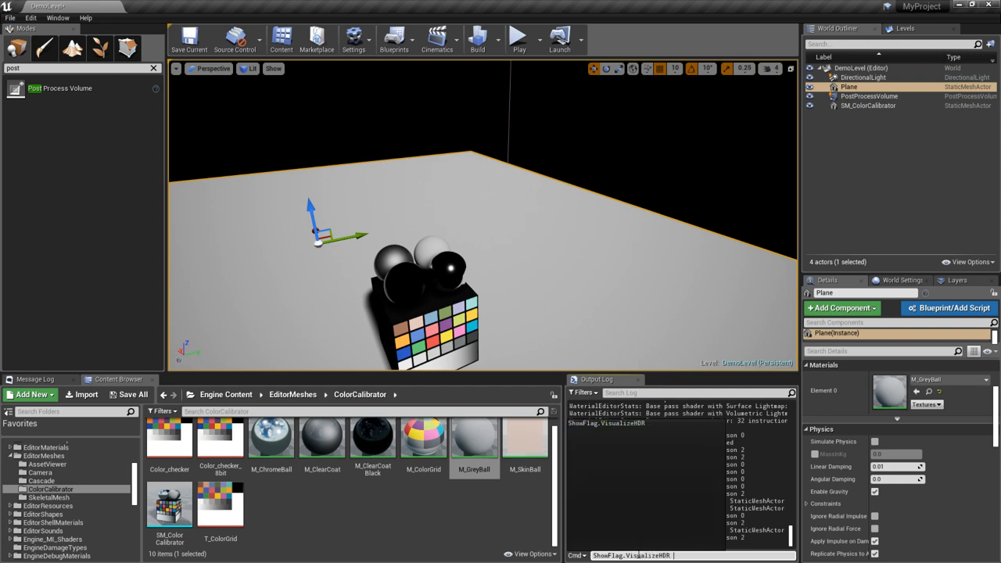
key("enter")
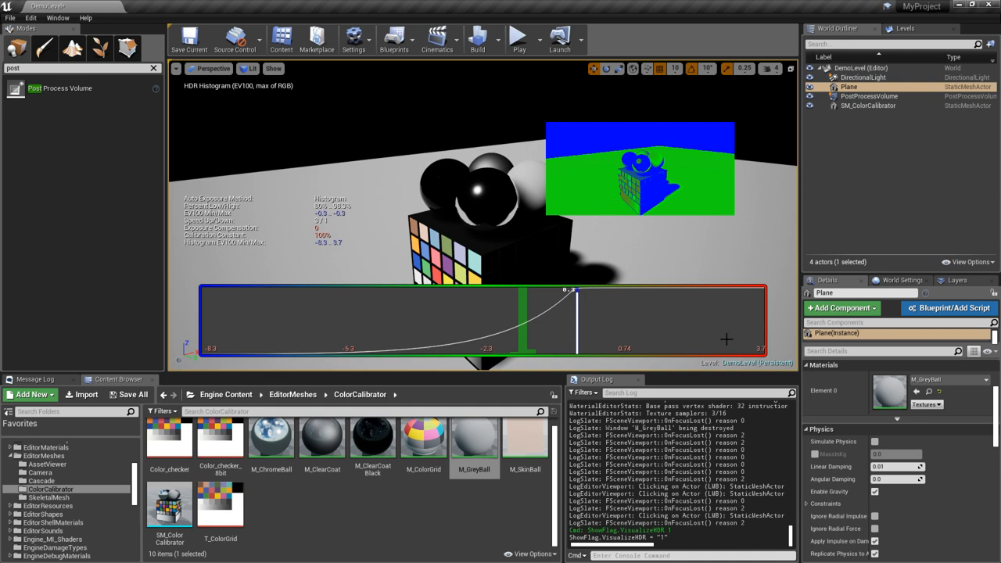
mouse_move(203, 306)
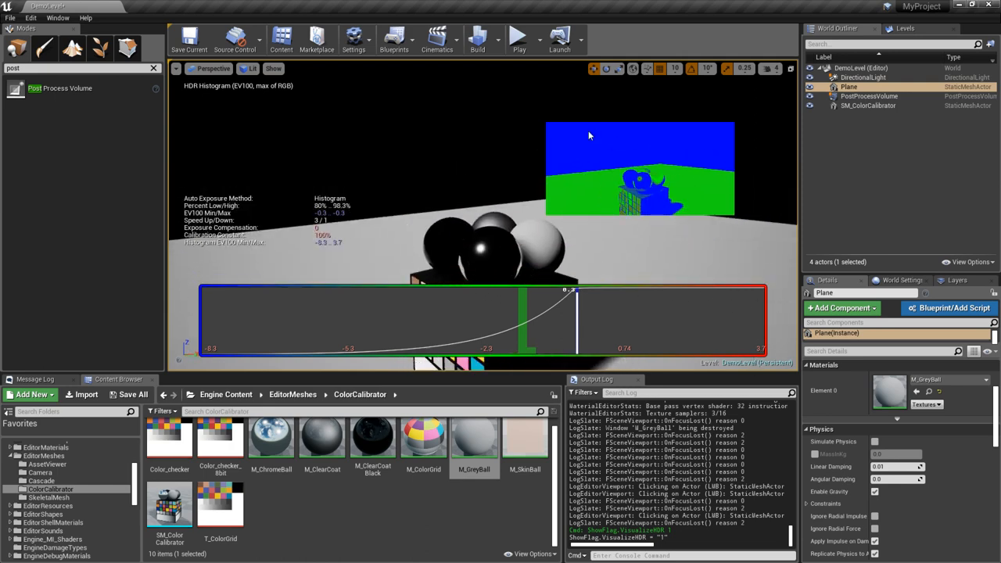
mouse_move(683, 152)
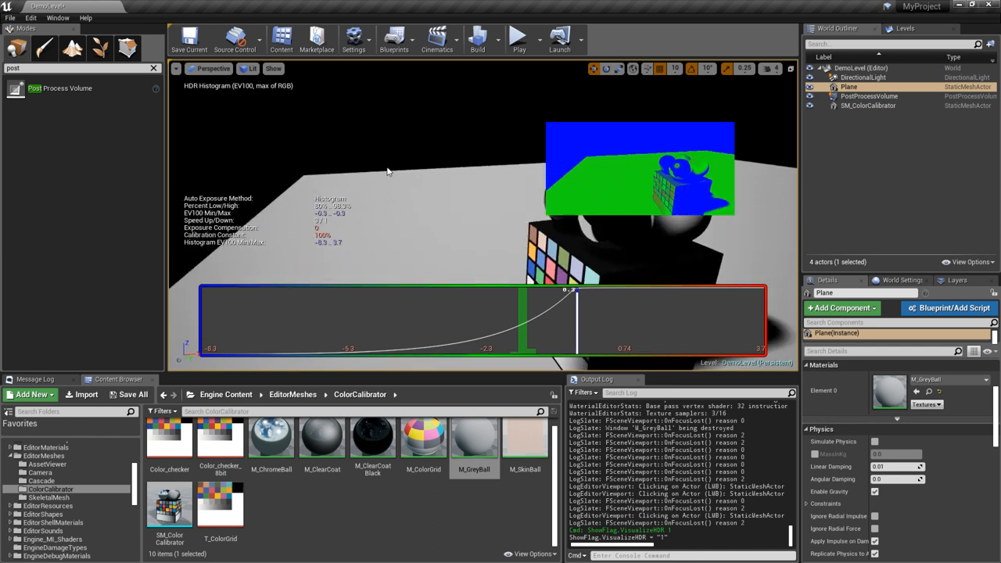
mouse_move(401, 200)
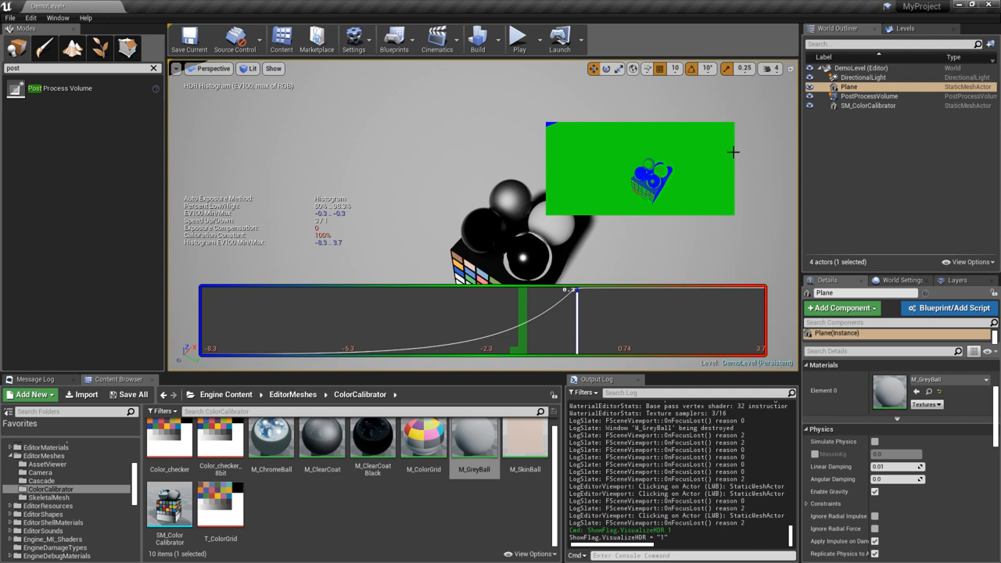
mouse_move(523, 360)
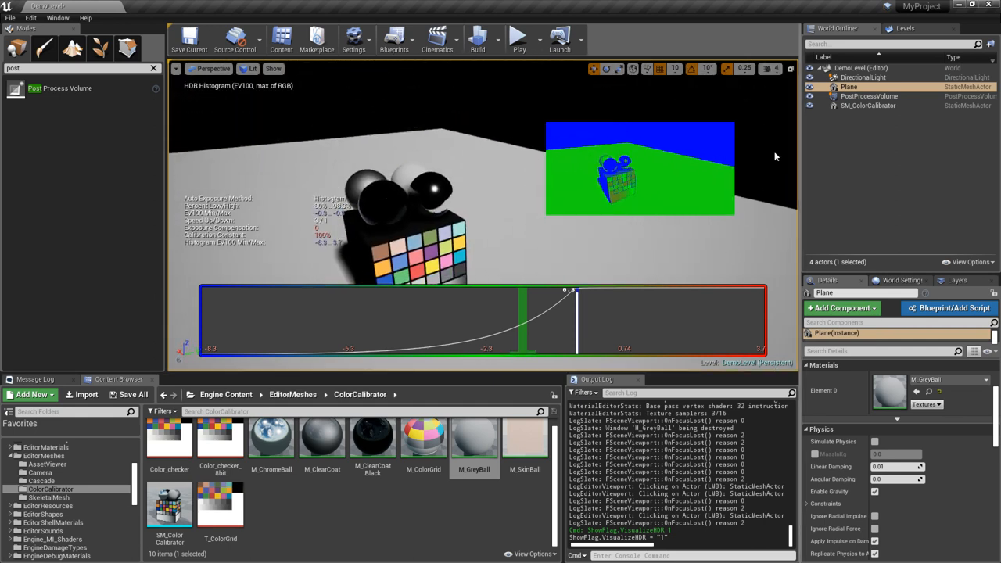
left_click(864, 77)
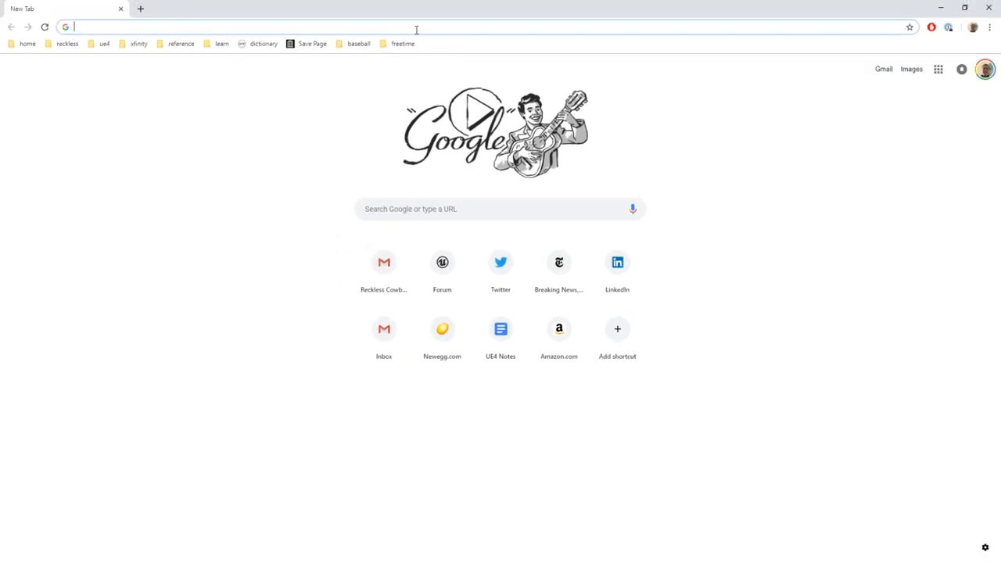
Search Google for 'lux' and open the Lux Wikipedia article.
type("lux")
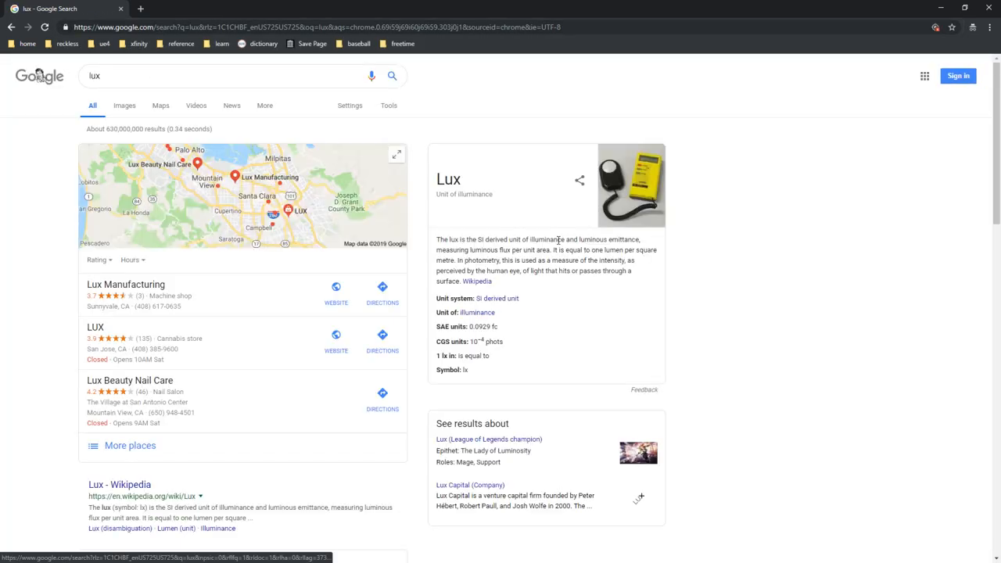
left_click(119, 485)
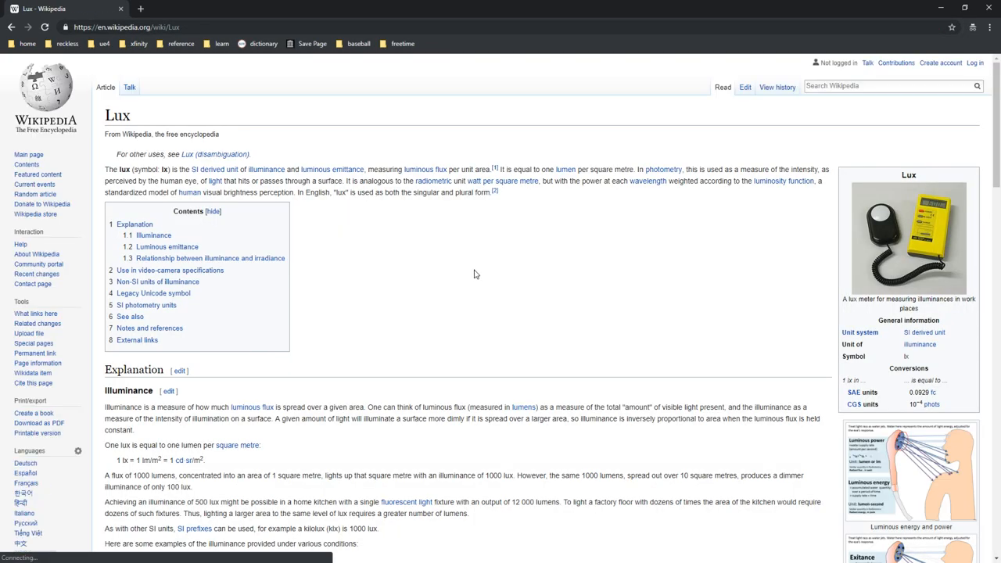
scroll("down", 3)
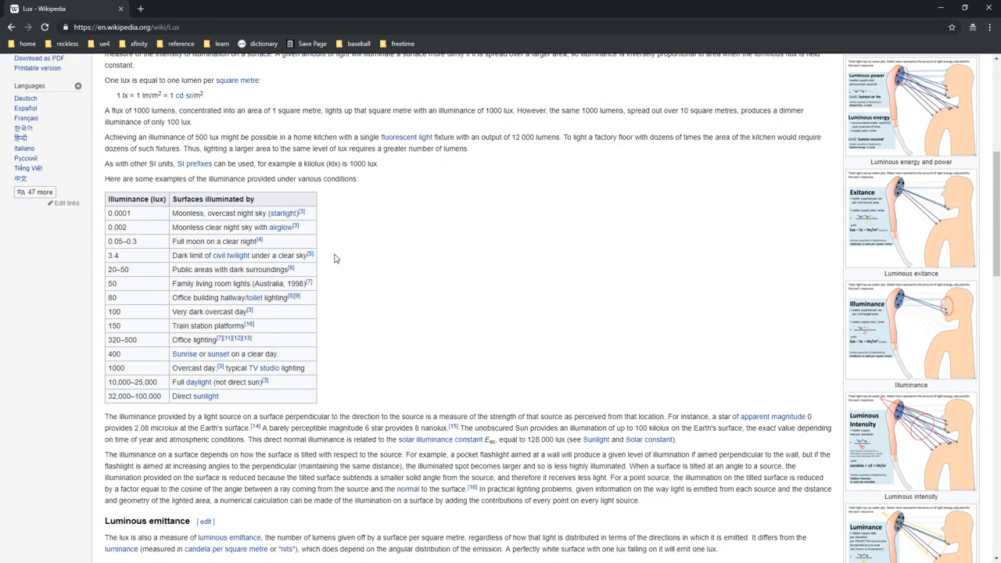
key("ctrl+plus")
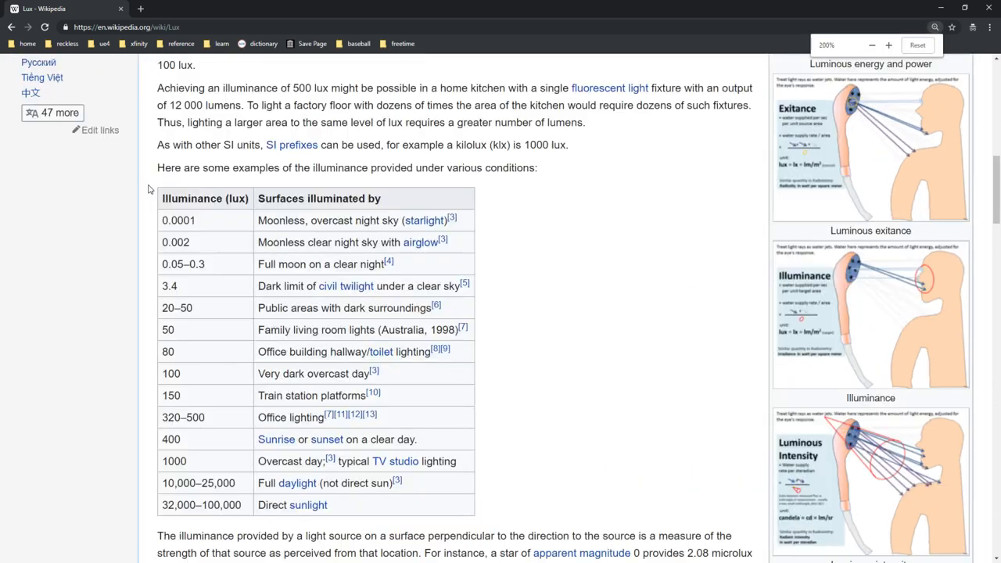
left_click(872, 44)
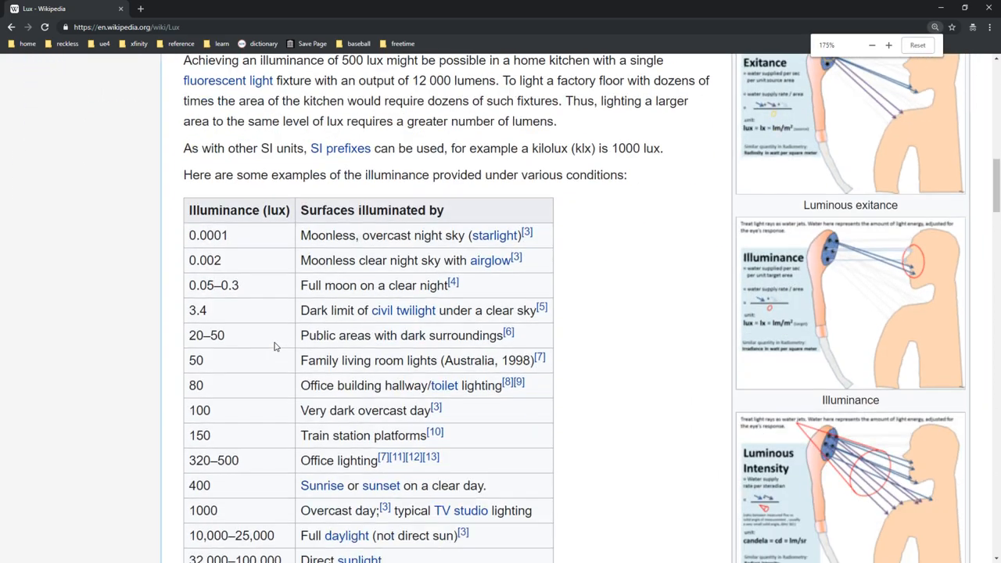
scroll("down", 3)
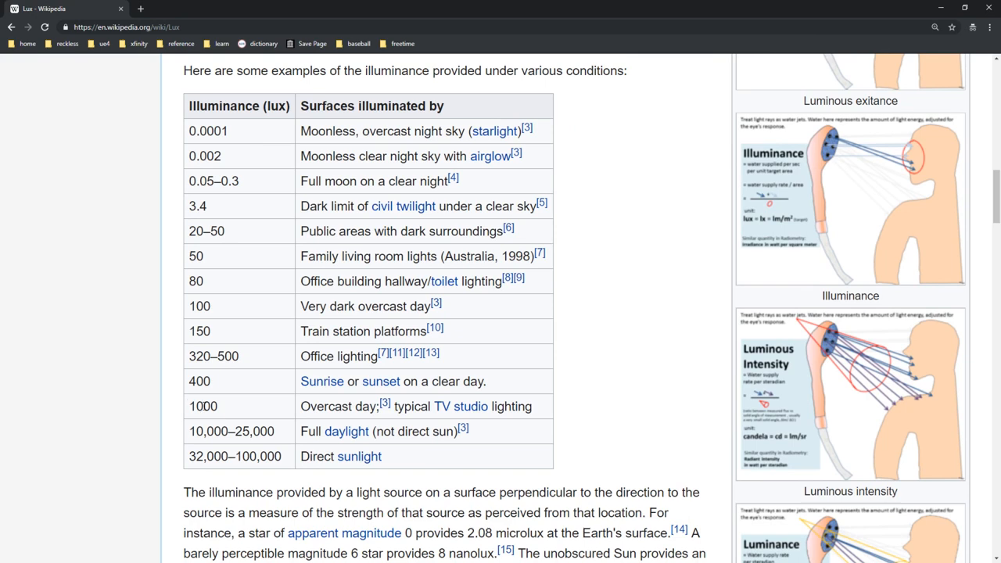
double_click(204, 407)
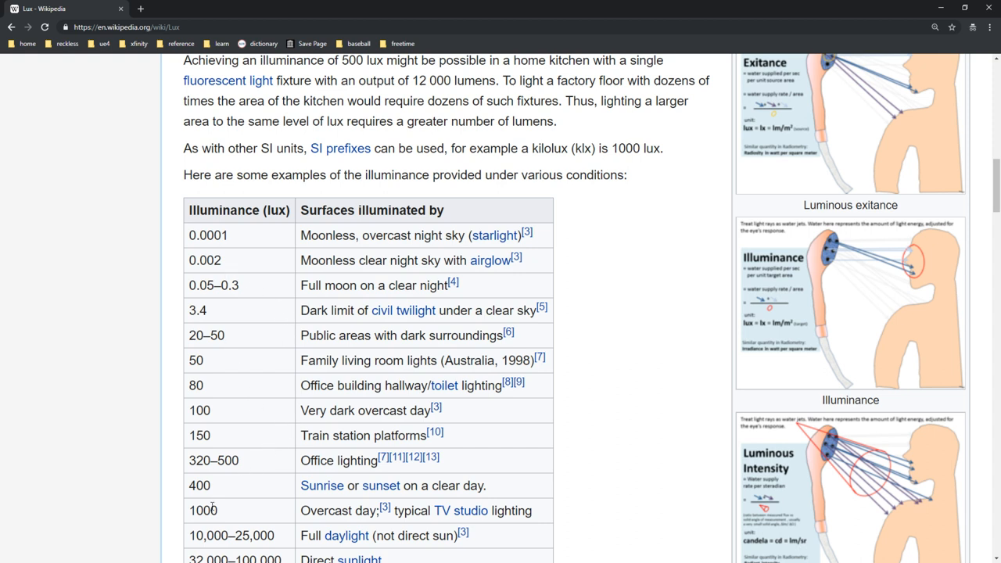
double_click(202, 510)
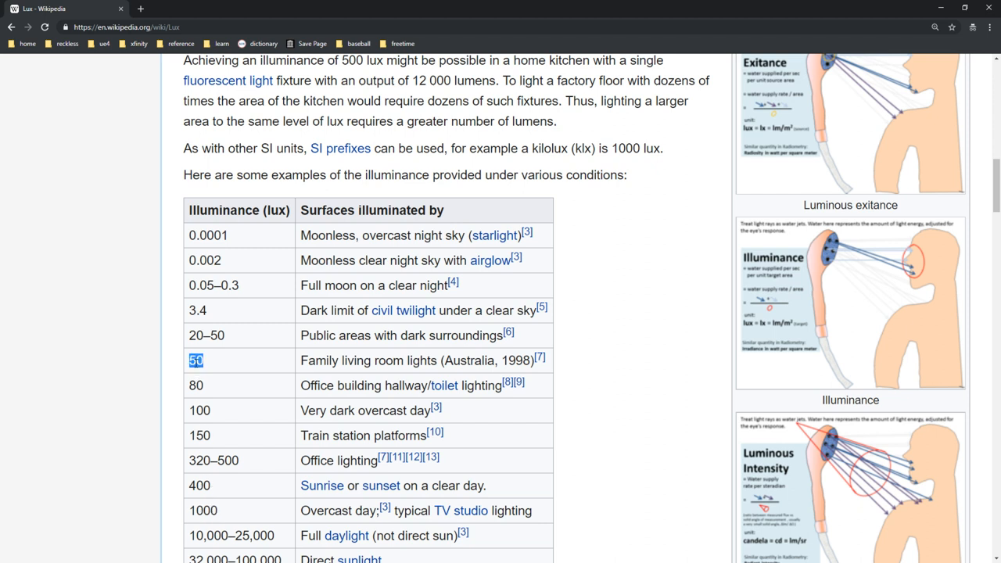
mouse_move(225, 318)
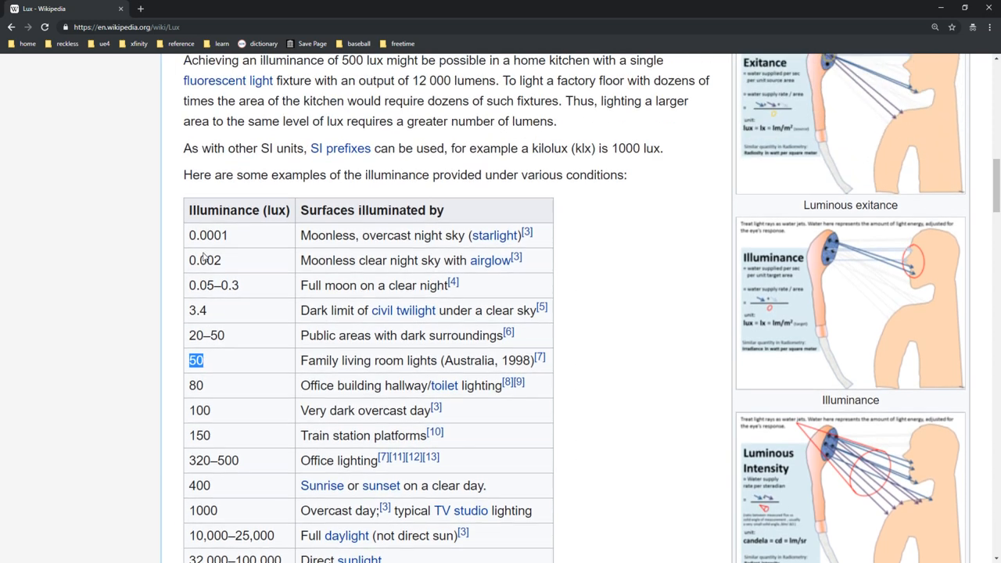
mouse_move(219, 322)
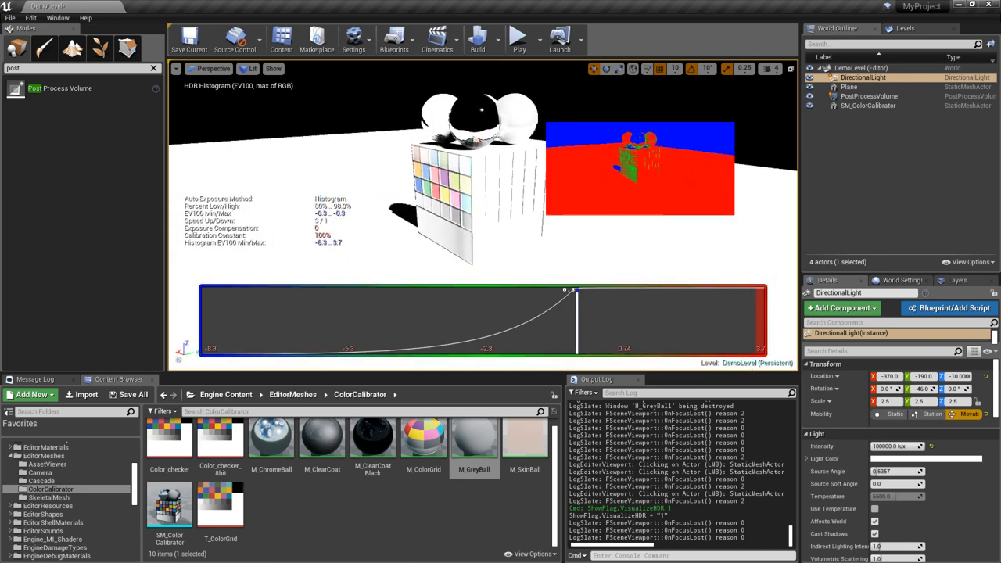
Raise the PostProcessVolume's exposure Min/Max Brightness limits and save the current level.
left_click(868, 96)
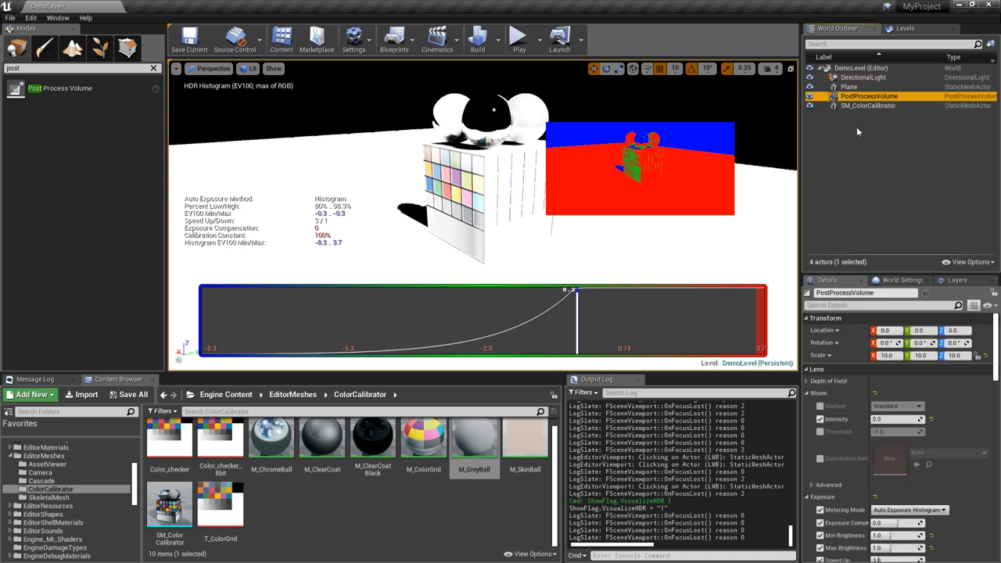
scroll("down", 3)
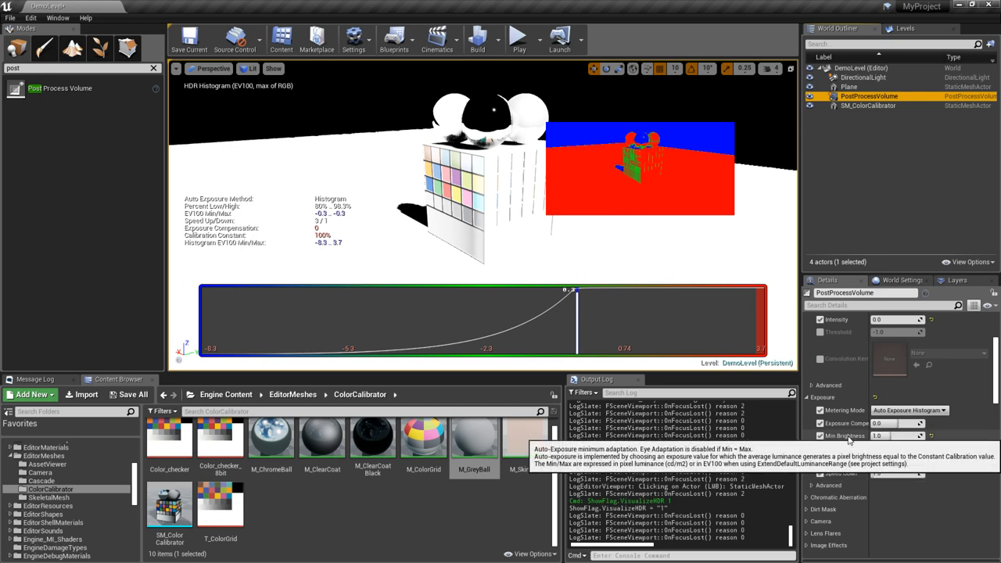
mouse_move(842, 448)
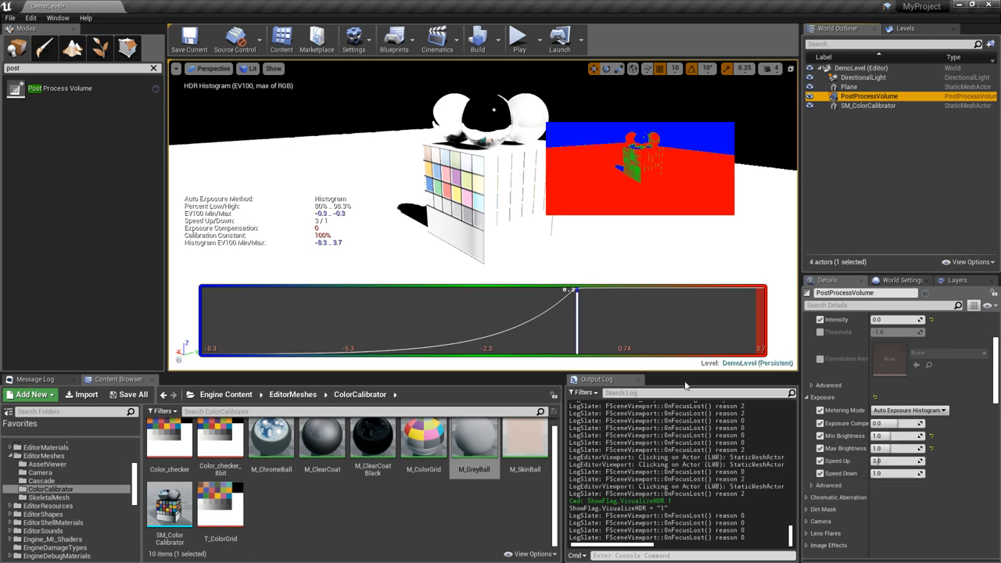
mouse_move(707, 254)
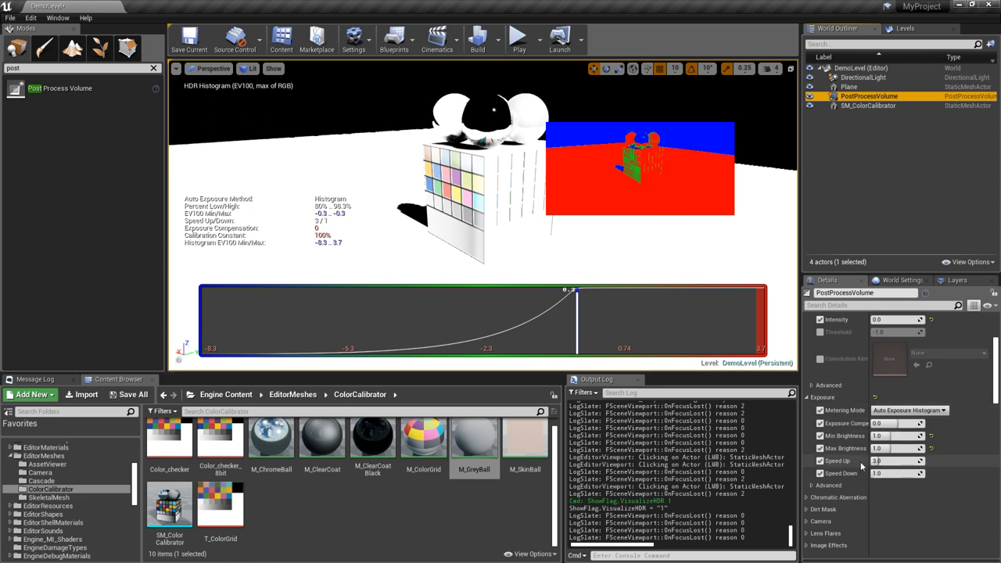
mouse_move(895, 435)
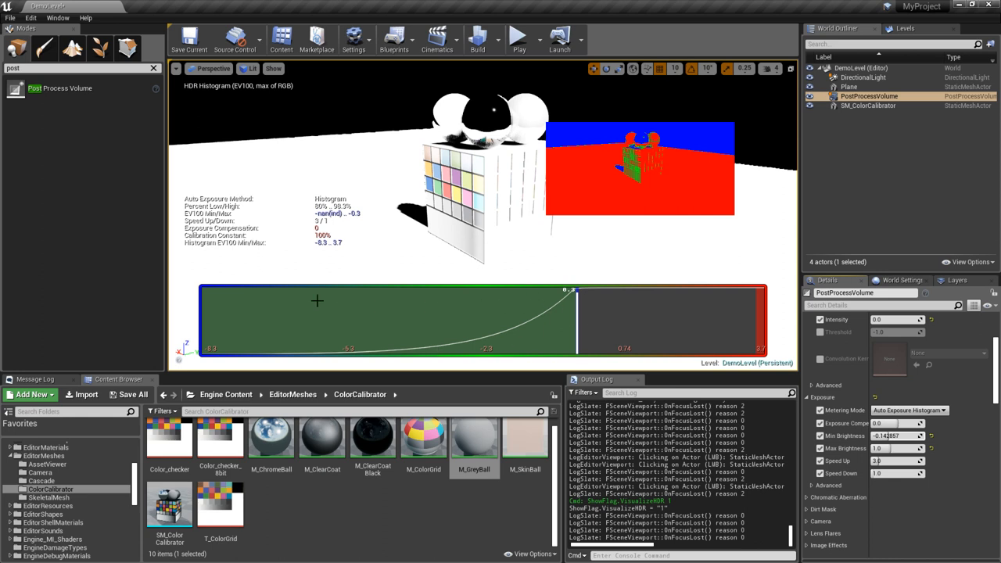
mouse_move(504, 290)
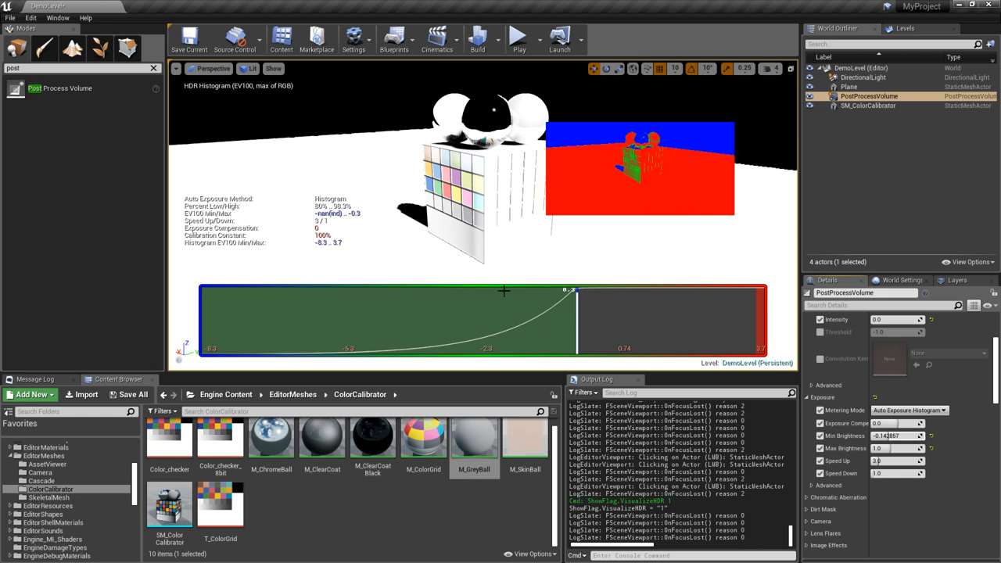
mouse_move(563, 302)
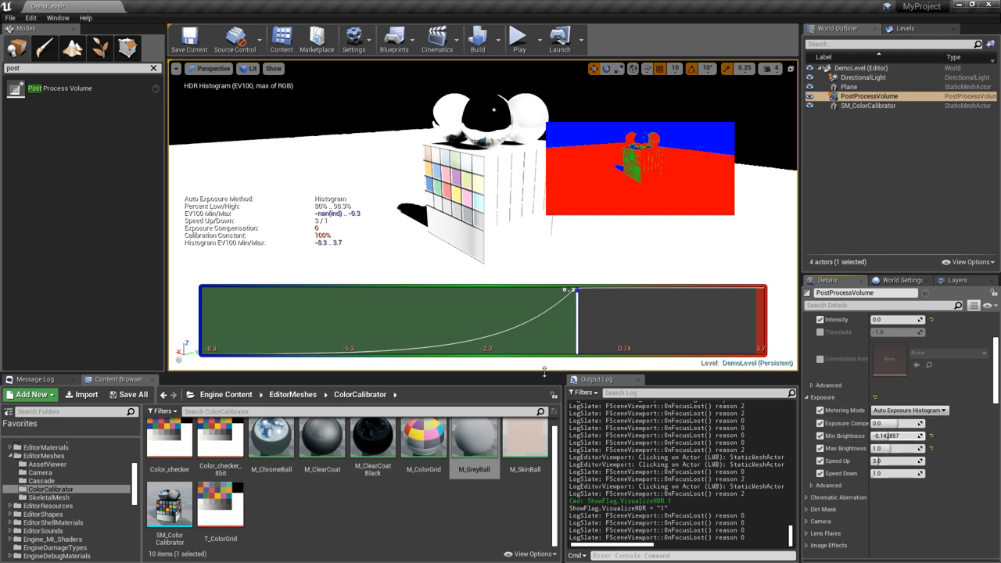
mouse_move(504, 323)
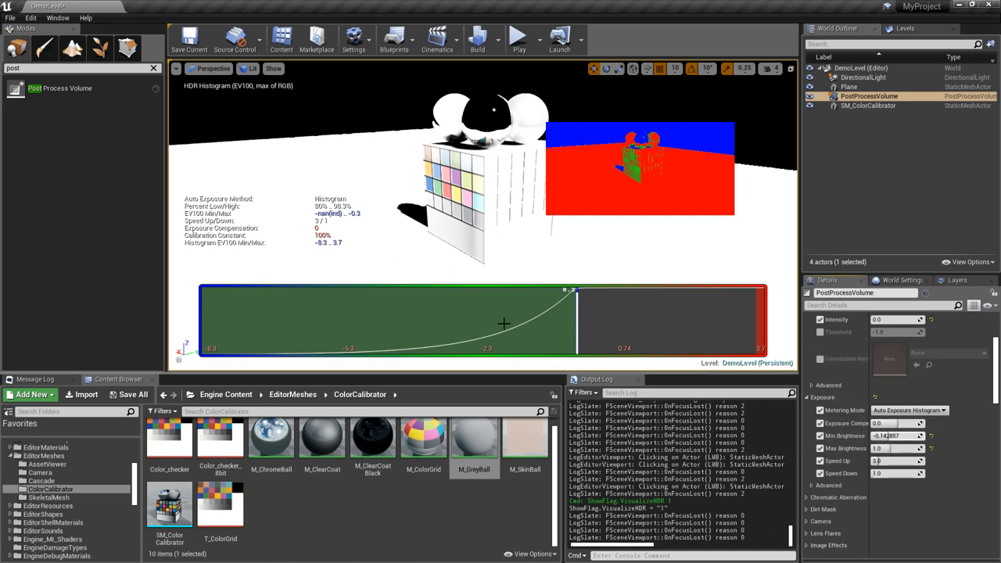
mouse_move(253, 316)
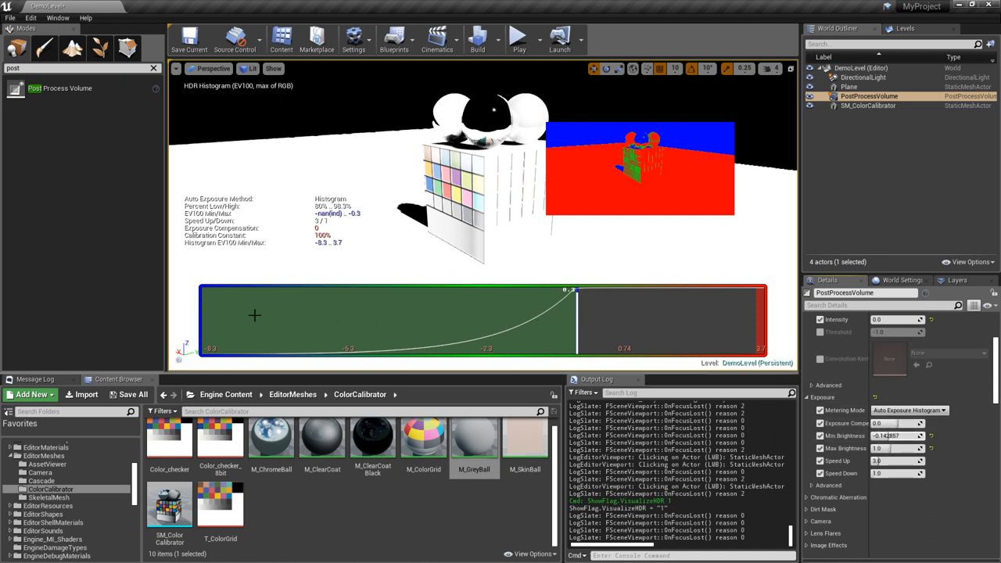
mouse_move(447, 291)
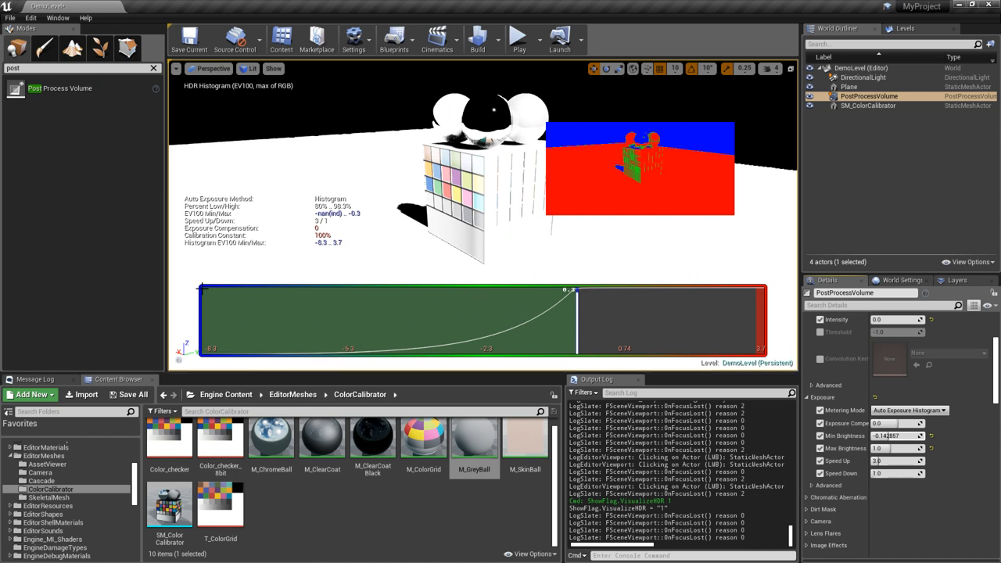
mouse_move(735, 322)
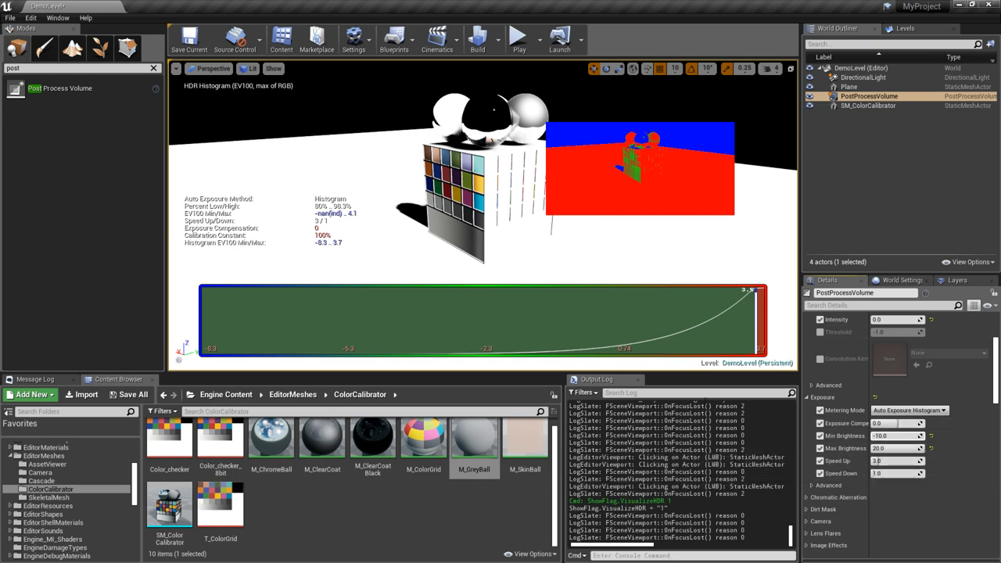
left_click(189, 38)
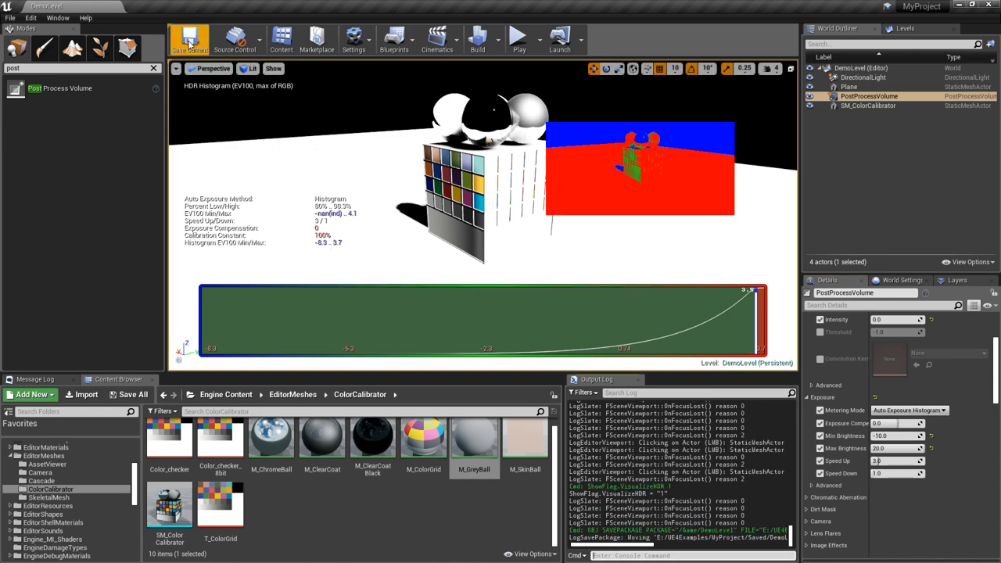
Enable 'Extend default luminance range in Auto Exposure settings' in Project Settings.
left_click(31, 17)
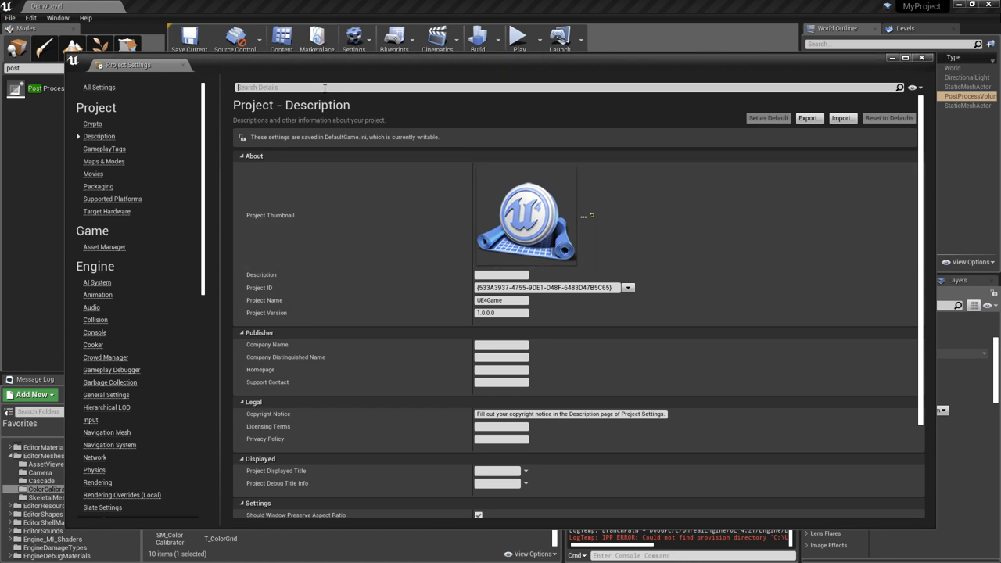
type("h")
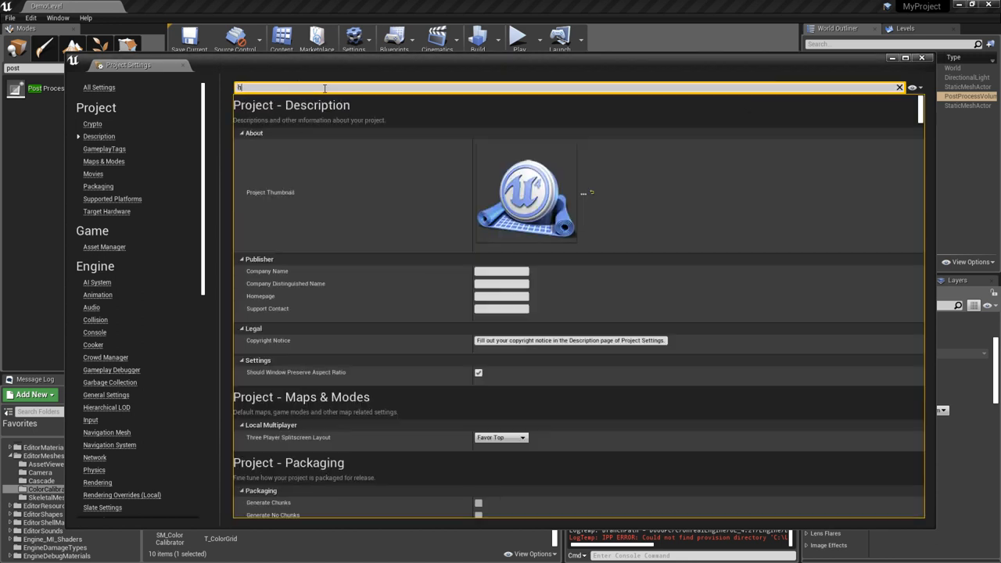
type("range")
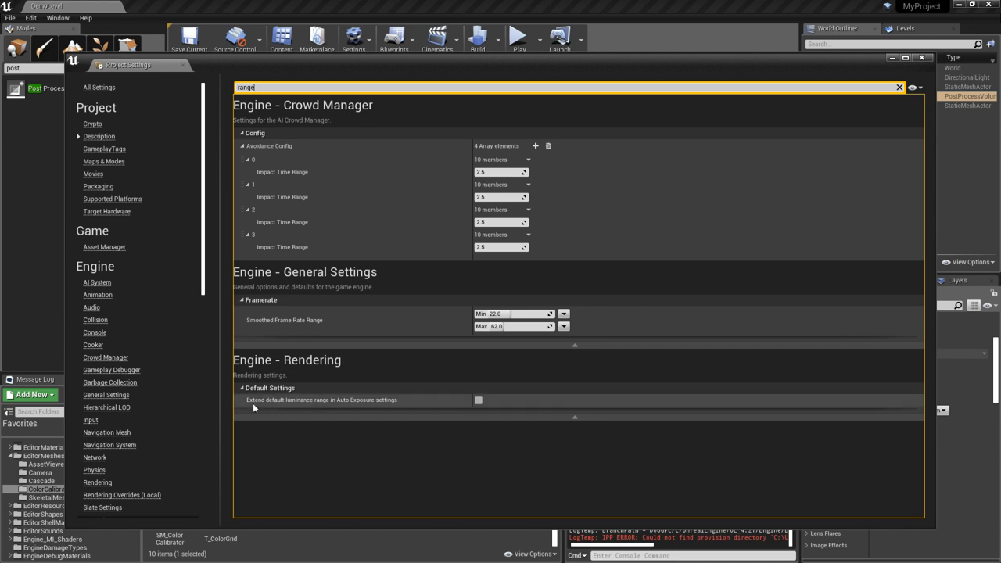
mouse_move(323, 400)
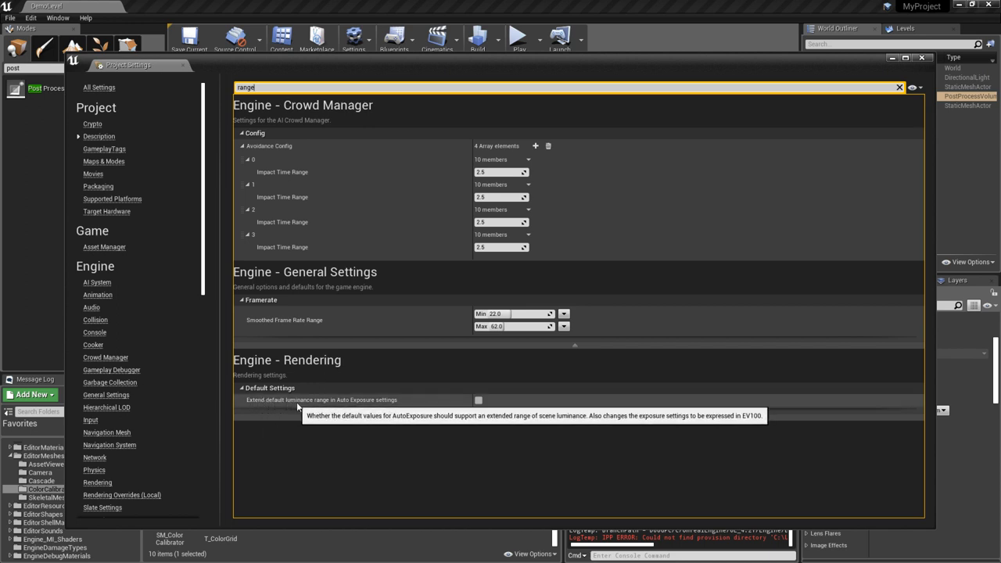
mouse_move(472, 405)
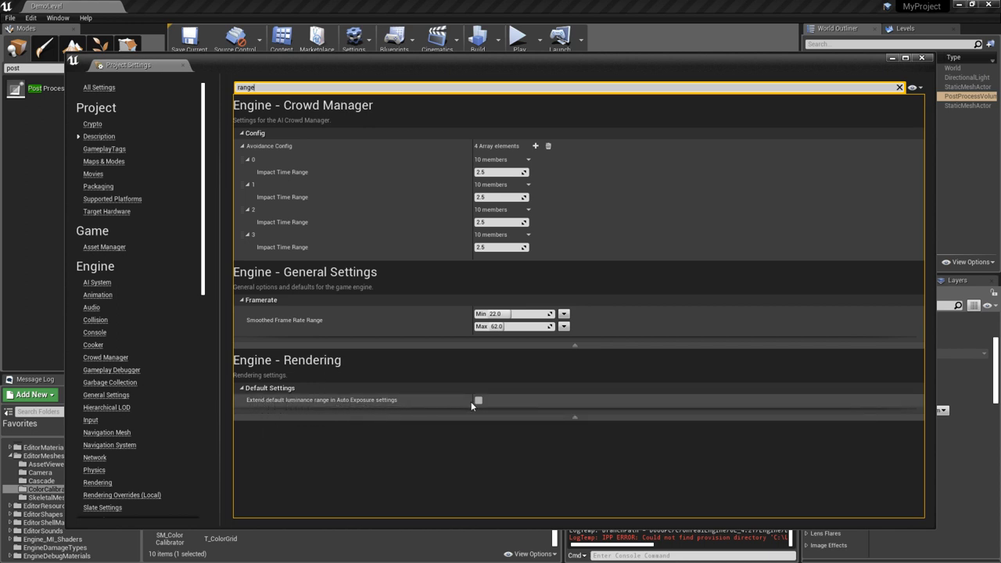
left_click(478, 400)
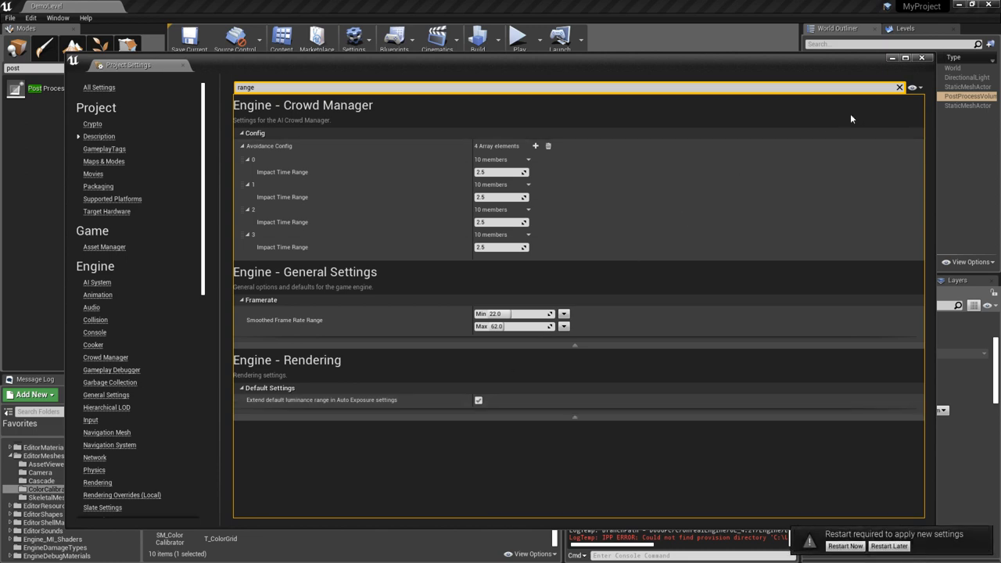
left_click(922, 56)
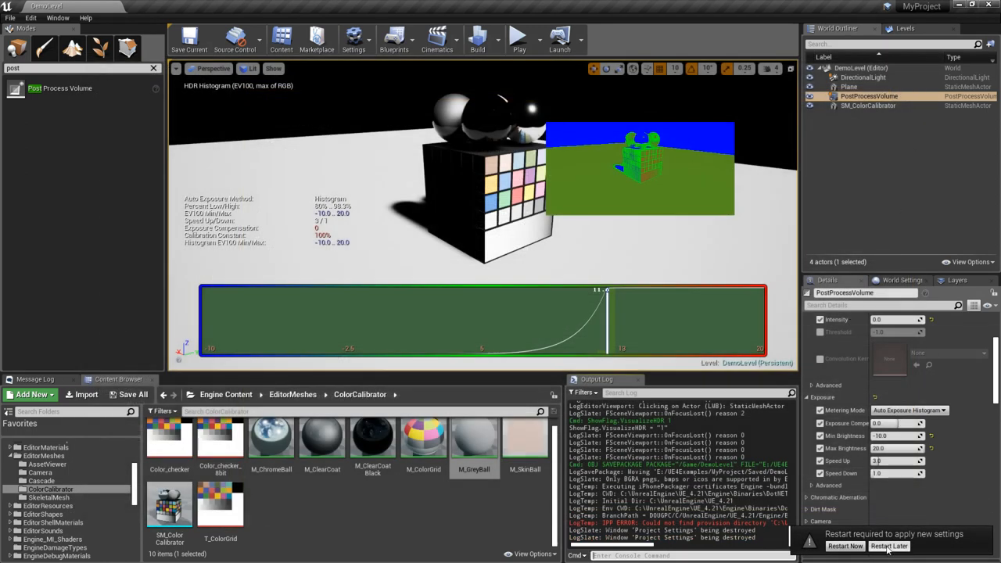
Restart the editor and reopen the DemoLevel map.
left_click(845, 546)
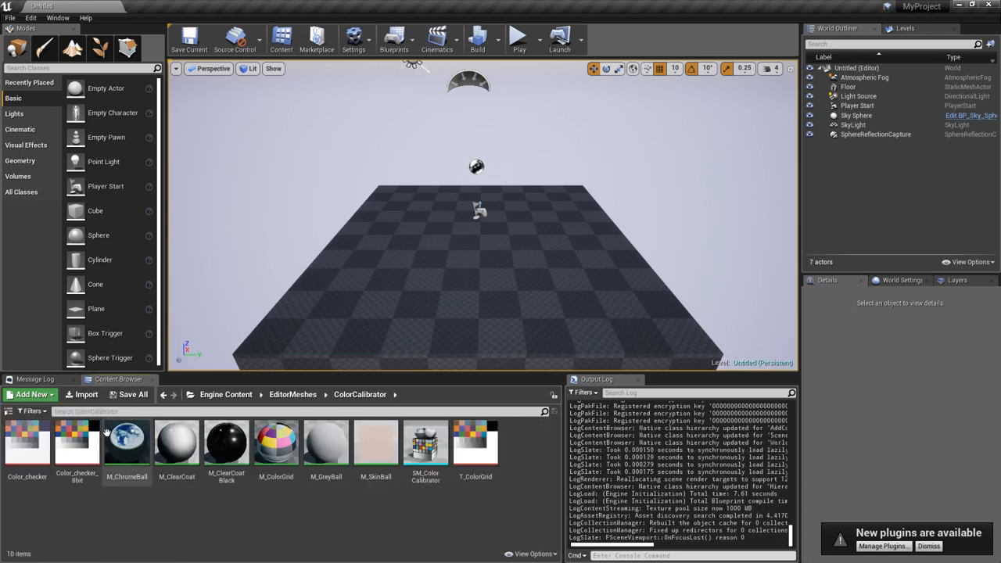
mouse_move(12, 419)
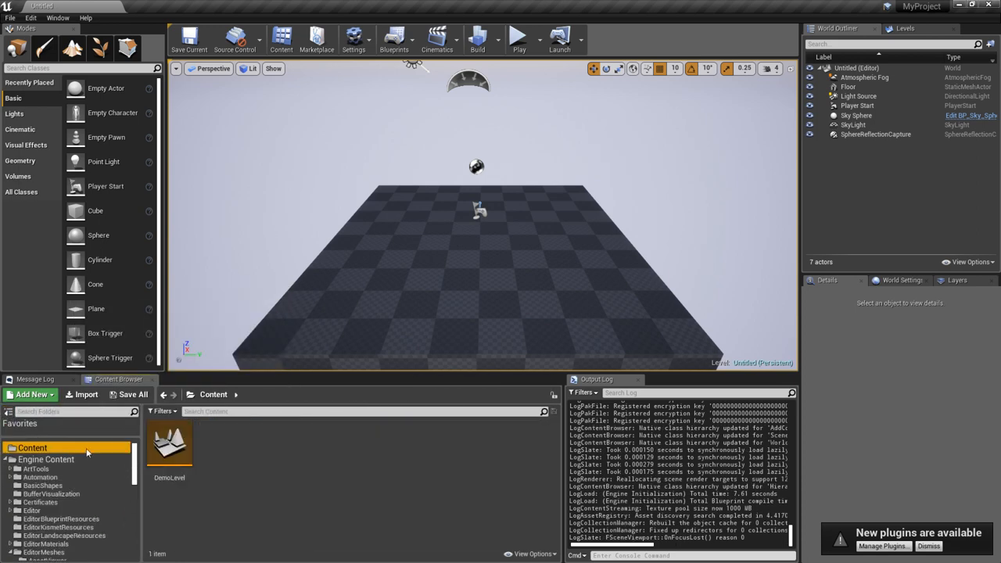
double_click(169, 444)
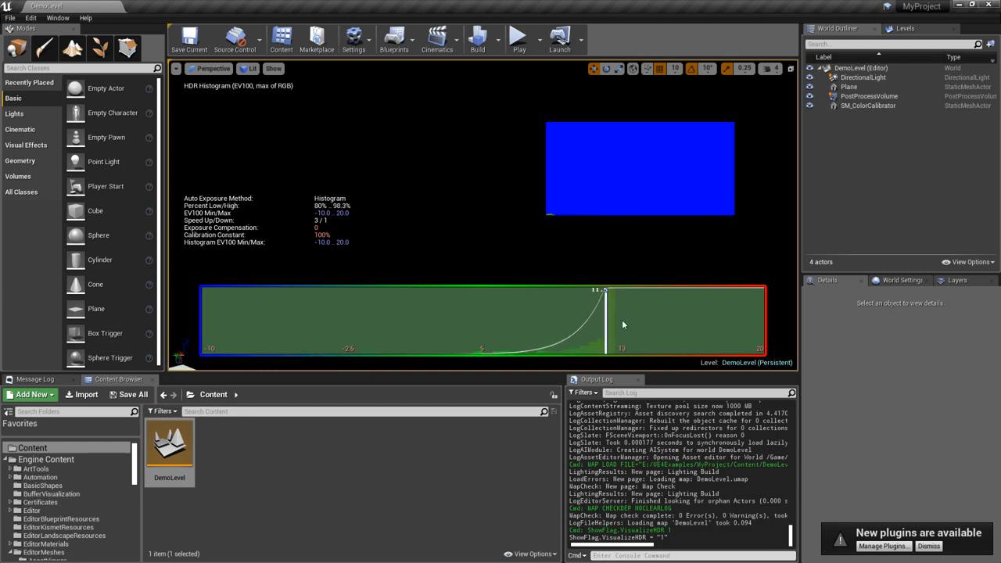
mouse_move(586, 360)
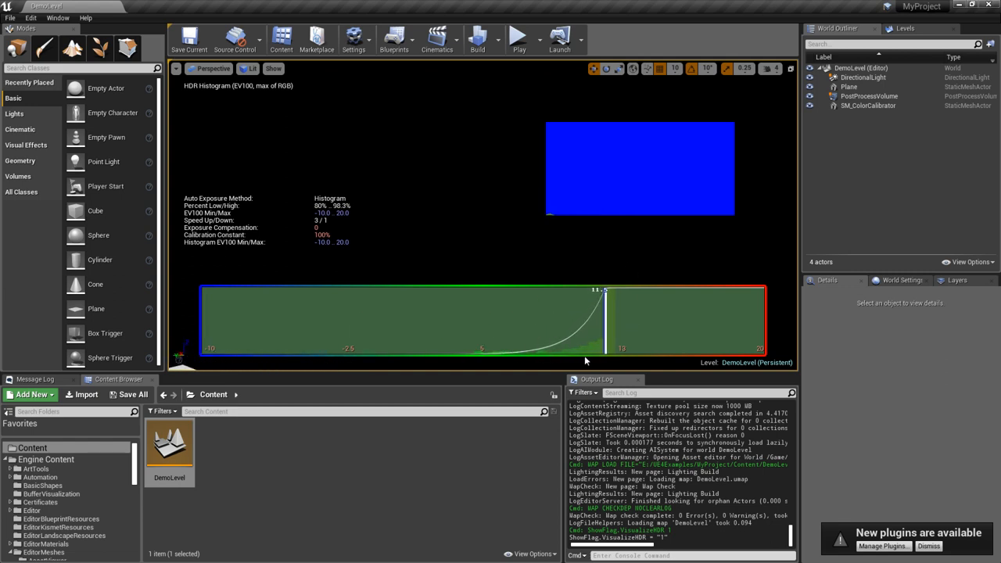
mouse_move(582, 347)
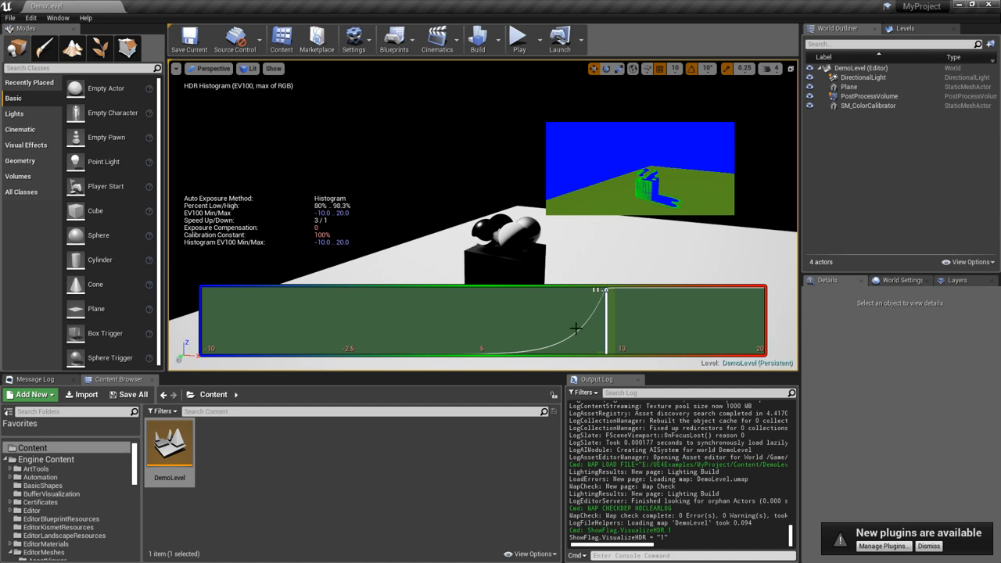
mouse_move(612, 290)
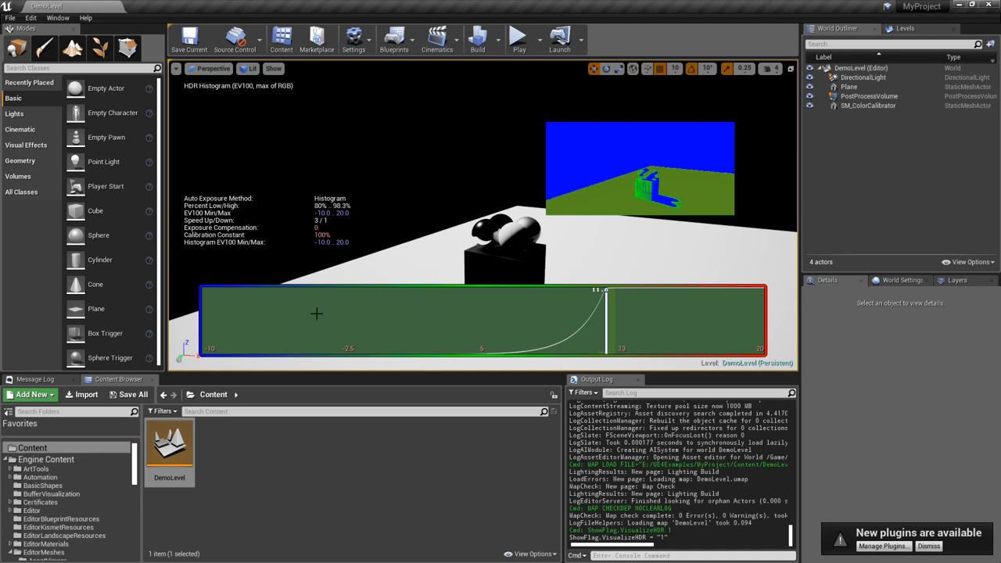
mouse_move(417, 336)
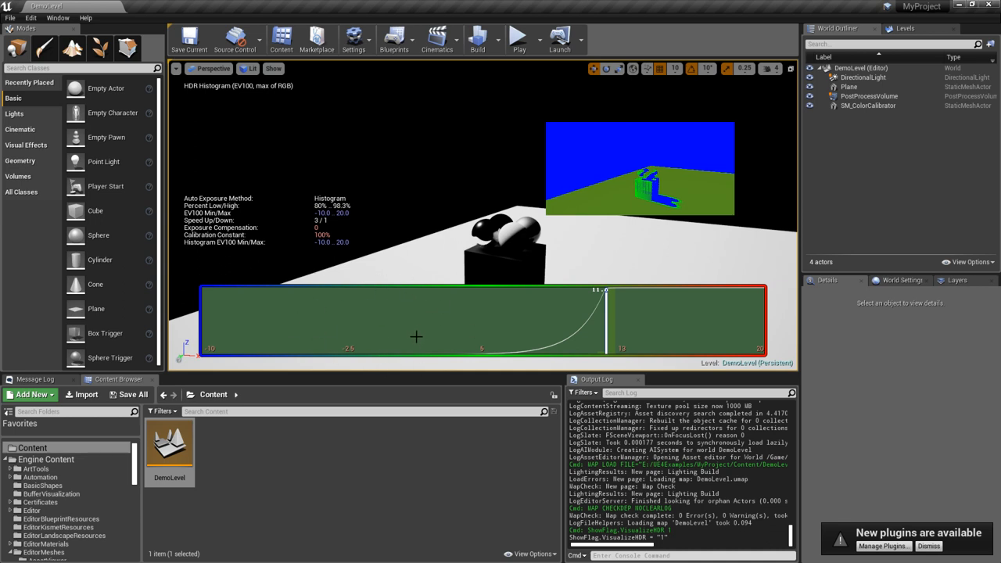
mouse_move(659, 310)
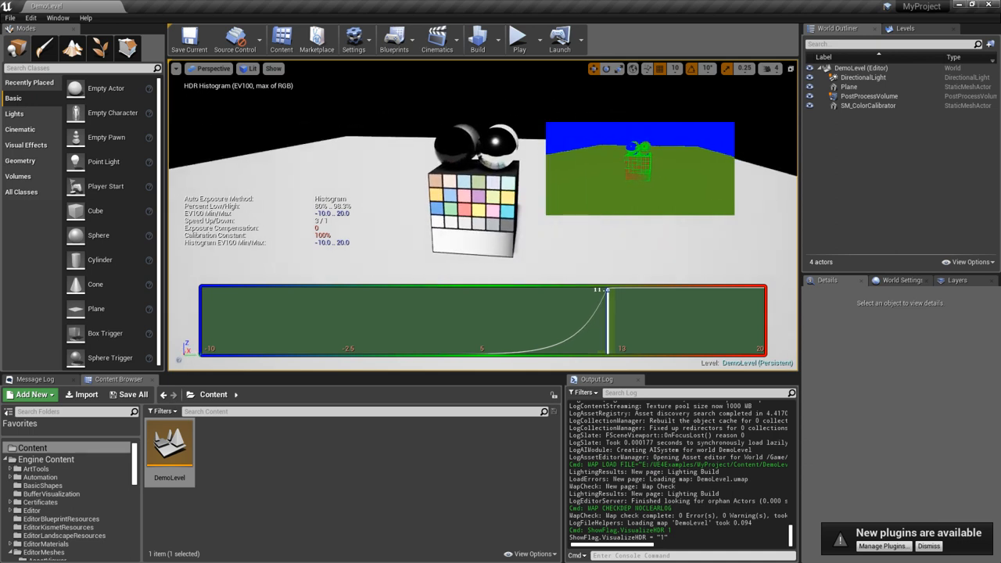
Select PostProcessVolume to show its histogram-based exposure settings.
left_click(869, 95)
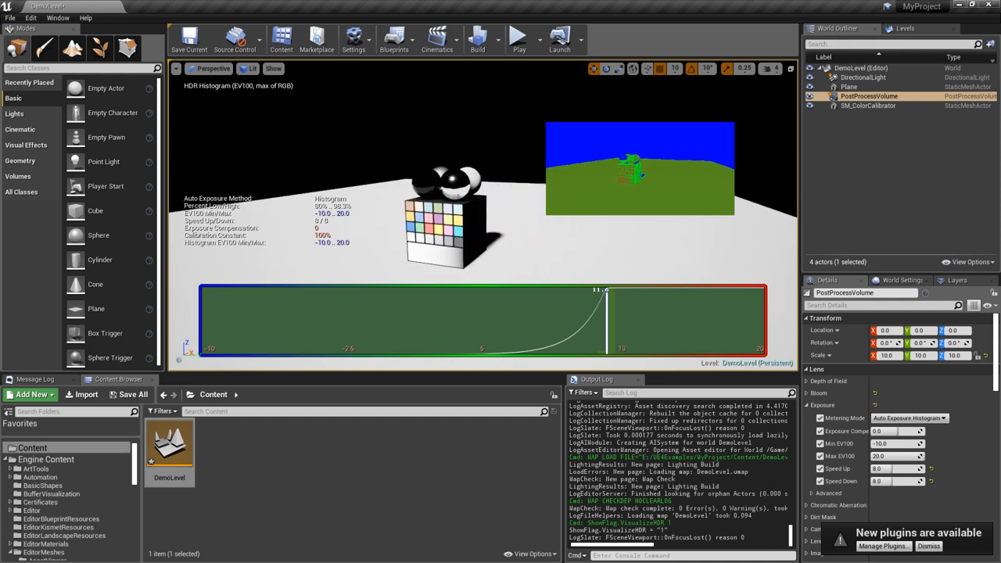
Select DirectionalLight to edit its rotation and light properties.
left_click(863, 77)
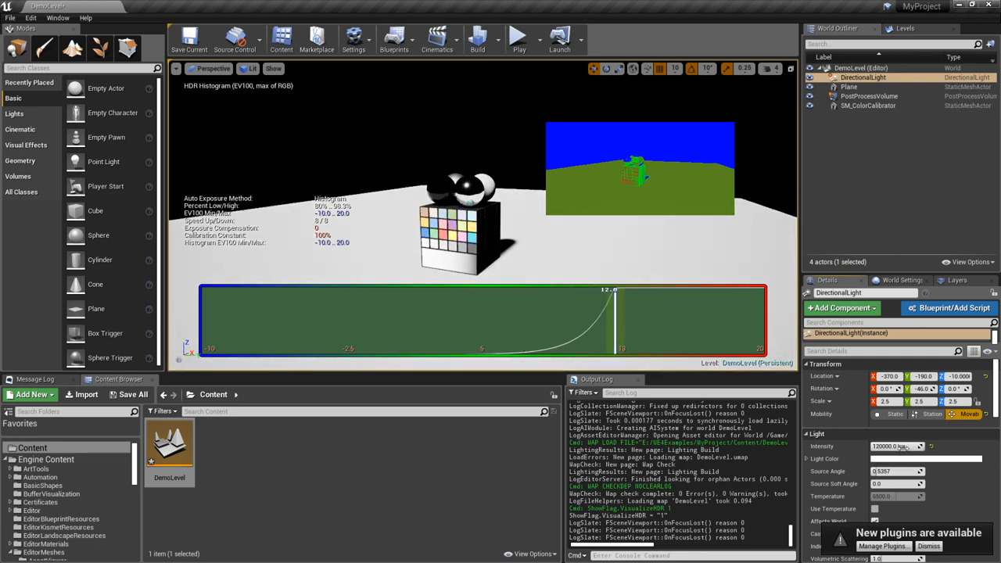
mouse_move(898, 470)
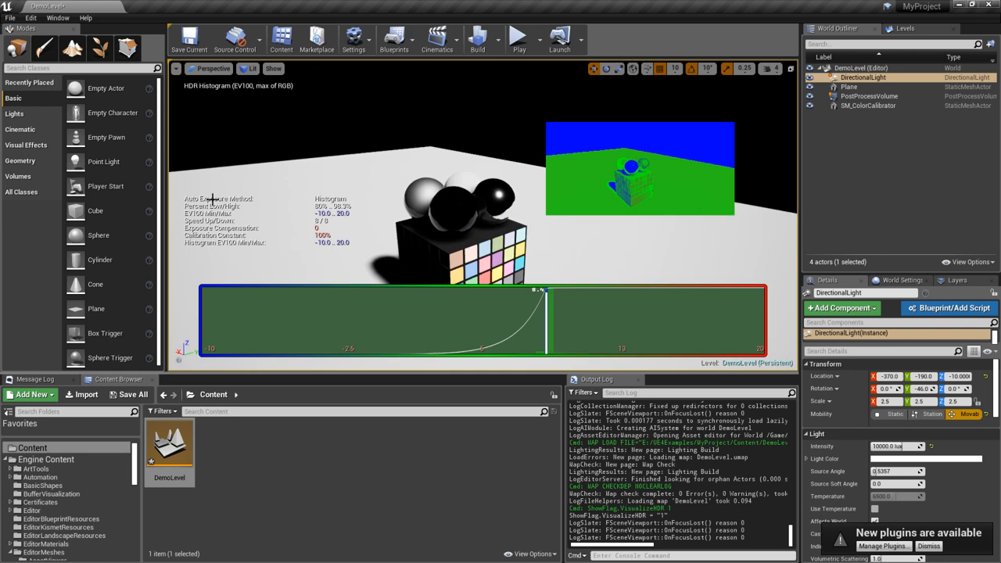
mouse_move(106, 138)
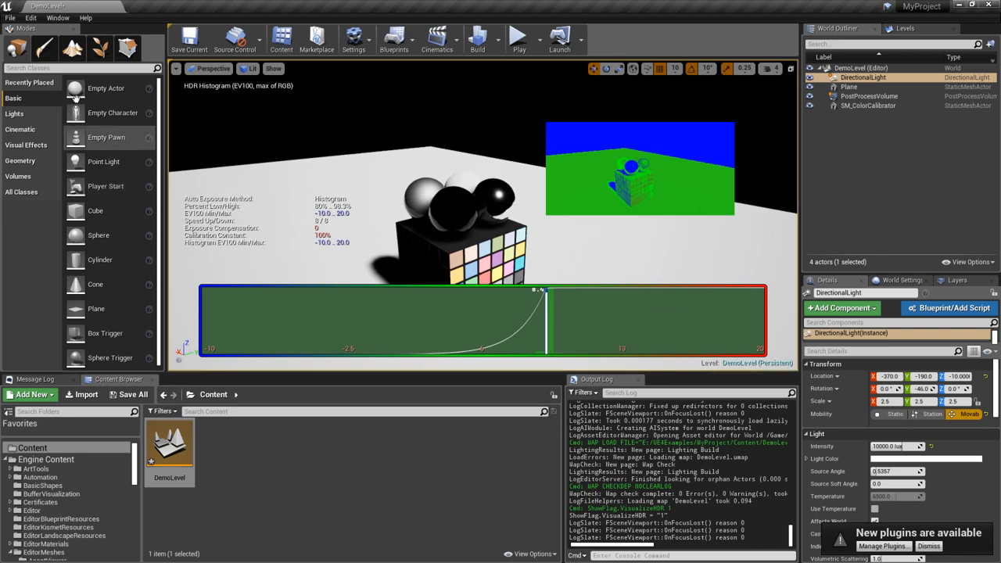
type("sky sph")
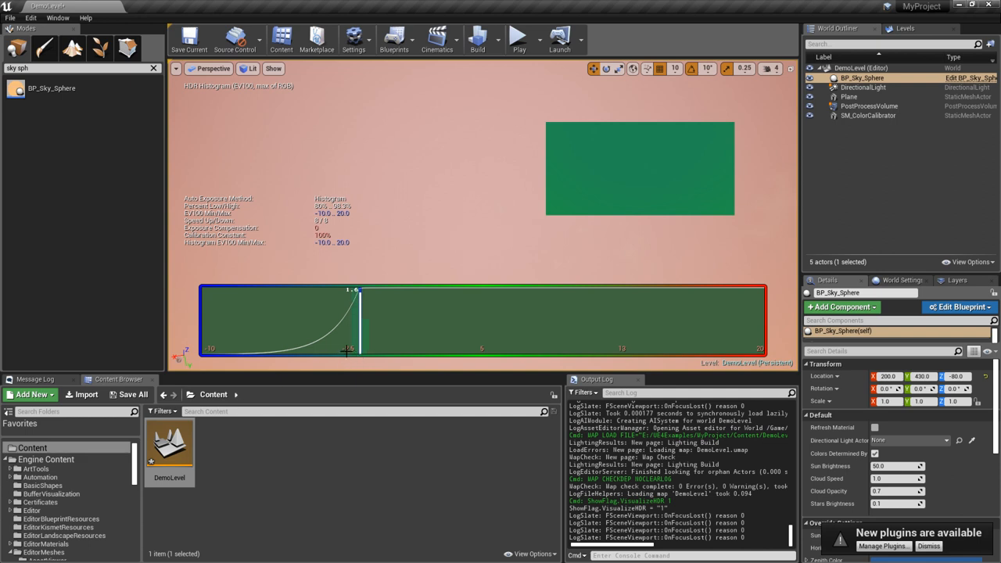
mouse_move(366, 329)
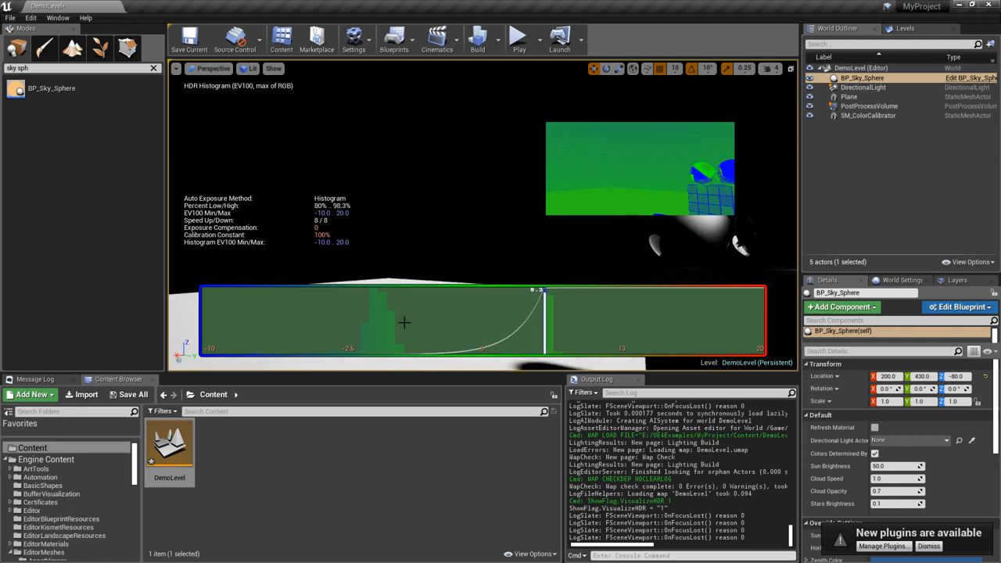
mouse_move(351, 314)
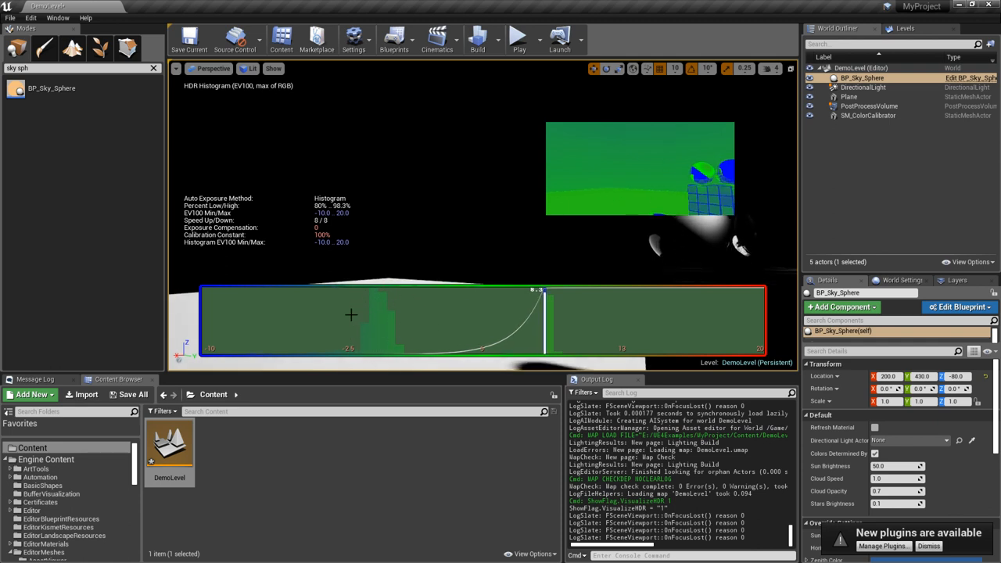
mouse_move(366, 307)
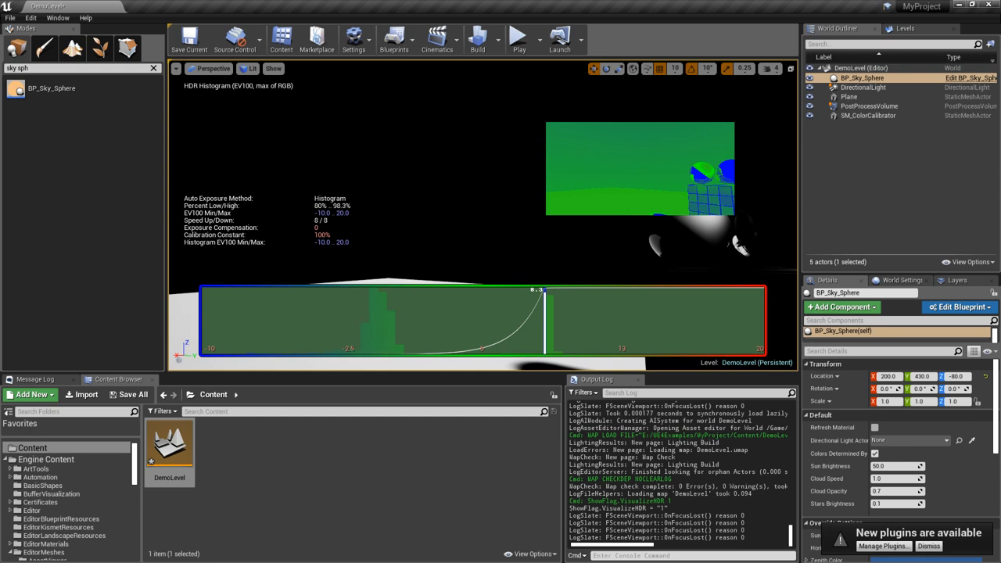
mouse_move(413, 353)
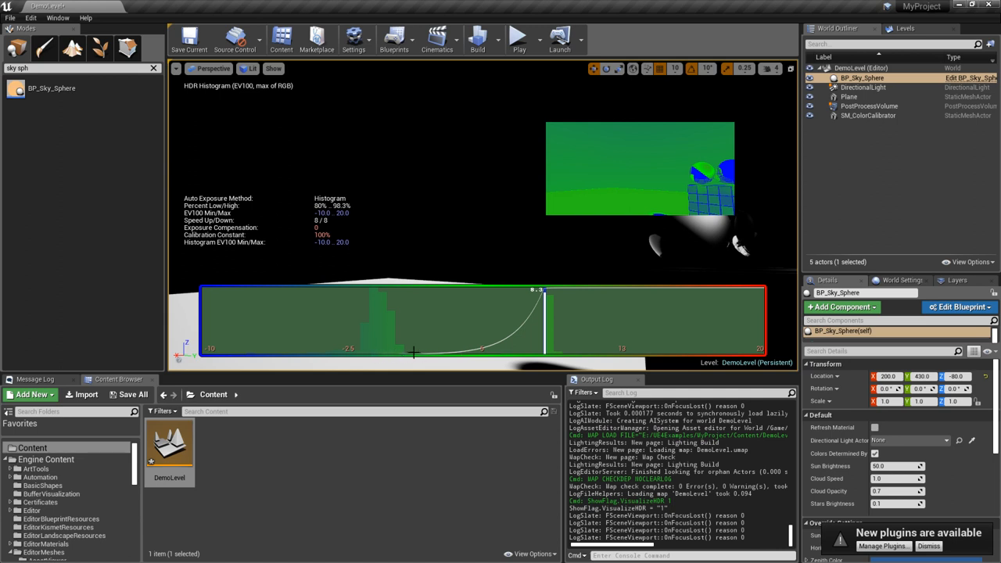
mouse_move(488, 306)
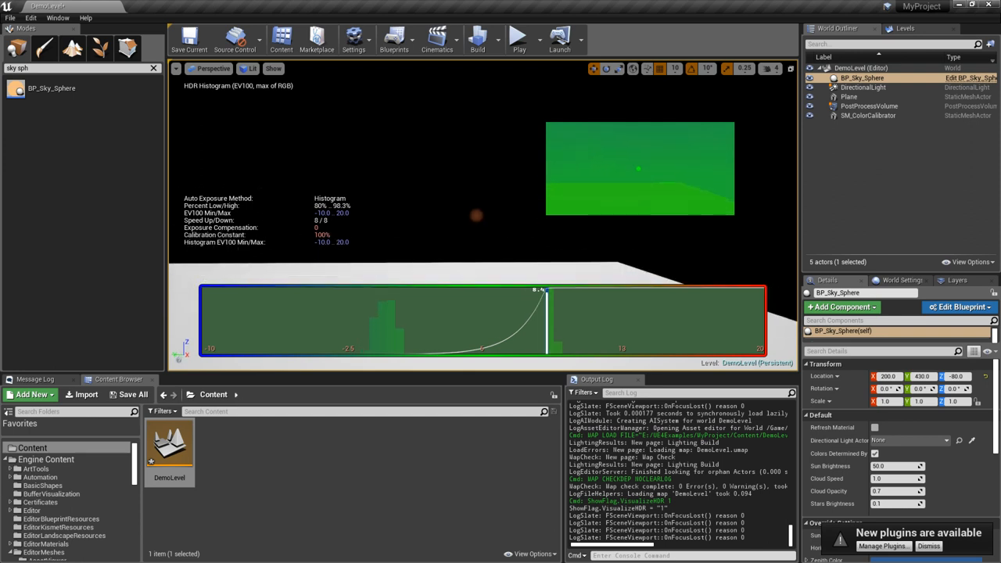
Switch the viewport to Unlit view mode, revealing the blue sky and white sun disc.
left_click(248, 68)
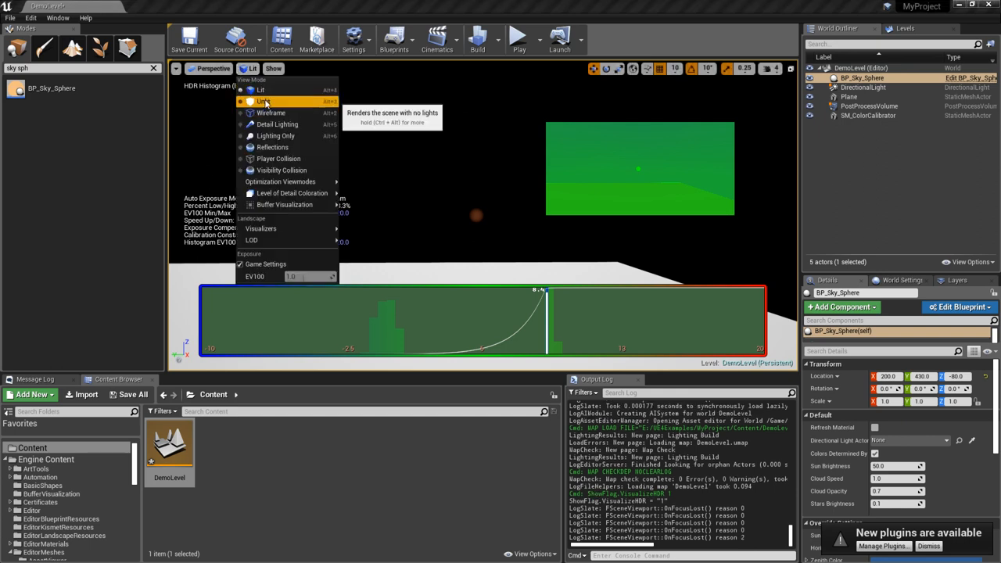
left_click(263, 100)
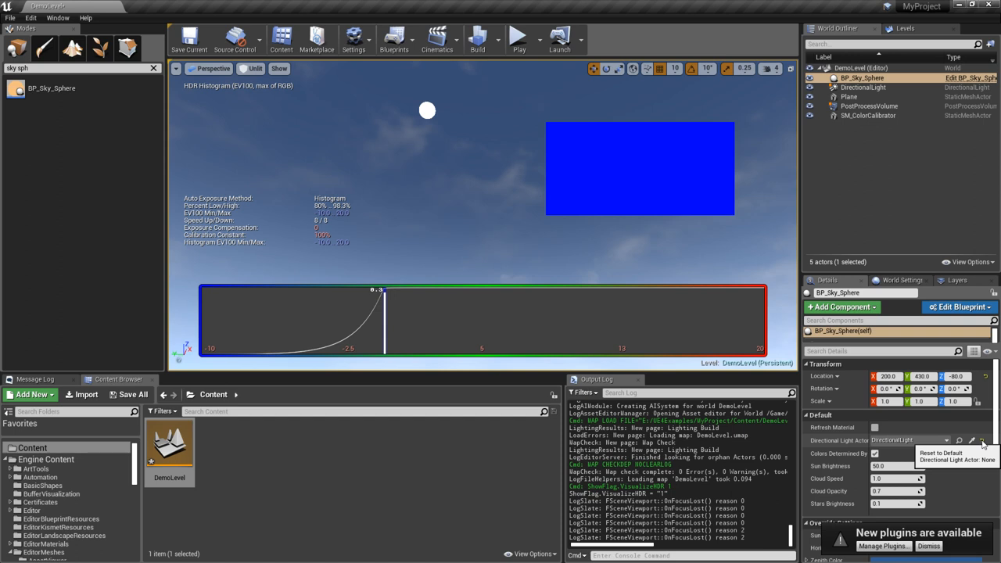
mouse_move(983, 439)
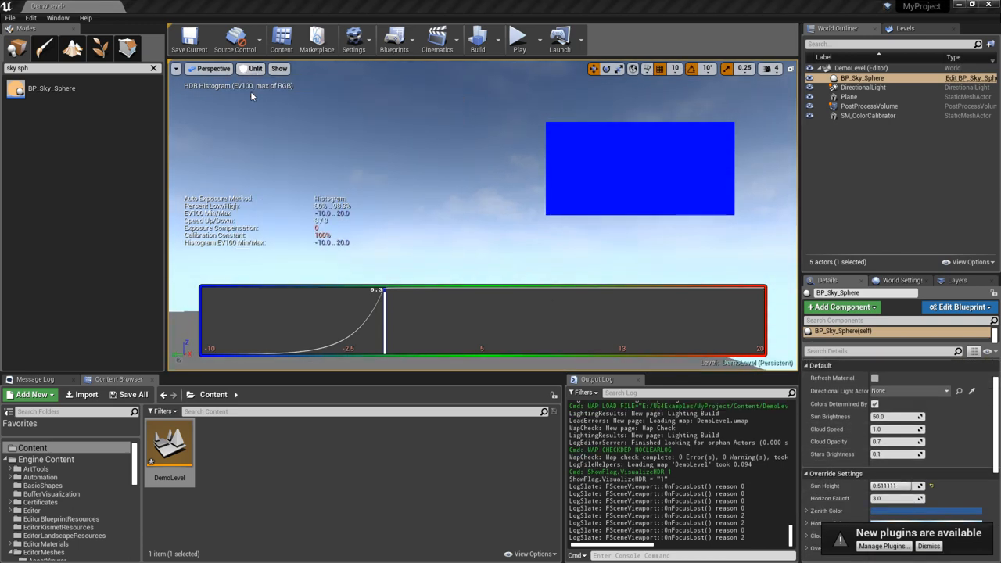
Return the viewport to Lit view mode with the sky sphere's override settings shown.
left_click(254, 69)
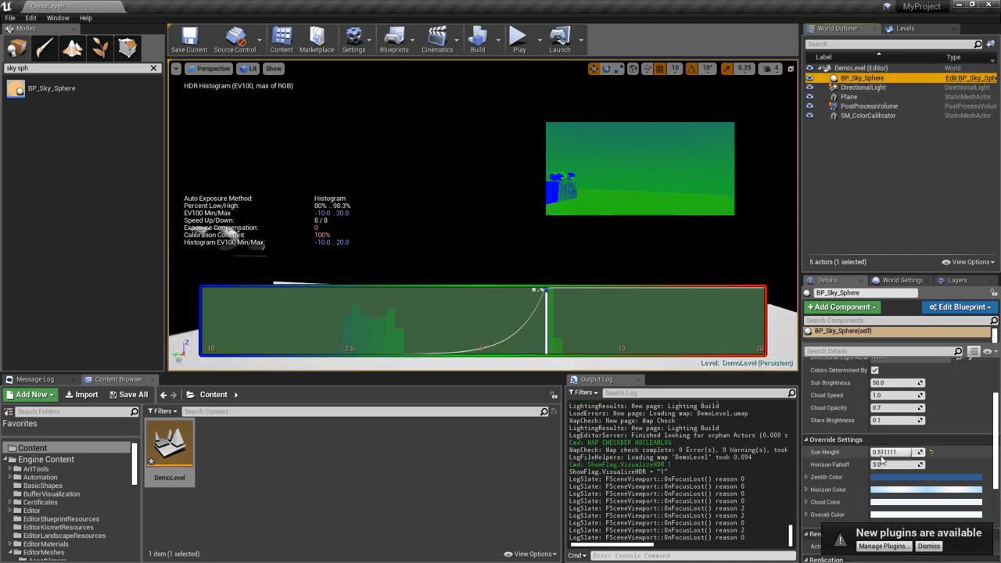
Bring up the sky sphere's override colour swatch and launch its Color Picker under the HDR histogram view.
scroll("down", 3)
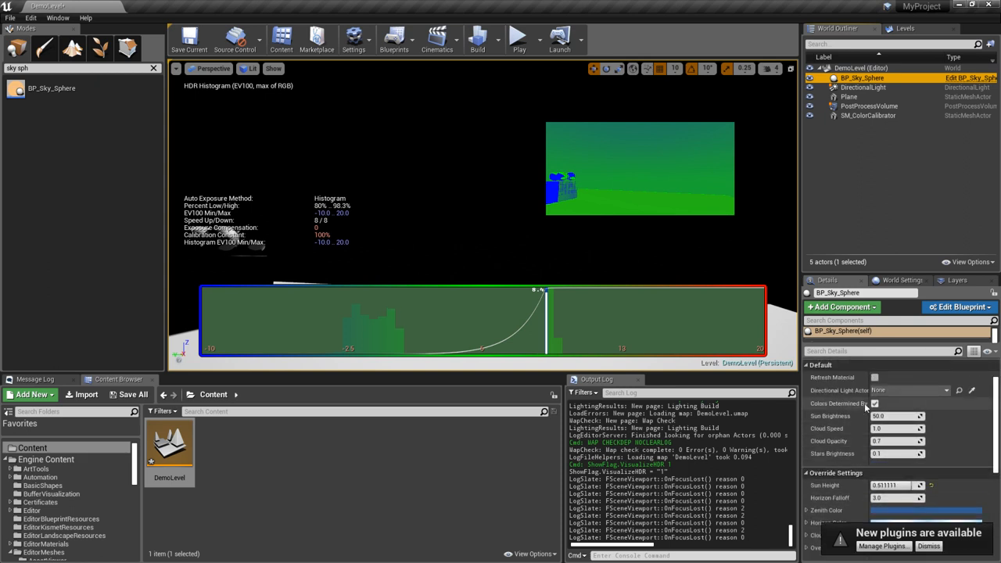
mouse_move(875, 404)
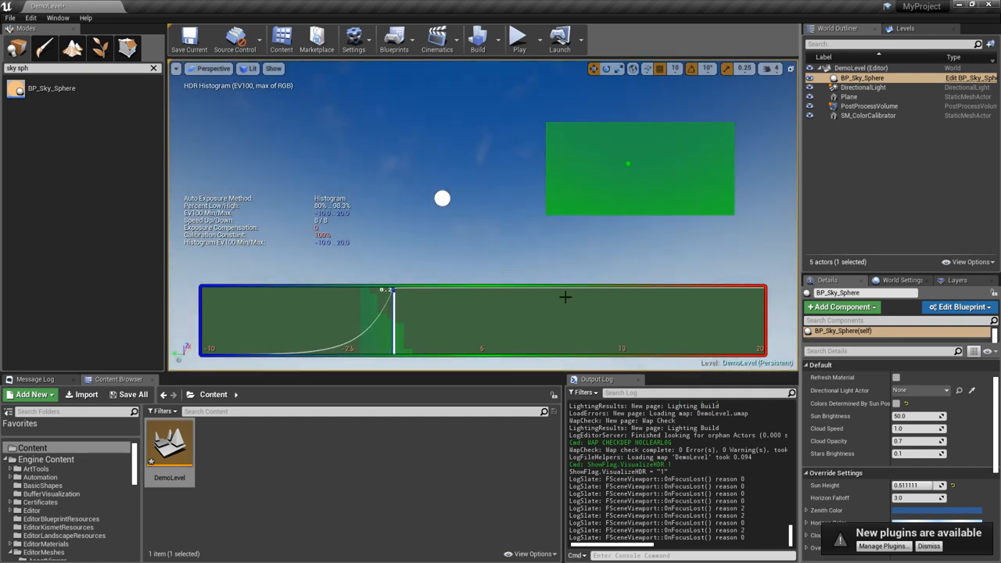
scroll("down", 3)
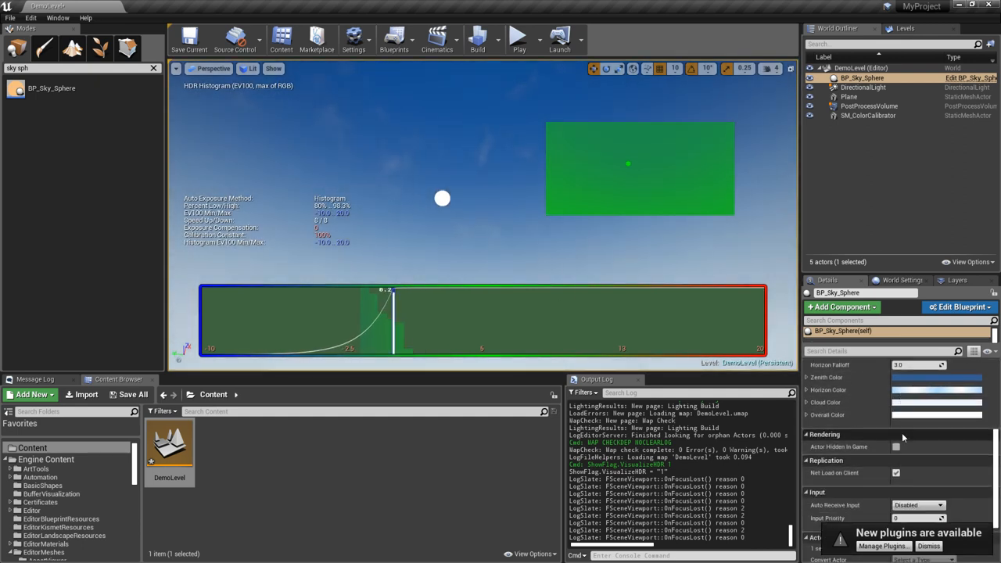
left_click(936, 389)
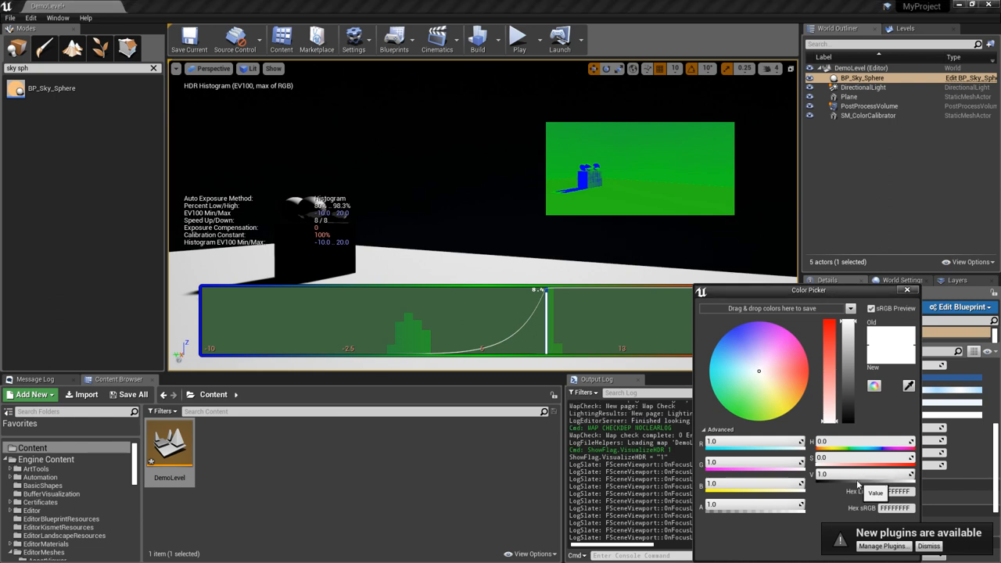
Raise the sky sphere's Overall Color through 10 and 40 to an HDR value of 60 per channel.
type("10.0")
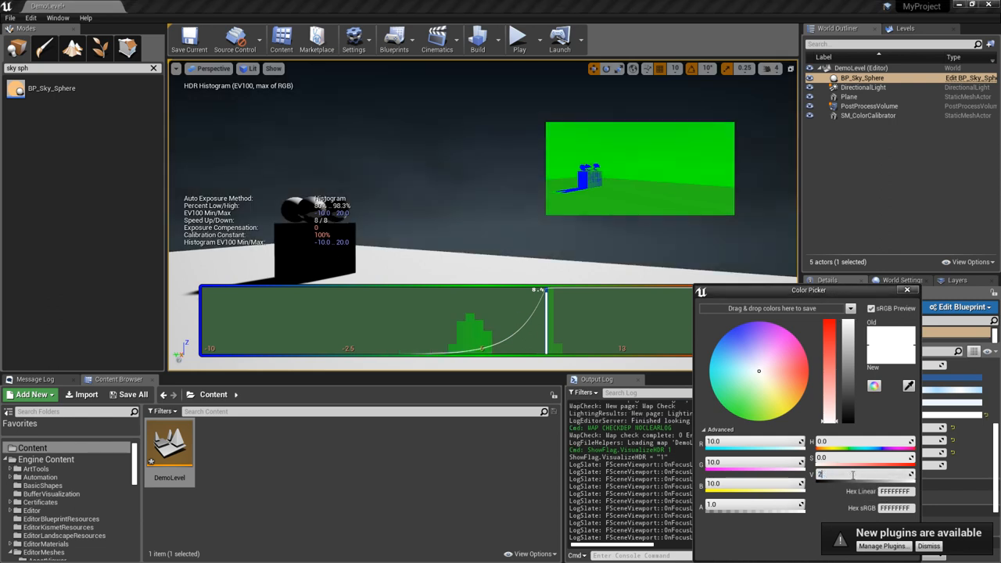
type("40.0")
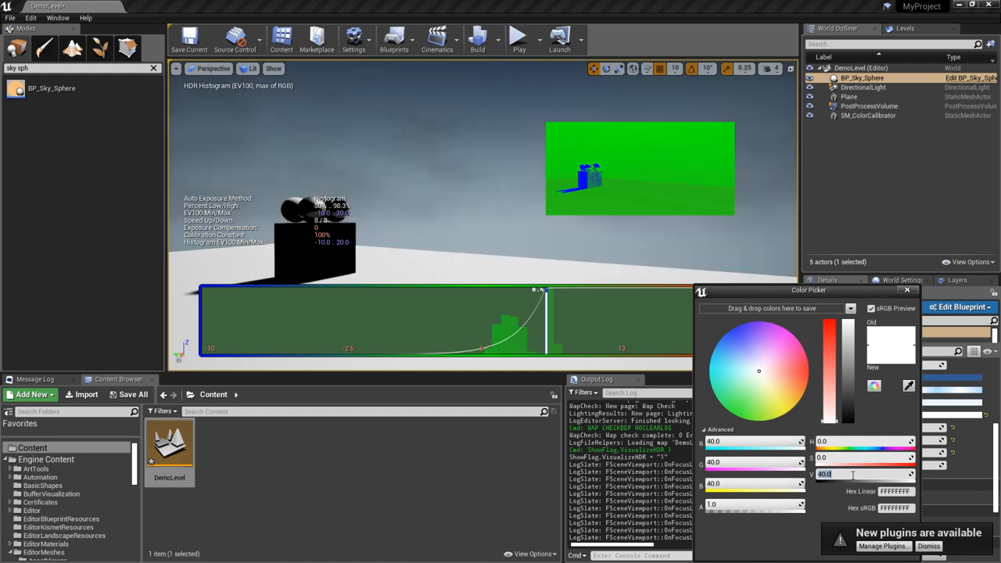
type("60")
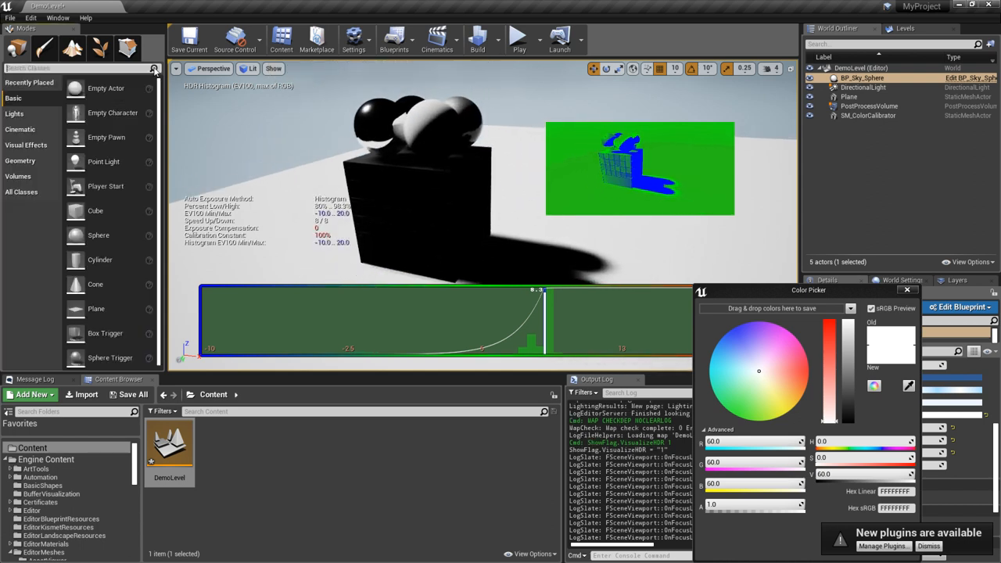
Search the placeable actors for 'sky' and add a Sky Light to the level.
type("sky")
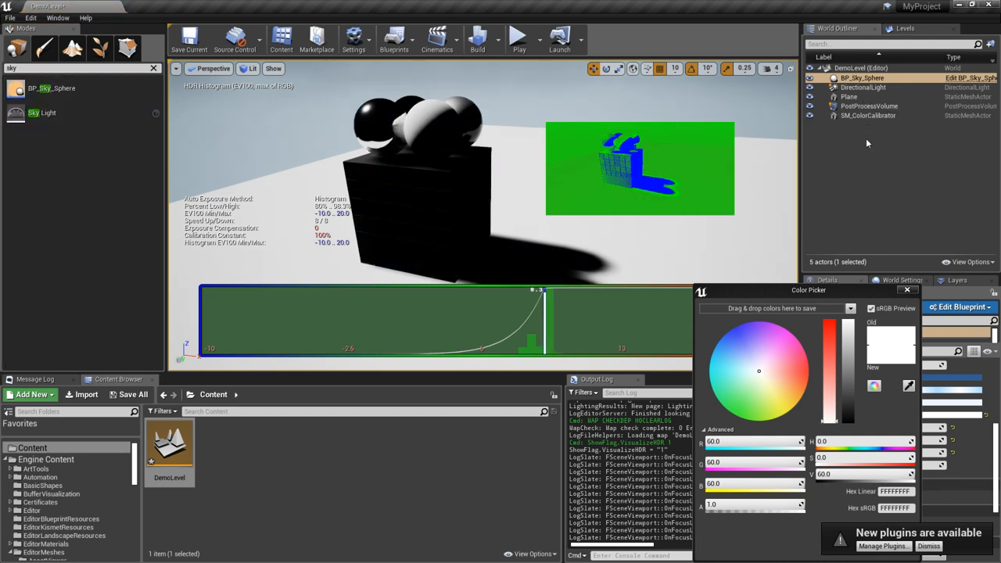
mouse_move(44, 113)
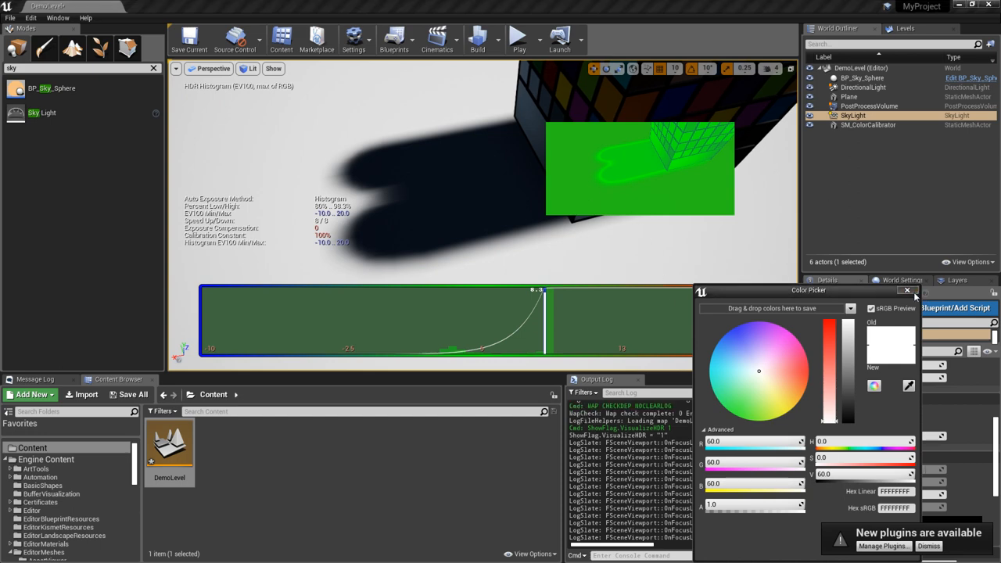
Dismiss the Color Picker to review the new SkyLight's source type, cubemap and intensity settings.
left_click(907, 290)
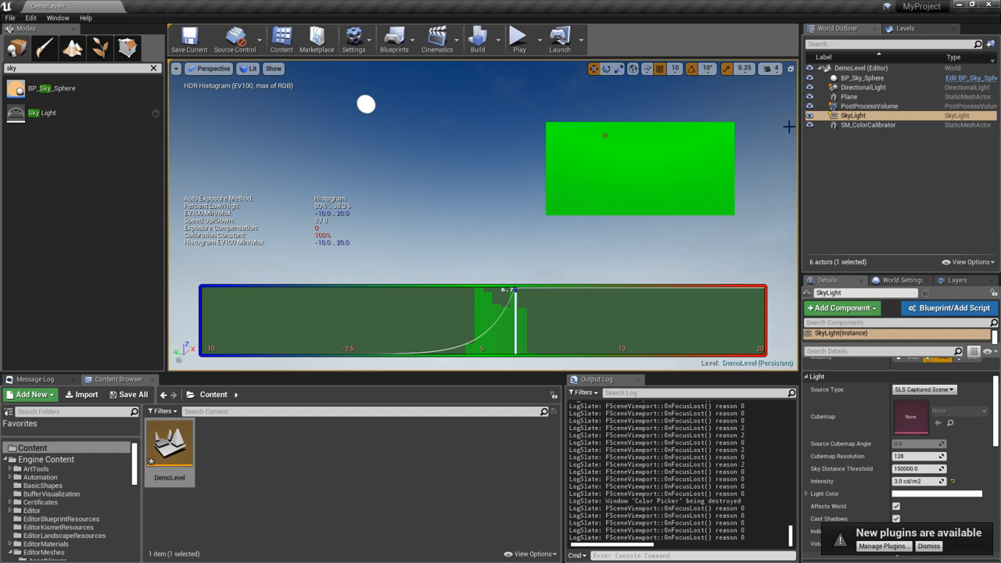
Check BP_Sky_Sphere's Overall Color is still 60 per channel, then close the picker unchanged.
left_click(864, 78)
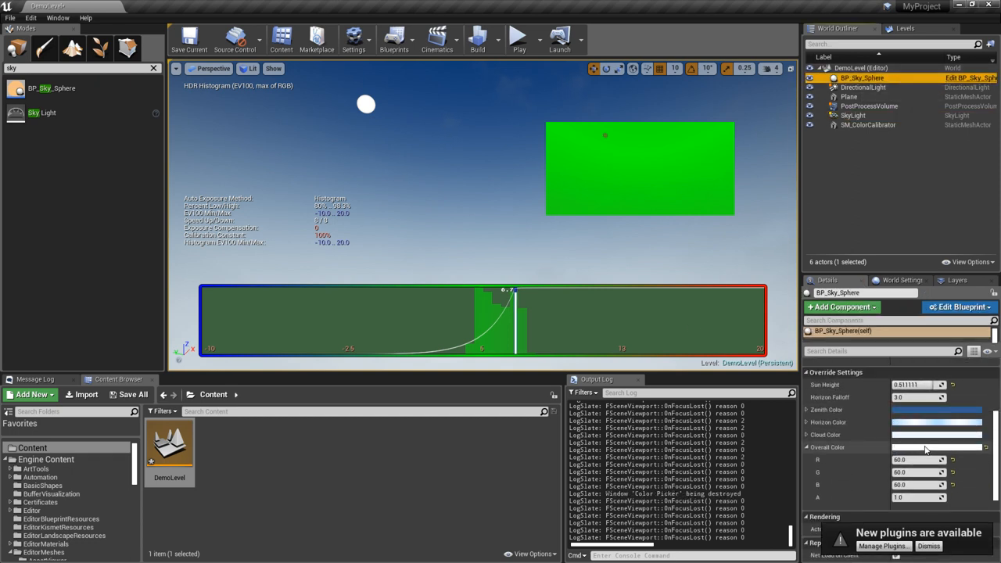
left_click(936, 448)
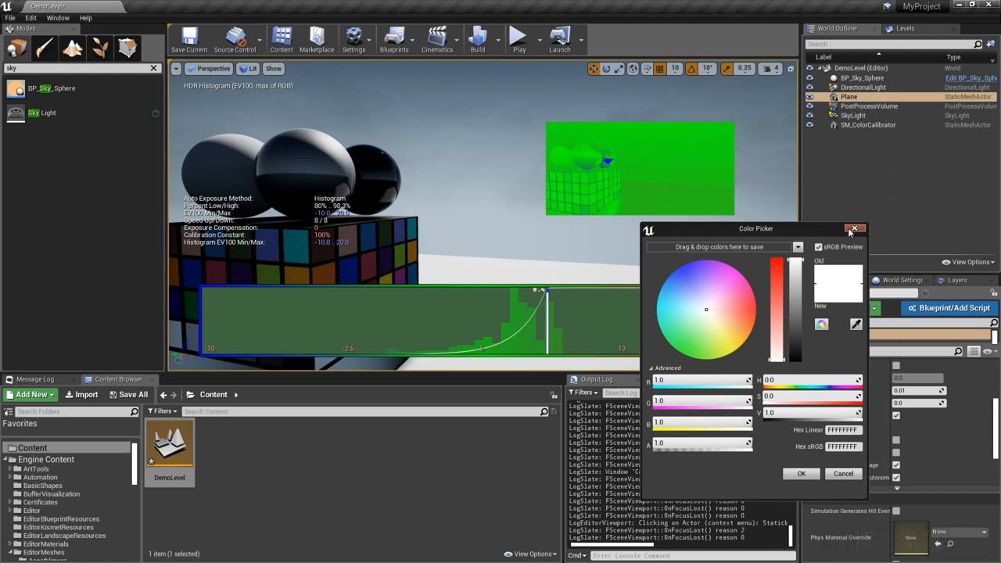
left_click(855, 228)
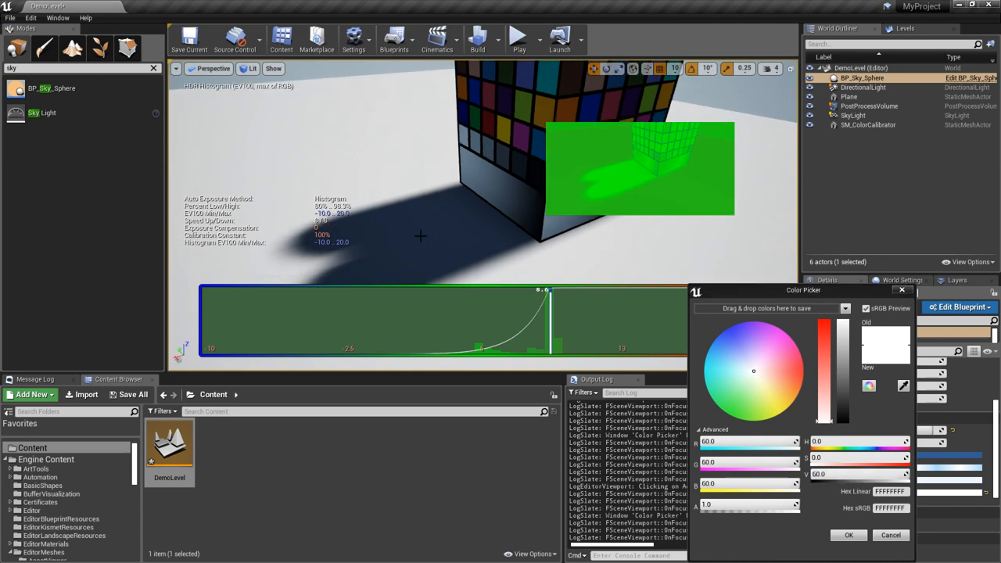
mouse_move(353, 222)
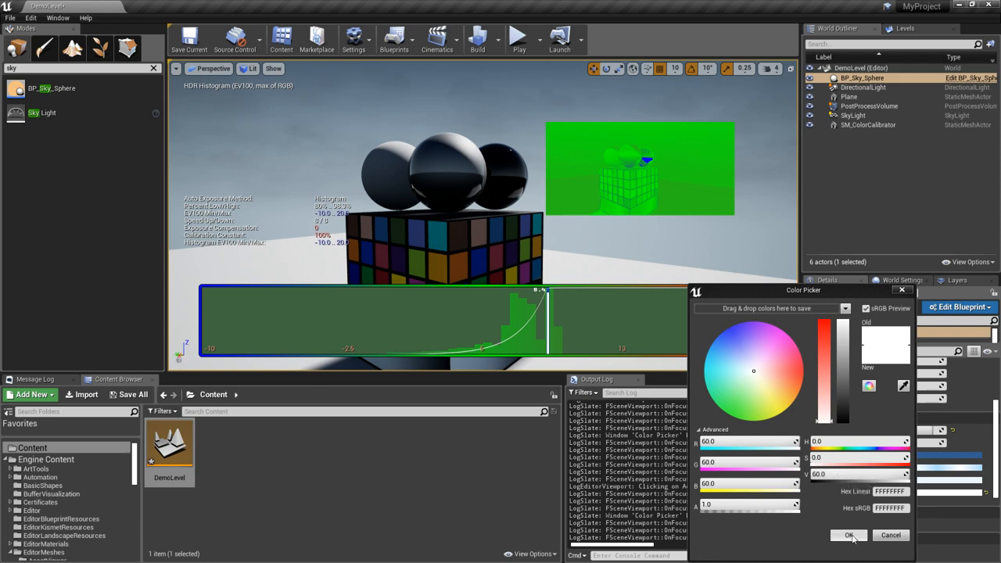
left_click(849, 535)
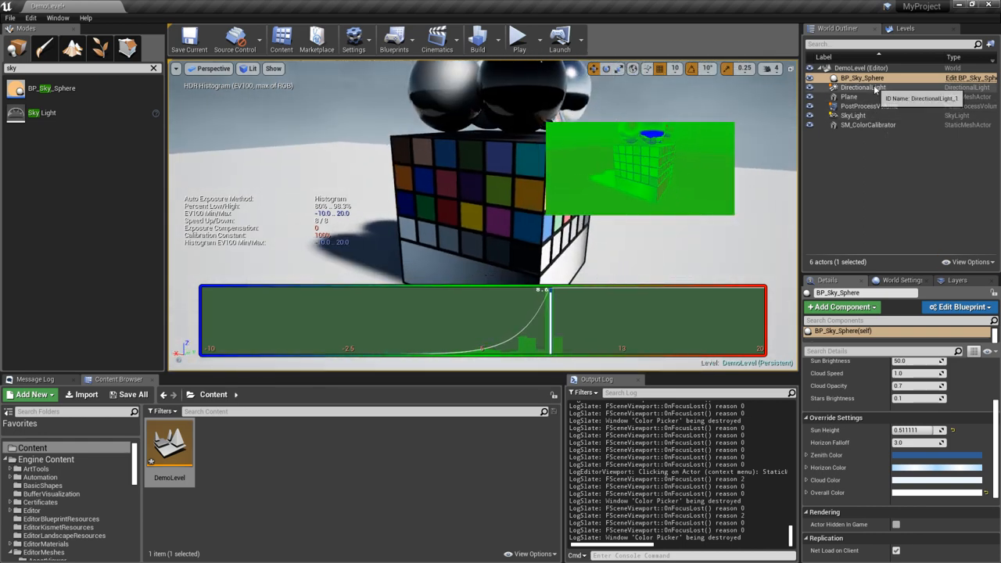
Select DirectionalLight in the World Outliner to show its Details.
left_click(862, 87)
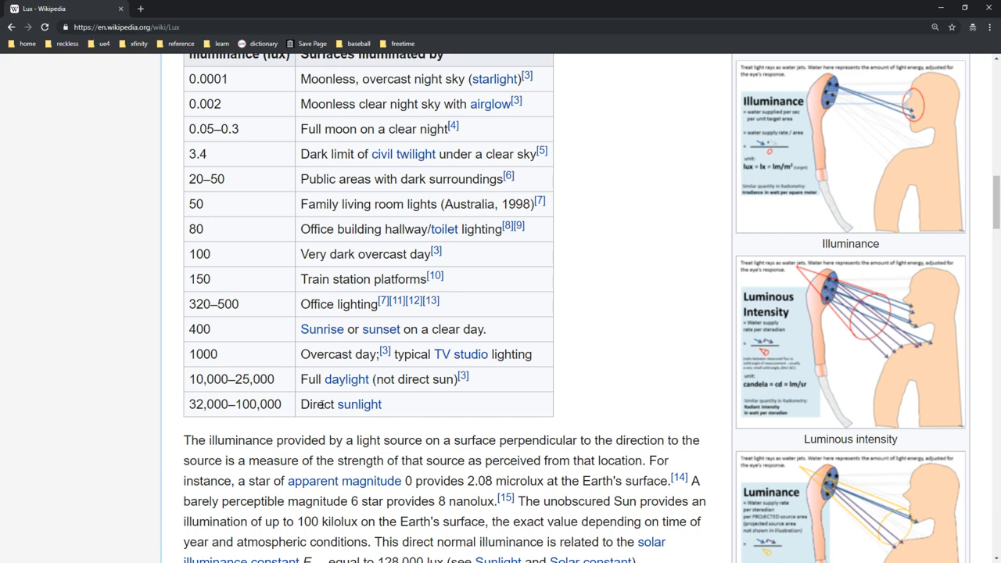
Pick out the direct sunlight figure (32,000–100,000 lux) in Wikipedia's Lux table.
double_click(319, 403)
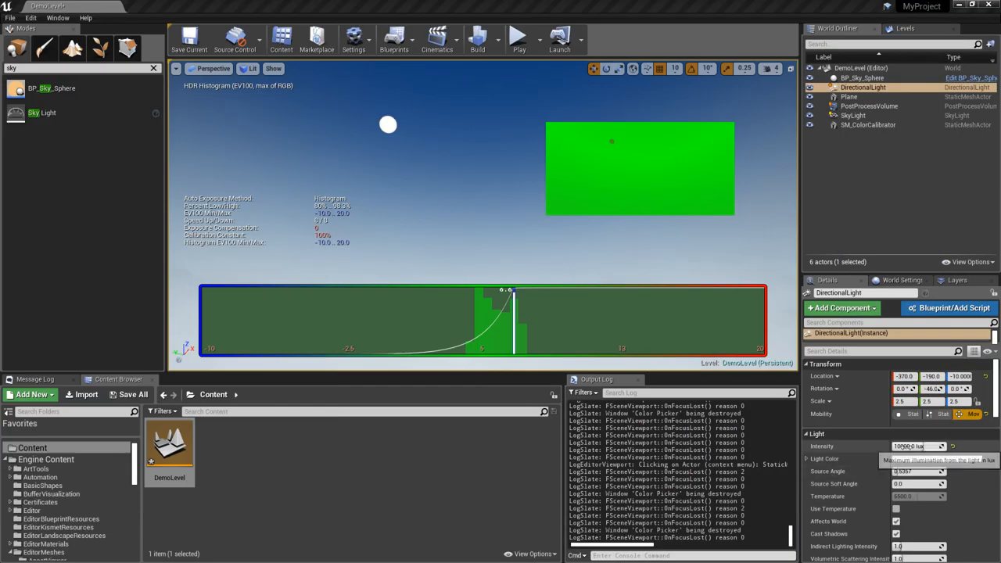
Set the Directional Light intensity to 32000 lux, then return to BP_Sky_Sphere for editing.
type("3200")
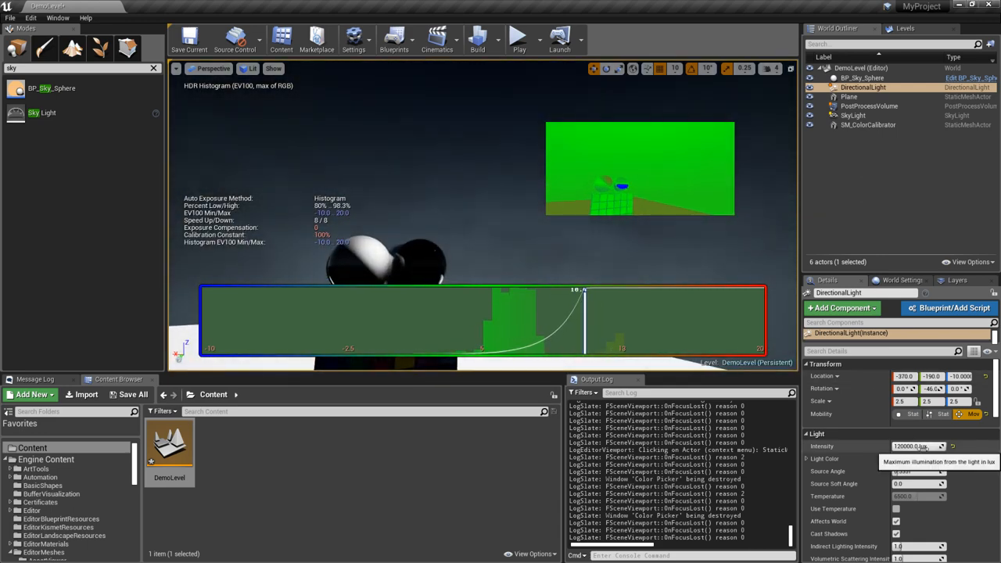
type("3200")
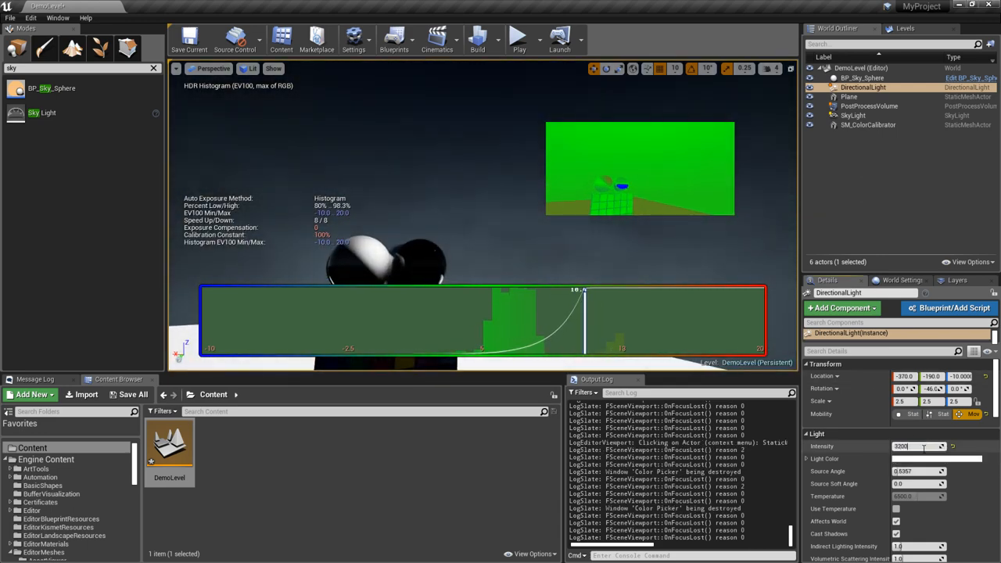
type("32000.0 lux")
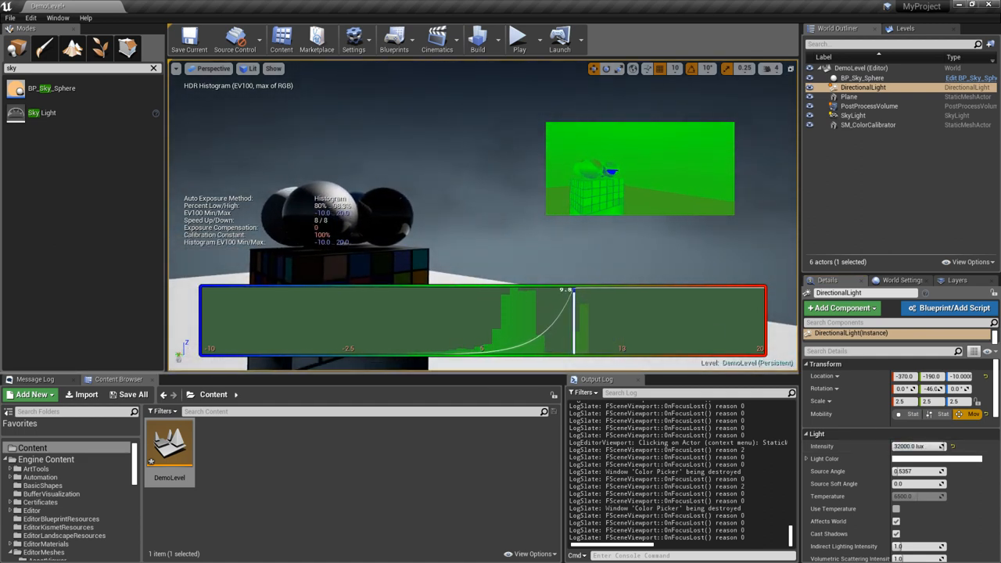
left_click(864, 78)
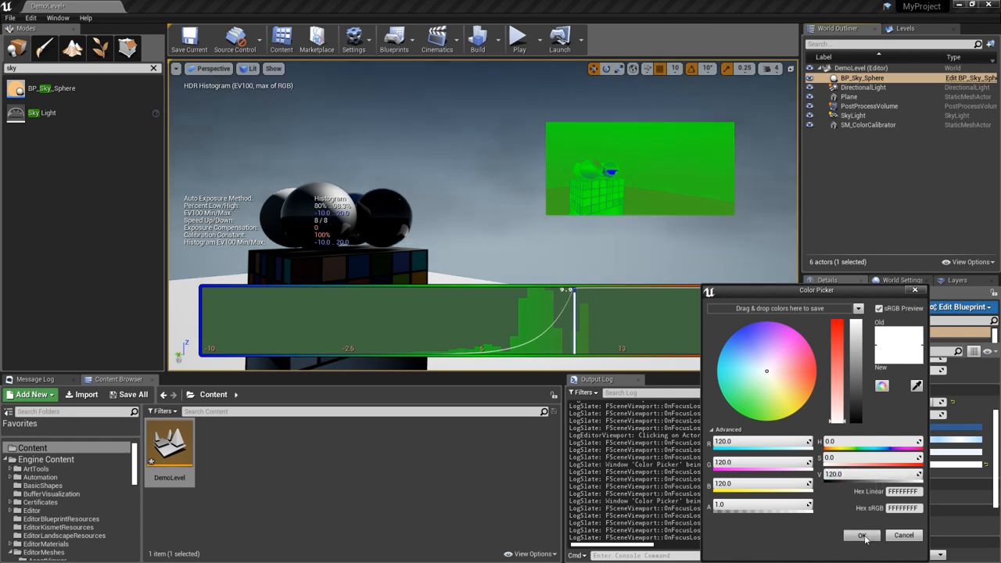
Accept an Overall Color of 120 per channel, then show the PostProcessVolume's Bloom settings.
left_click(861, 535)
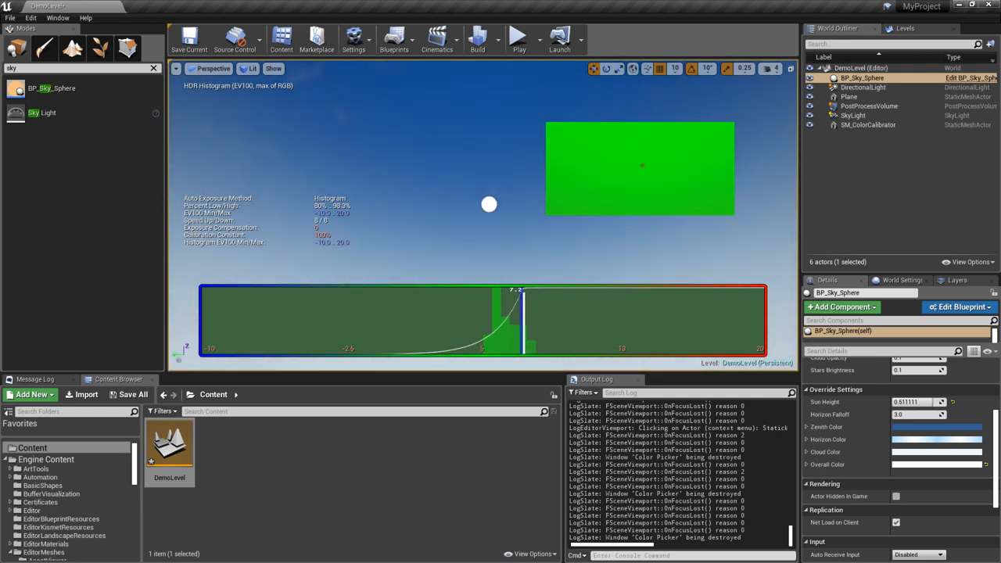
mouse_move(868, 107)
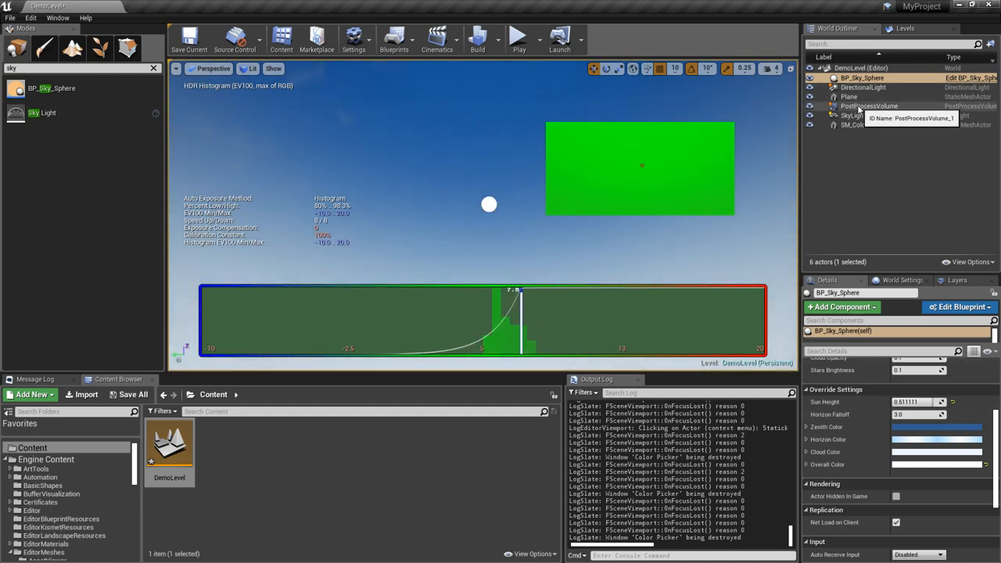
left_click(870, 106)
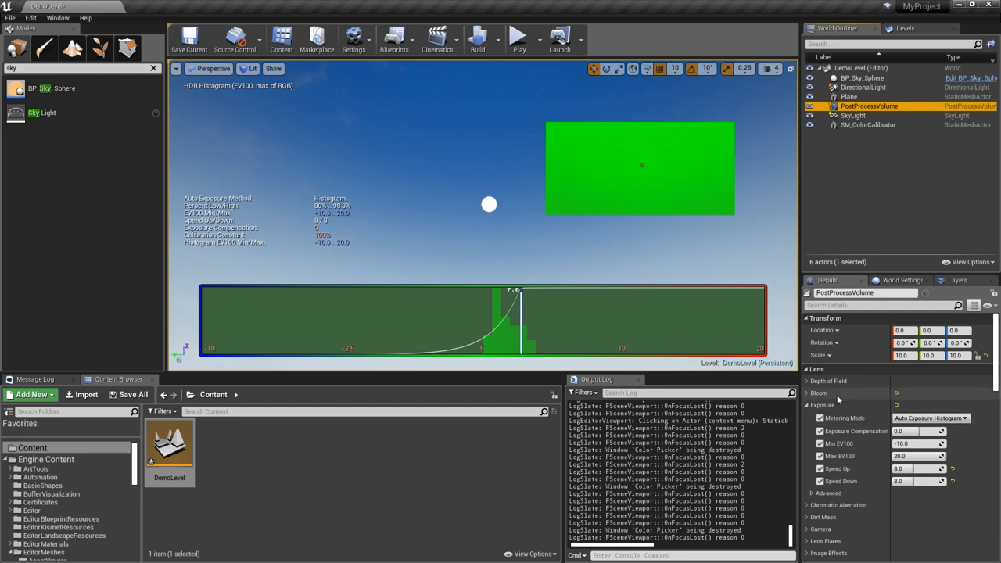
left_click(808, 393)
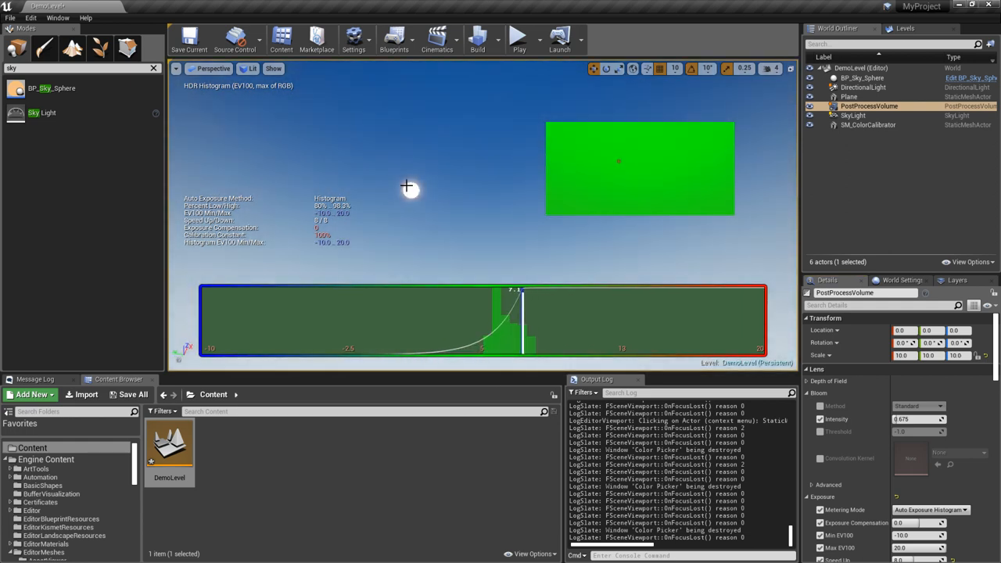
mouse_move(515, 194)
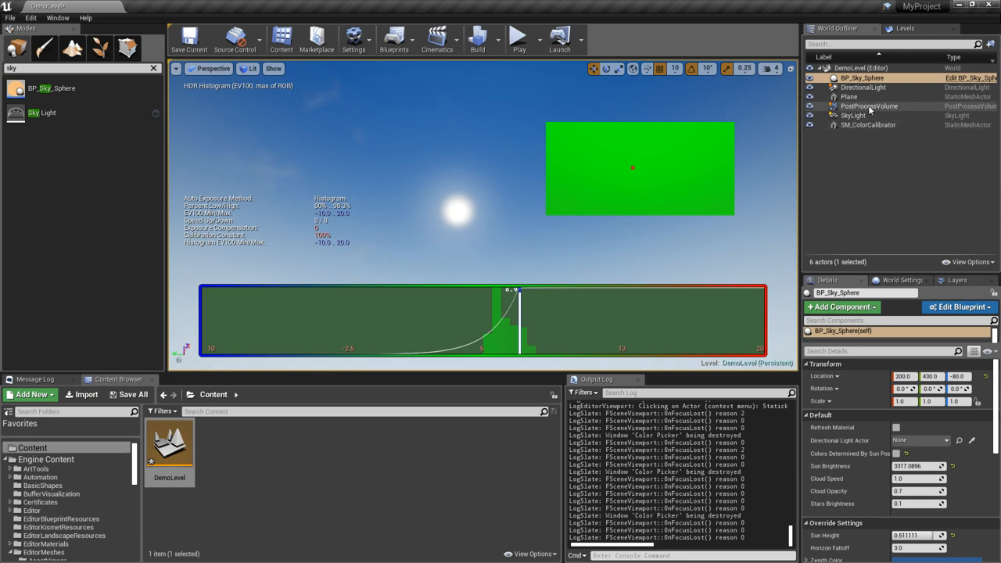
Clear the selection to view the scene, then reselect BP_Sky_Sphere to raise Sun Brightness to about 2377.
left_click(854, 115)
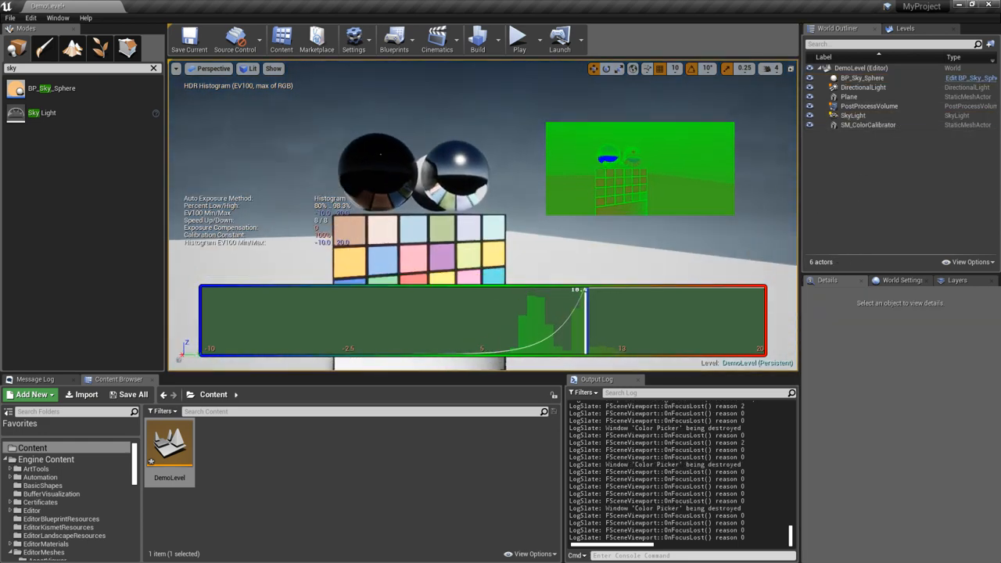
left_click(863, 78)
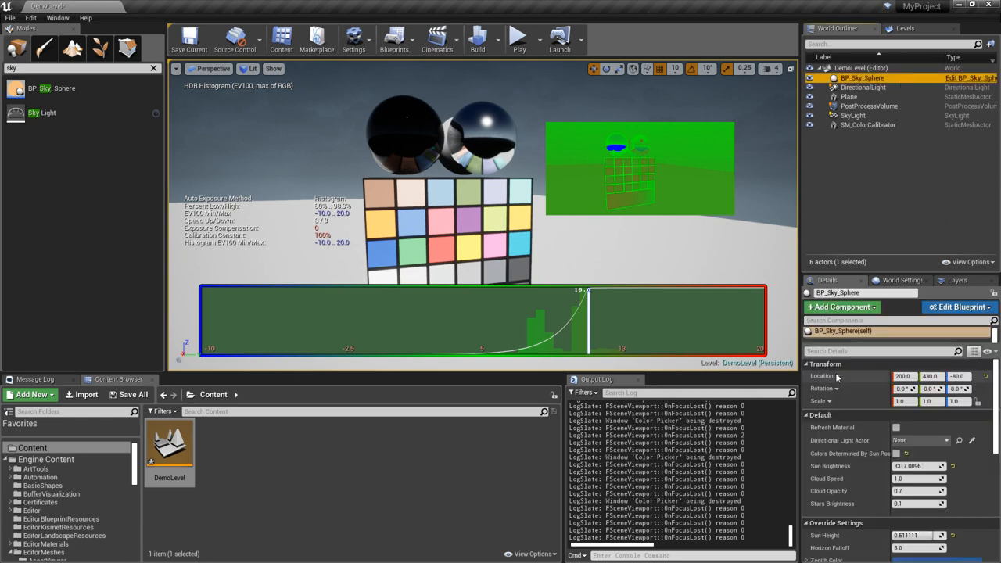